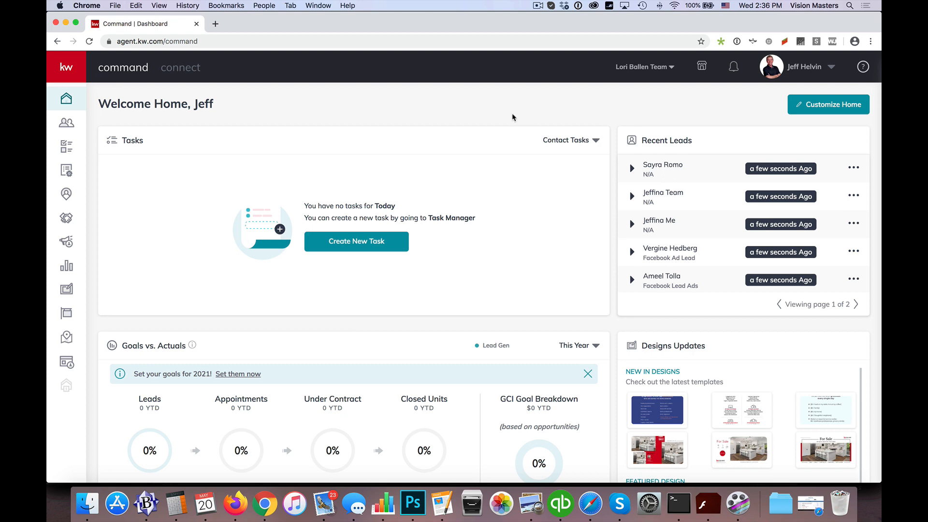
{"action": "mouse_move", "coordinate": [662, 222]}
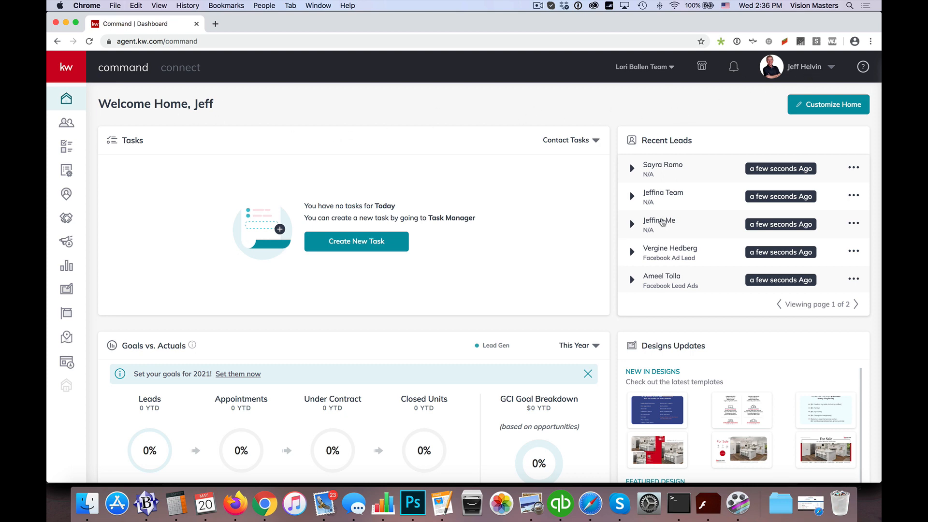
{"action": "mouse_move", "coordinate": [547, 95]}
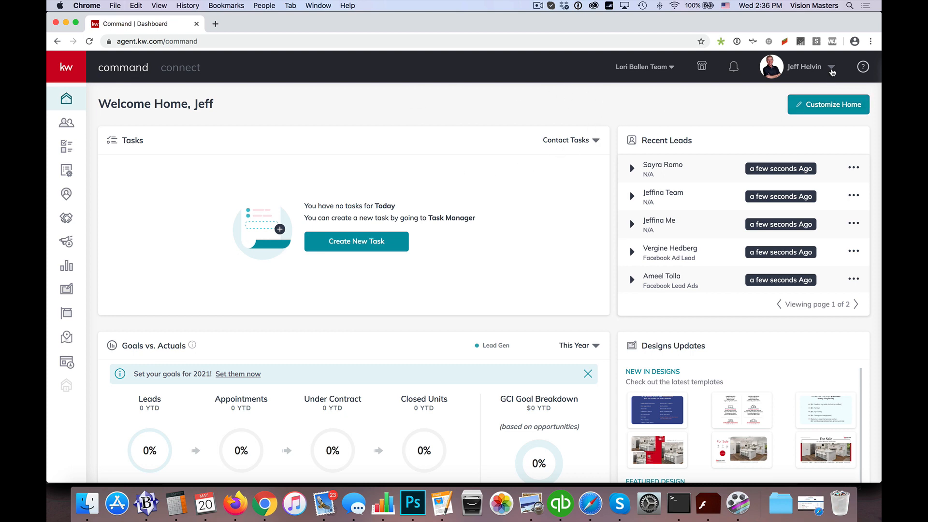
- Go to account Settings from the profile menu and expand the Connect Settings group
{"action": "left_click", "coordinate": [831, 66]}
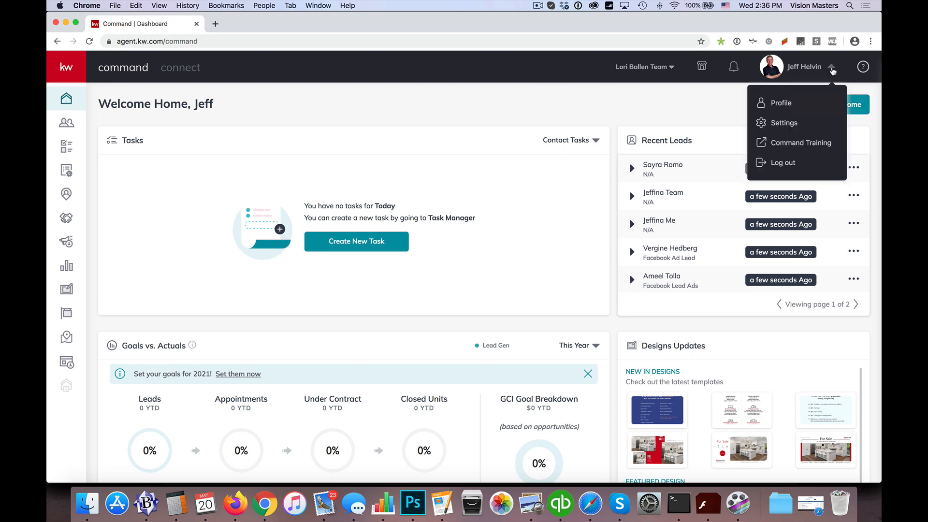
{"action": "mouse_move", "coordinate": [783, 122]}
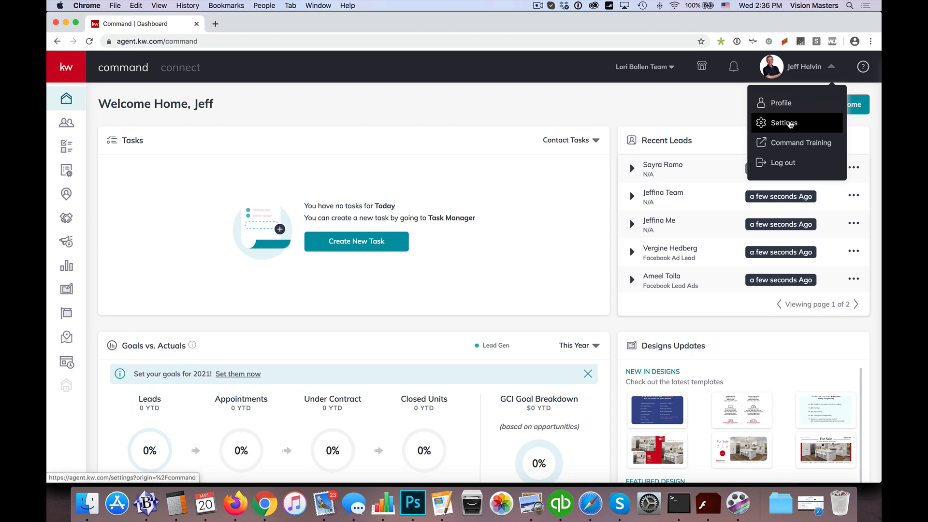
{"action": "left_click", "coordinate": [783, 122]}
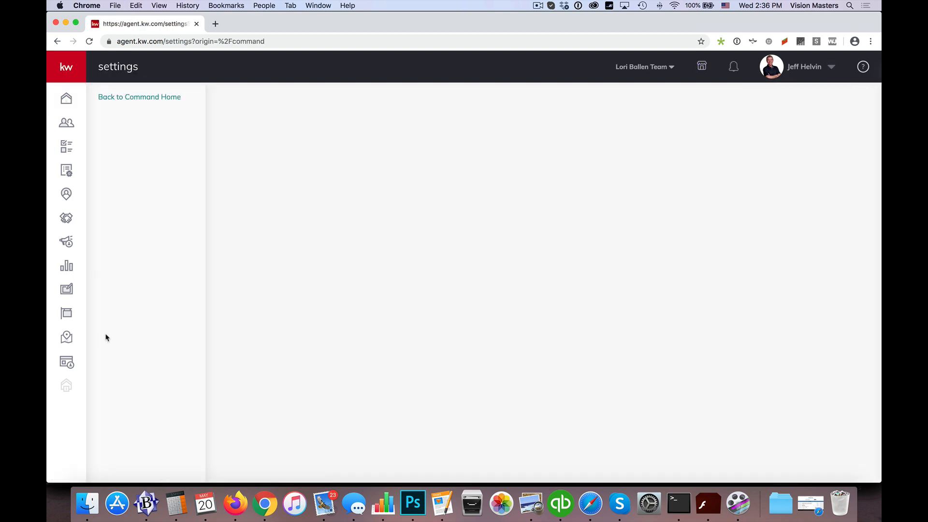
{"action": "left_click", "coordinate": [130, 176]}
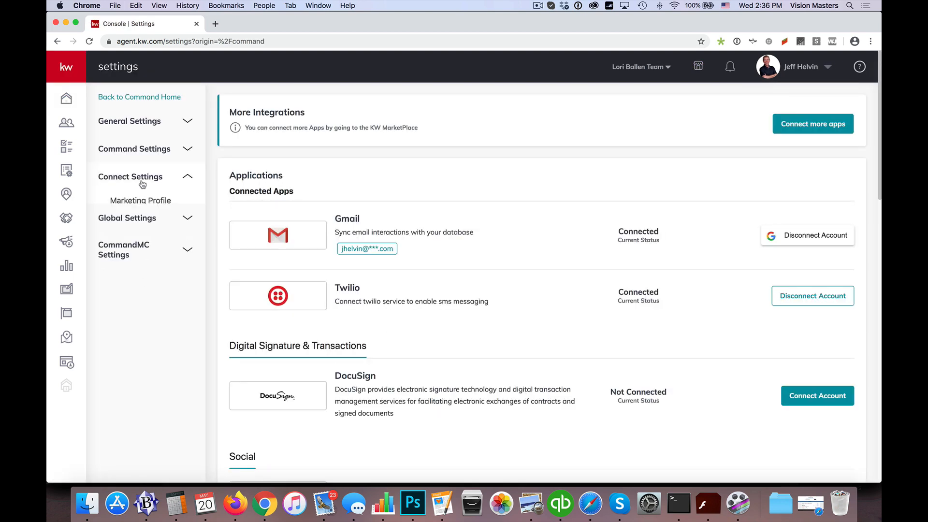
- Open Marketing Profile and review the agent photo, team logo and My Details fields
{"action": "left_click", "coordinate": [140, 200]}
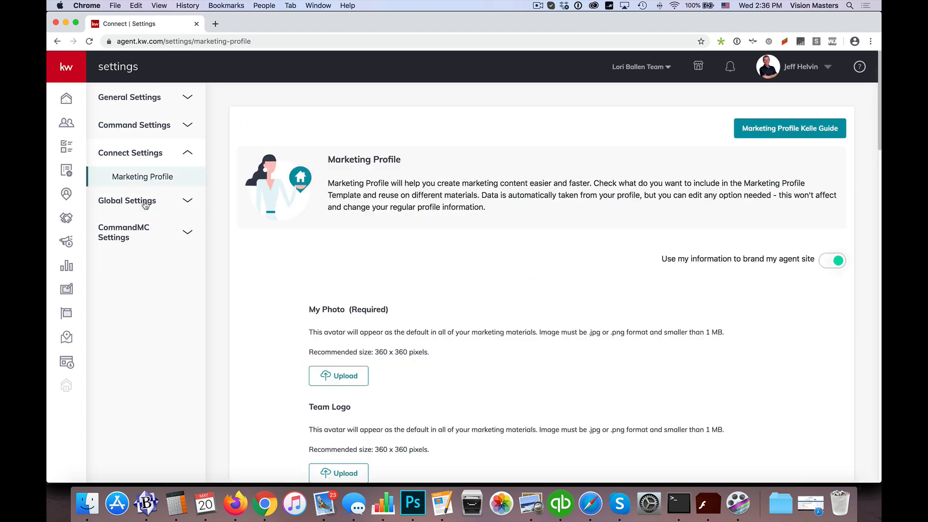
{"action": "scroll", "scroll_direction": "down", "scroll_amount": 3}
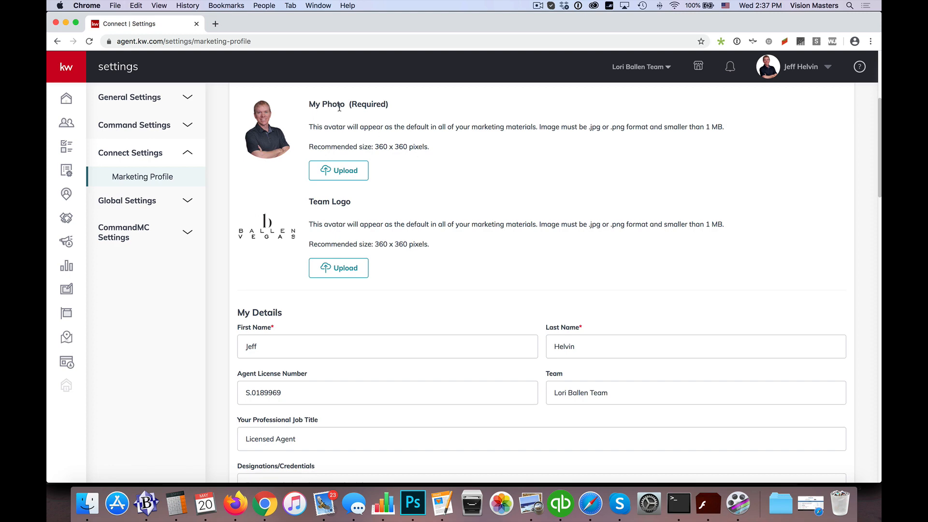
{"action": "scroll", "scroll_direction": "down", "scroll_amount": 3}
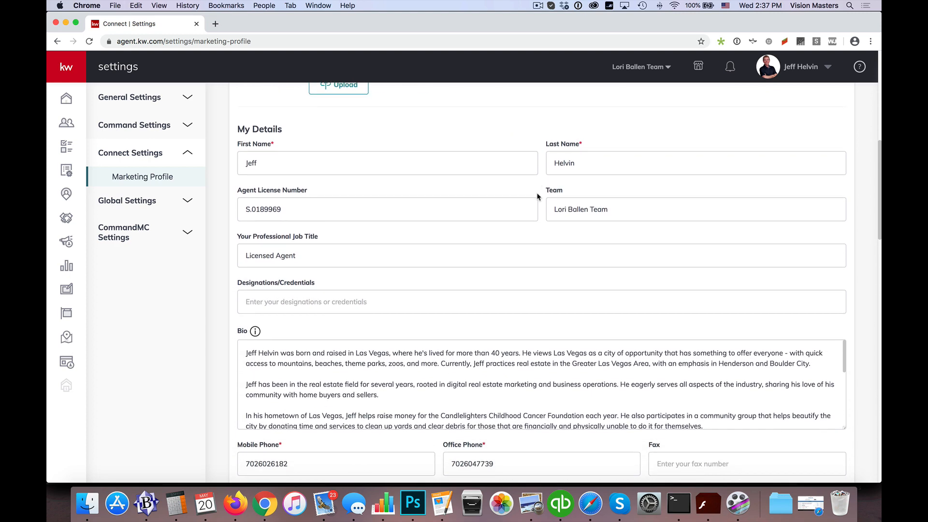
{"action": "scroll", "scroll_direction": "up", "scroll_amount": 3}
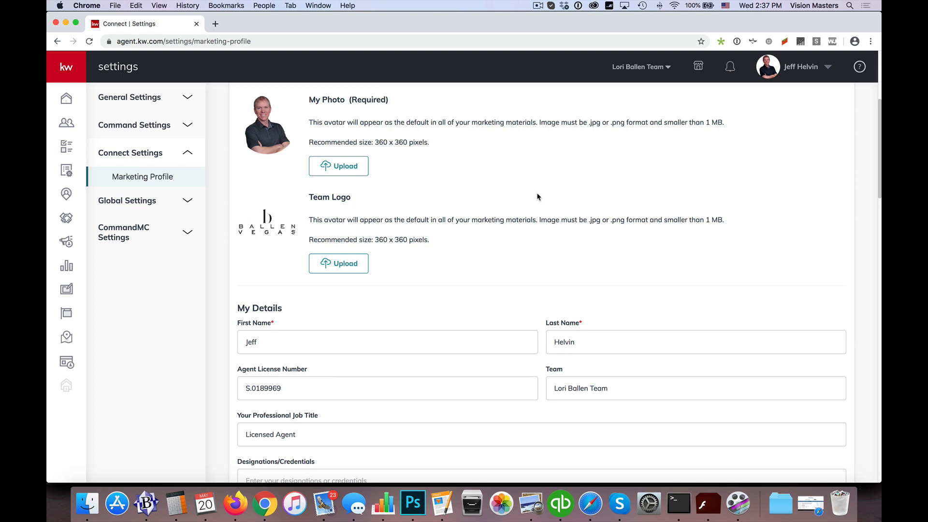
{"action": "scroll", "scroll_direction": "up", "scroll_amount": 3}
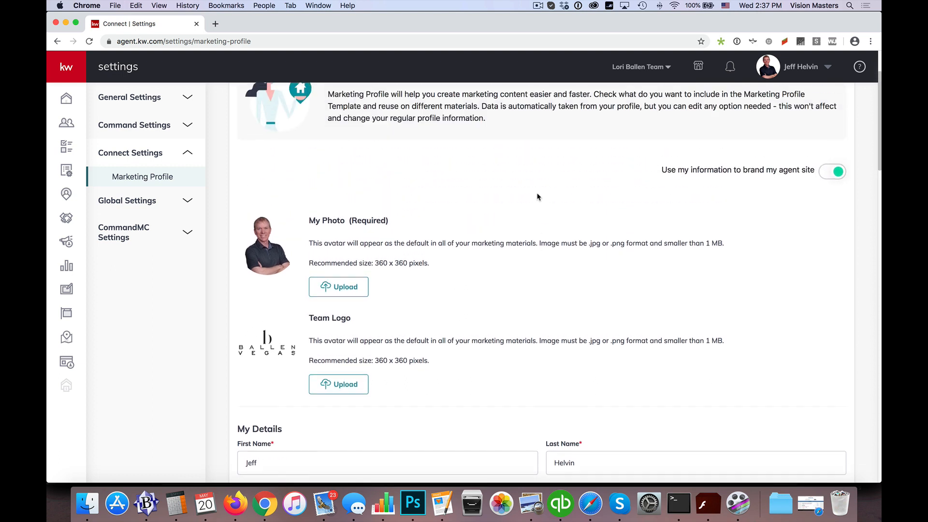
{"action": "scroll", "scroll_direction": "down", "scroll_amount": 3}
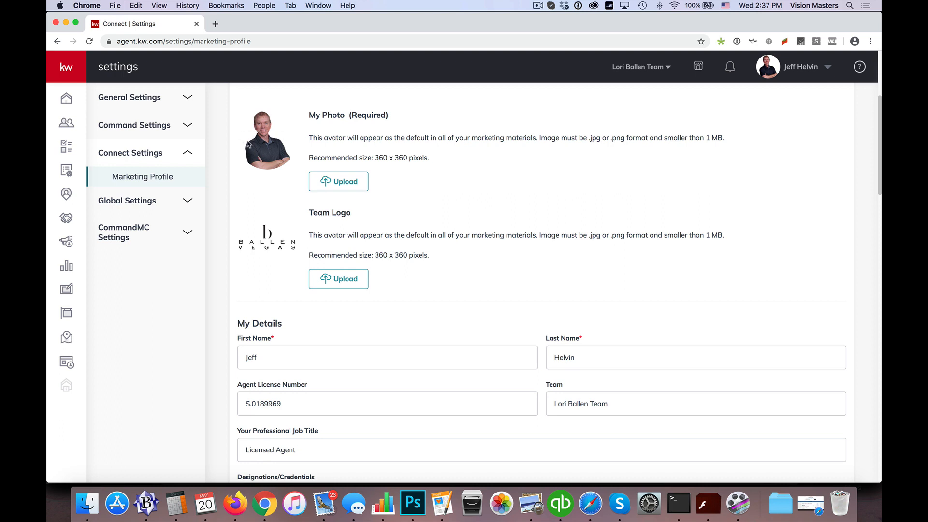
{"action": "mouse_move", "coordinate": [310, 158]}
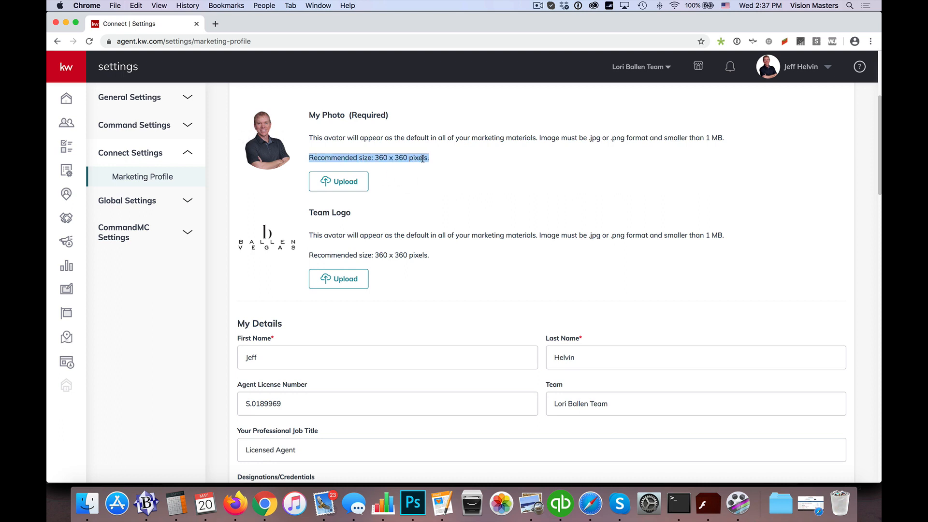
{"action": "mouse_move", "coordinate": [423, 155]}
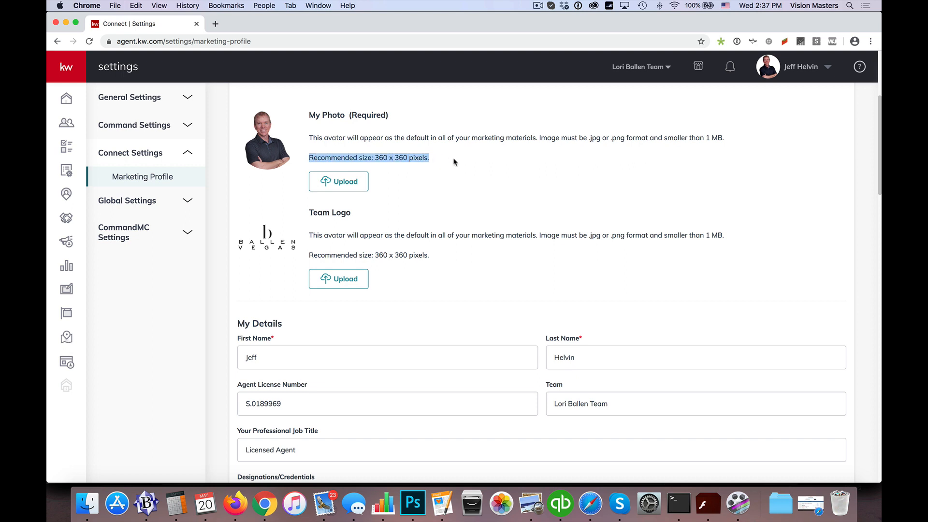
{"action": "scroll", "scroll_direction": "down", "scroll_amount": 3}
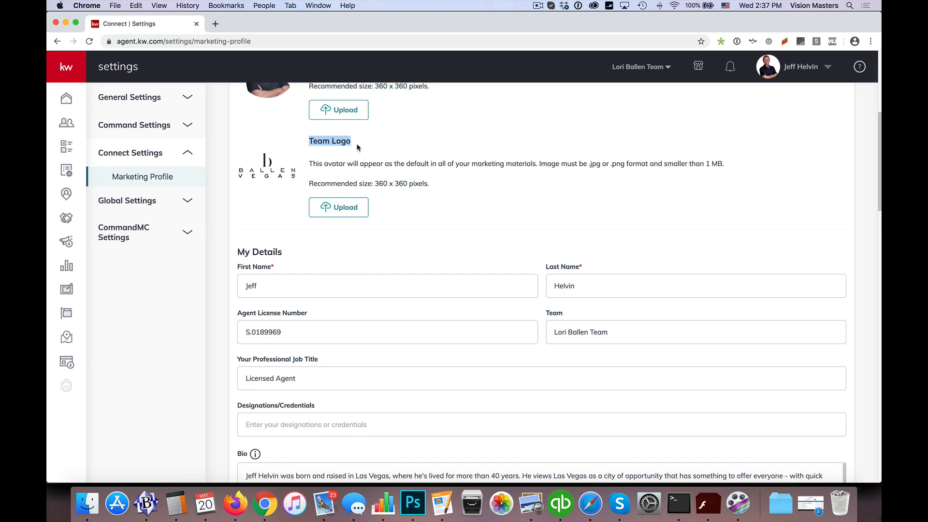
{"action": "mouse_move", "coordinate": [489, 198]}
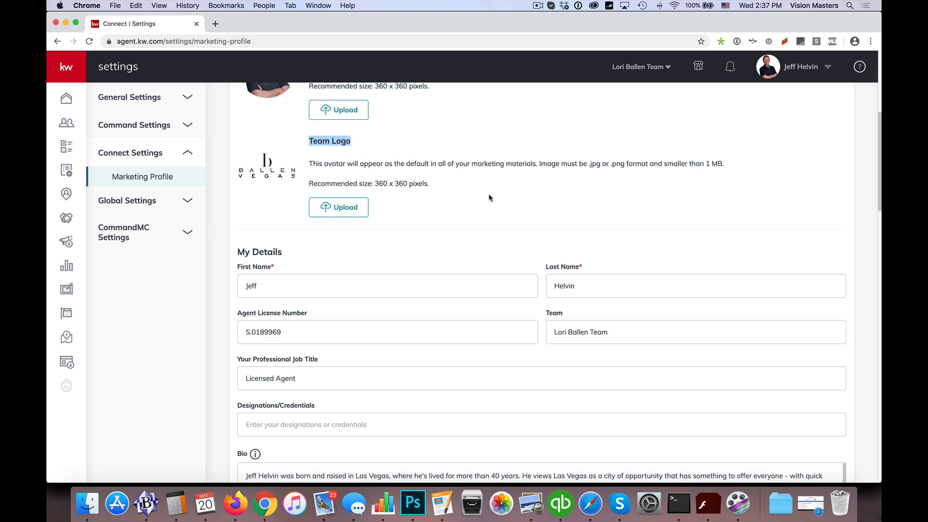
{"action": "scroll", "scroll_direction": "down", "scroll_amount": 3}
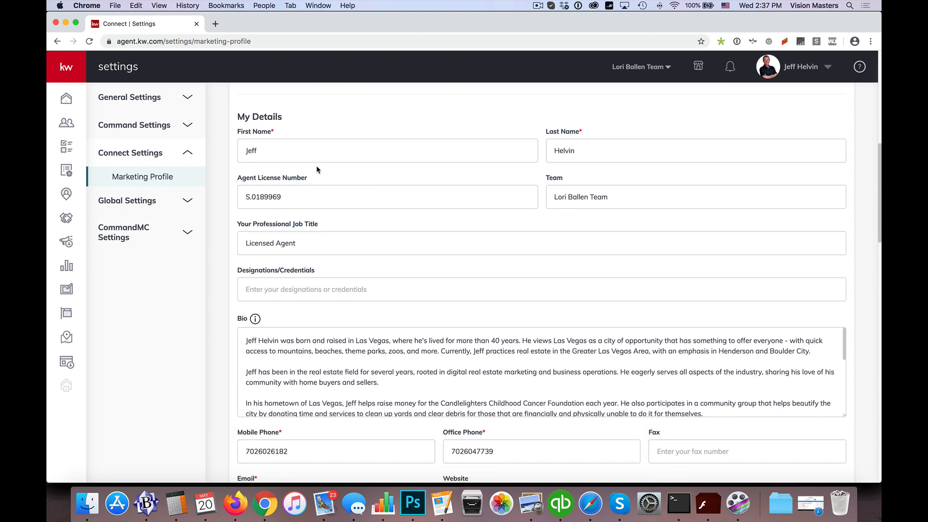
{"action": "scroll", "scroll_direction": "up", "scroll_amount": 3}
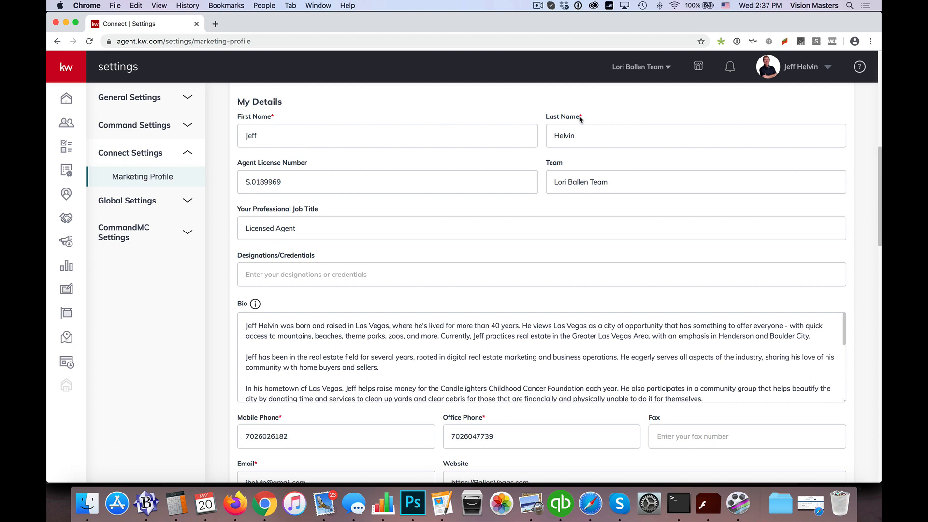
{"action": "mouse_move", "coordinate": [526, 148]}
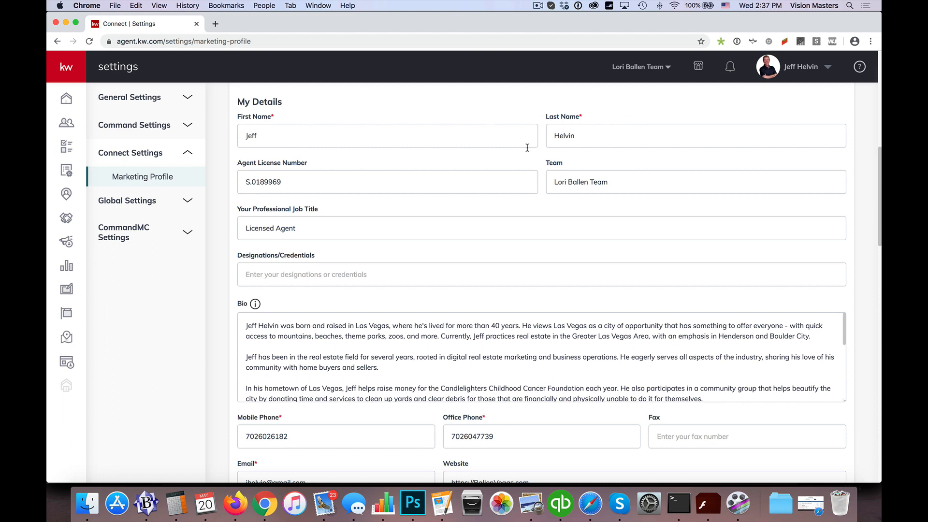
{"action": "scroll", "scroll_direction": "down", "scroll_amount": 3}
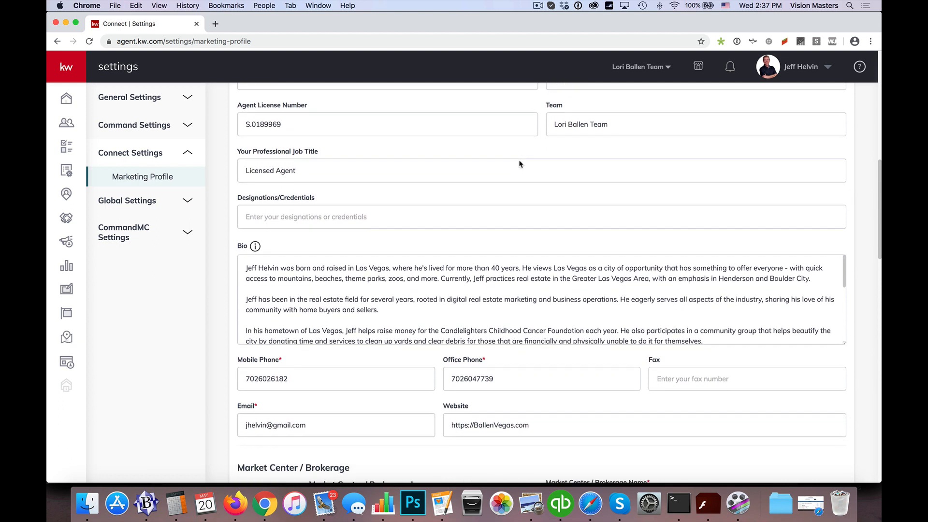
{"action": "scroll", "scroll_direction": "down", "scroll_amount": 3}
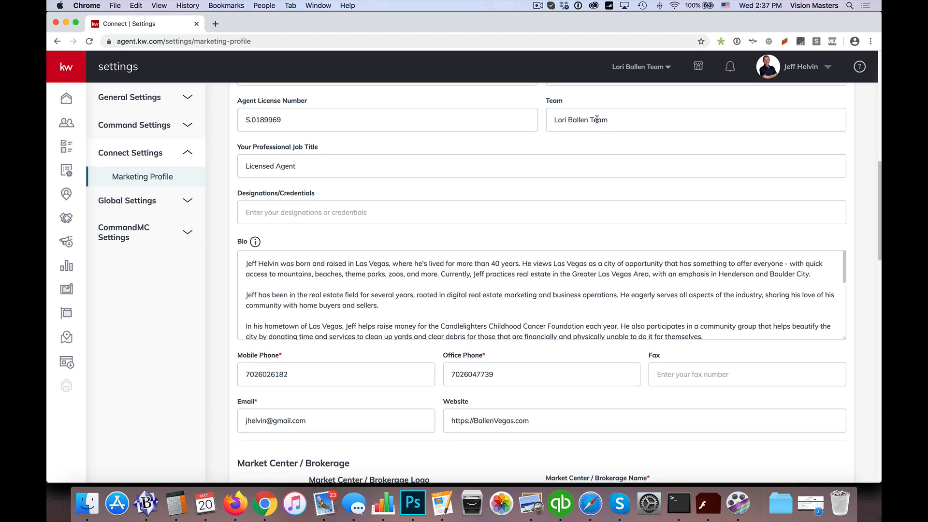
{"action": "scroll", "scroll_direction": "down", "scroll_amount": 3}
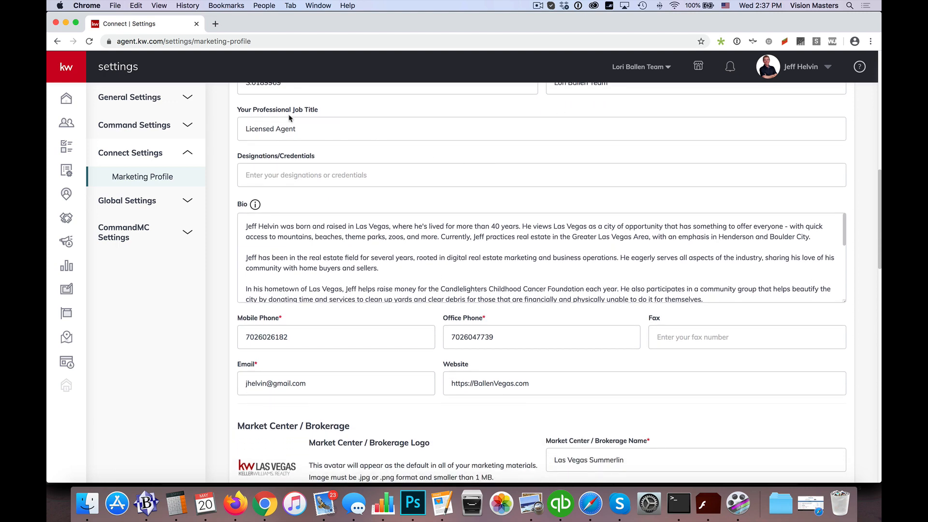
{"action": "scroll", "scroll_direction": "down", "scroll_amount": 3}
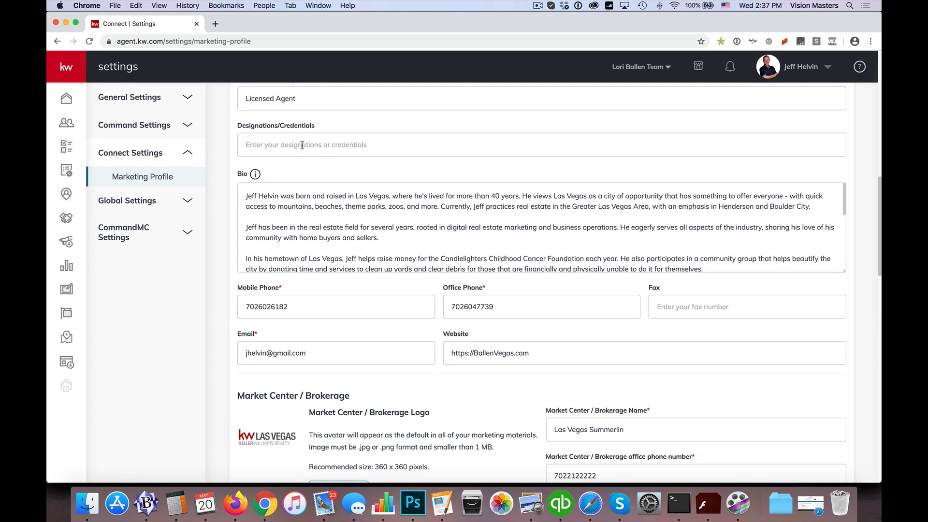
{"action": "mouse_move", "coordinate": [416, 154]}
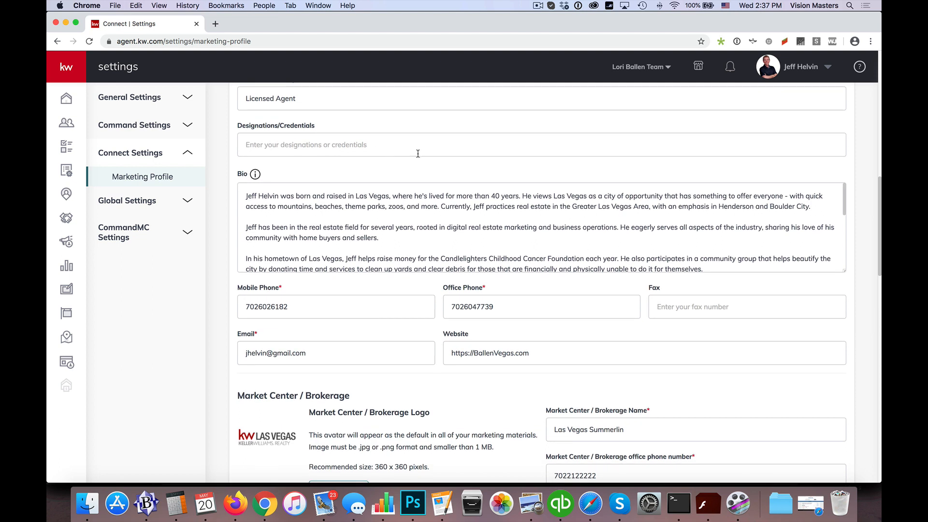
{"action": "mouse_move", "coordinate": [447, 155]}
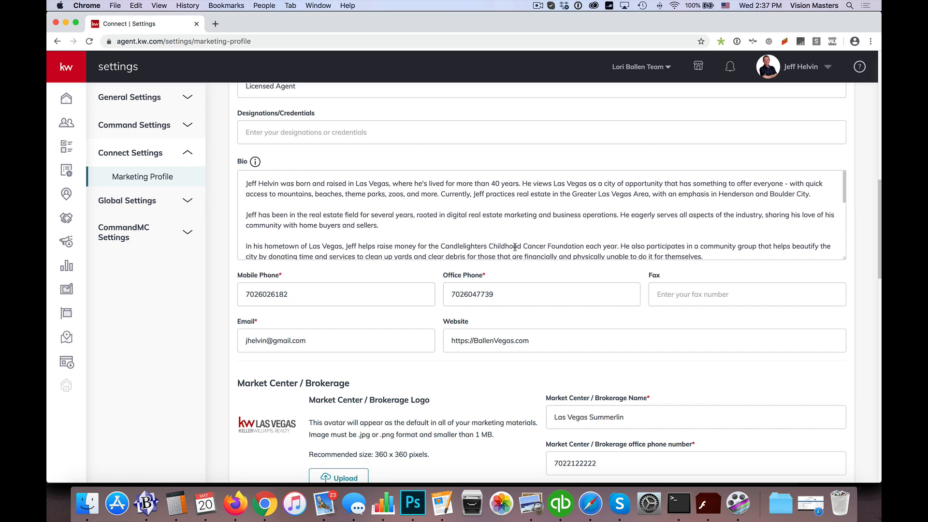
{"action": "scroll", "scroll_direction": "down", "scroll_amount": 3}
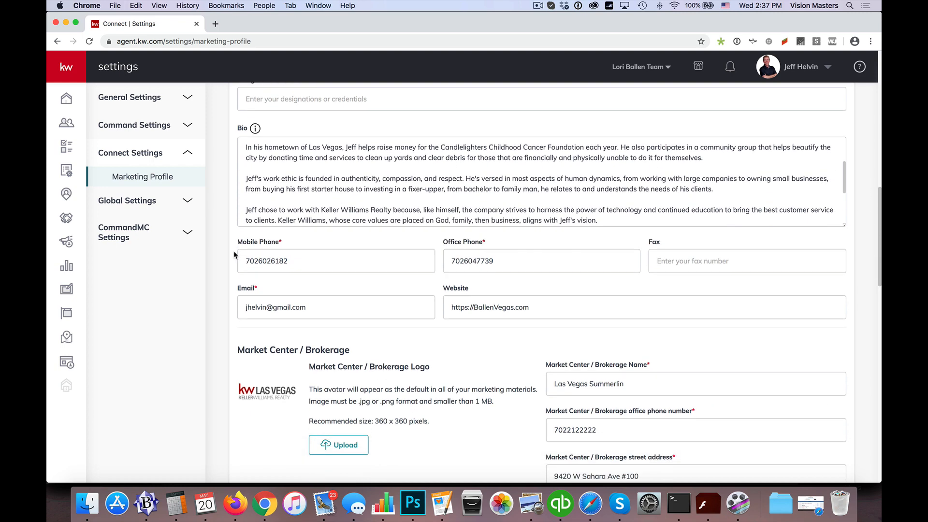
{"action": "scroll", "scroll_direction": "down", "scroll_amount": 3}
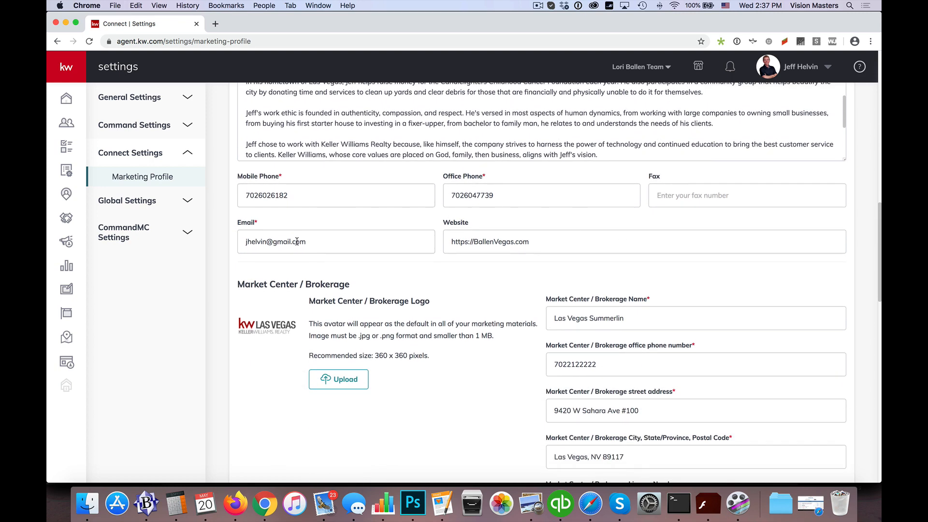
{"action": "scroll", "scroll_direction": "down", "scroll_amount": 3}
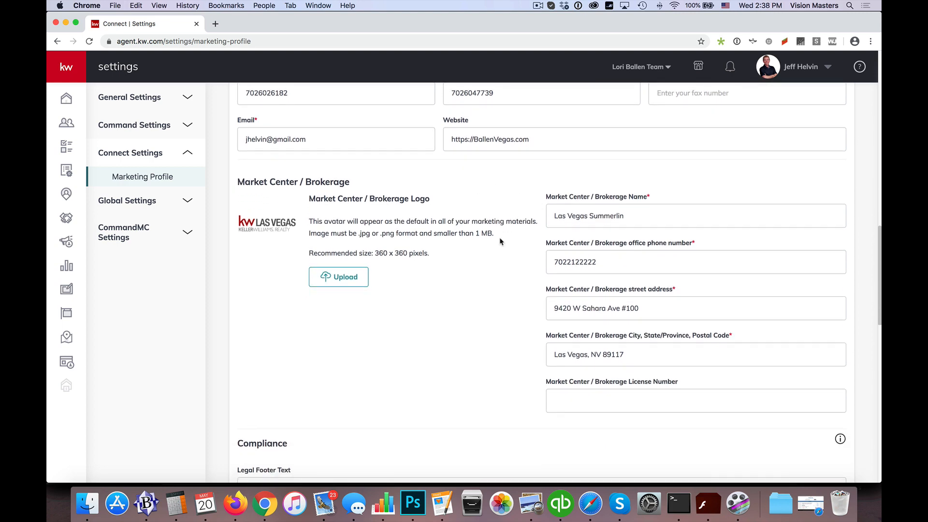
{"action": "scroll", "scroll_direction": "down", "scroll_amount": 3}
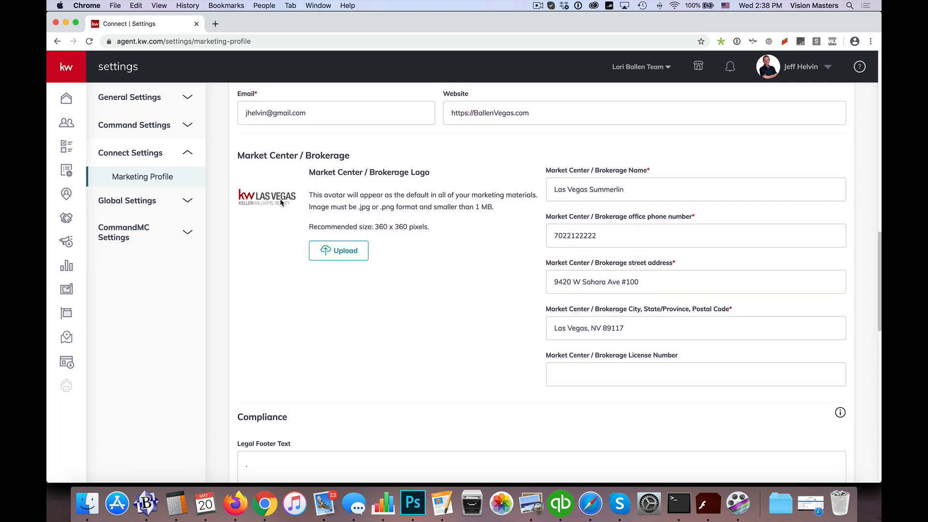
{"action": "mouse_move", "coordinate": [358, 208]}
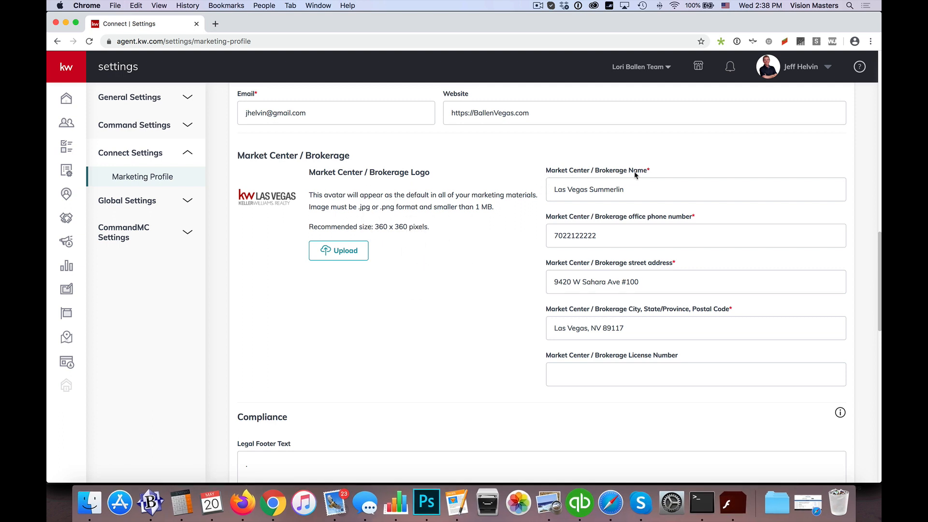
{"action": "scroll", "scroll_direction": "down", "scroll_amount": 3}
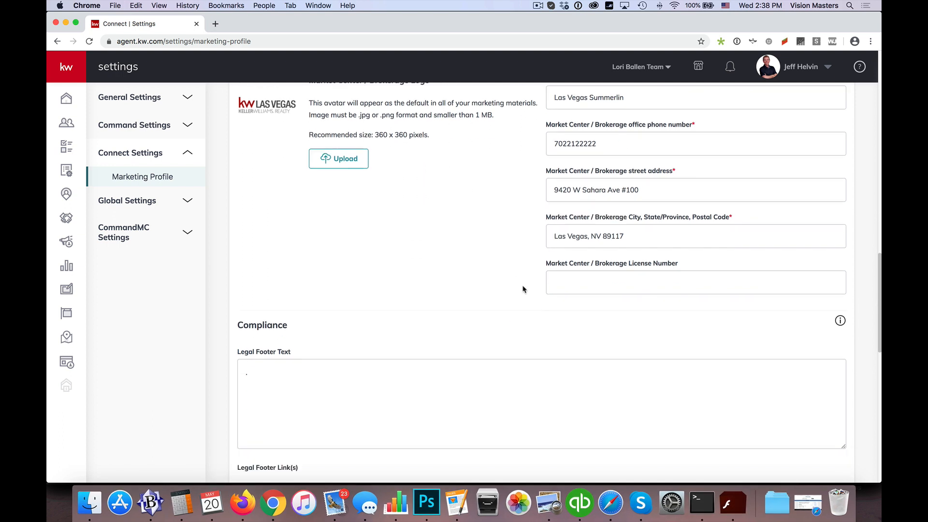
{"action": "scroll", "scroll_direction": "down", "scroll_amount": 3}
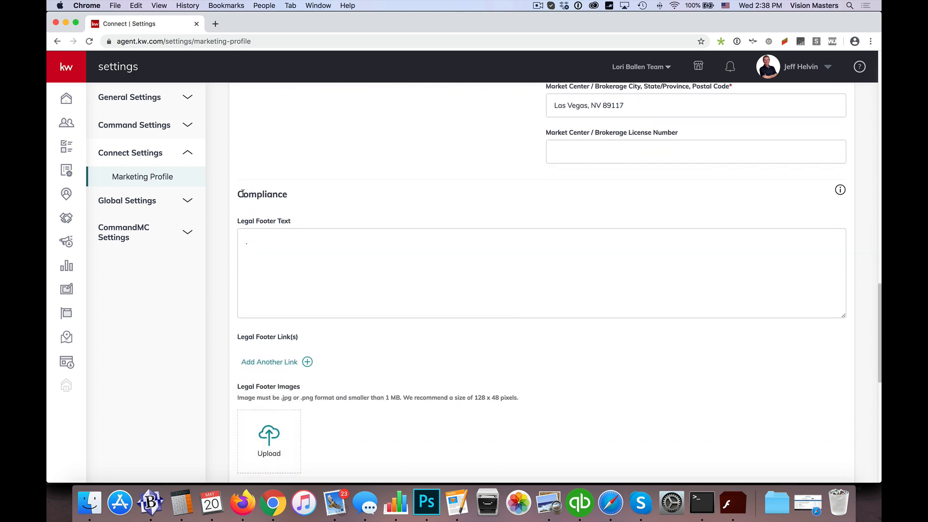
{"action": "scroll", "scroll_direction": "down", "scroll_amount": 3}
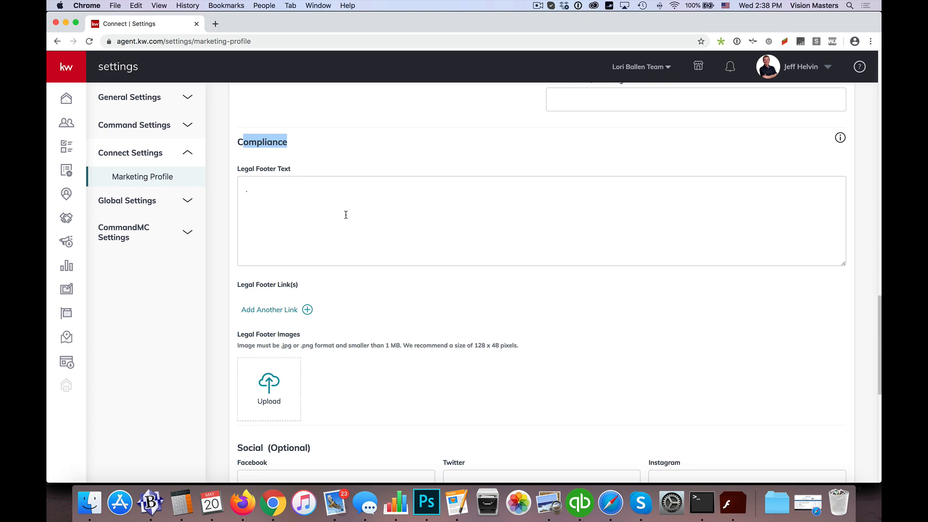
{"action": "scroll", "scroll_direction": "up", "scroll_amount": 3}
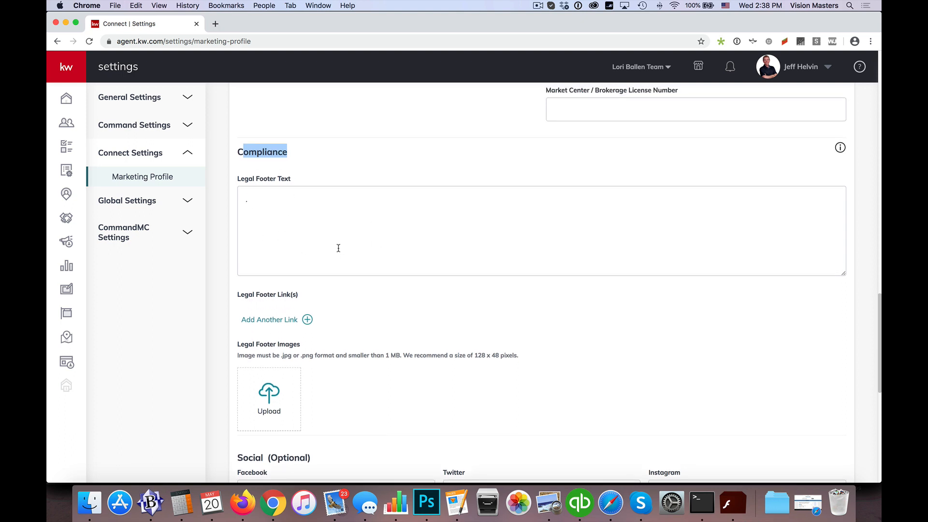
{"action": "scroll", "scroll_direction": "down", "scroll_amount": 3}
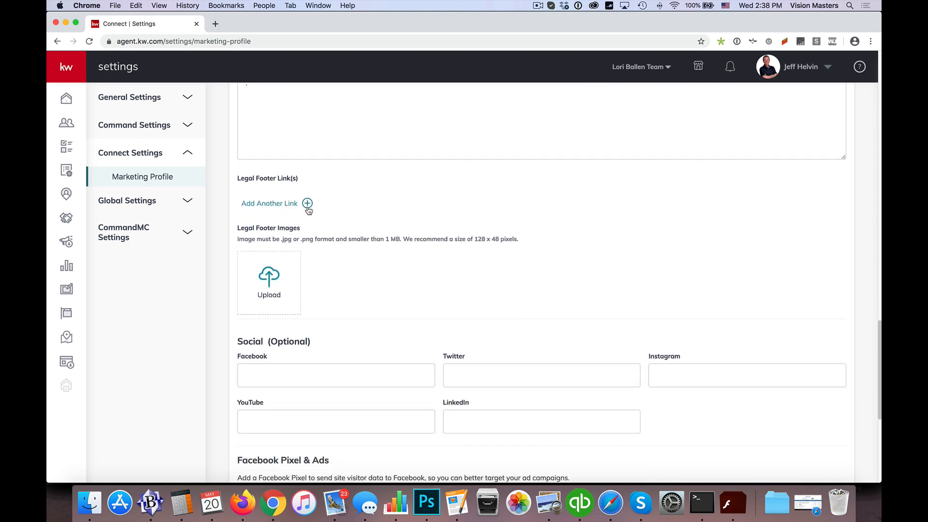
{"action": "scroll", "scroll_direction": "down", "scroll_amount": 3}
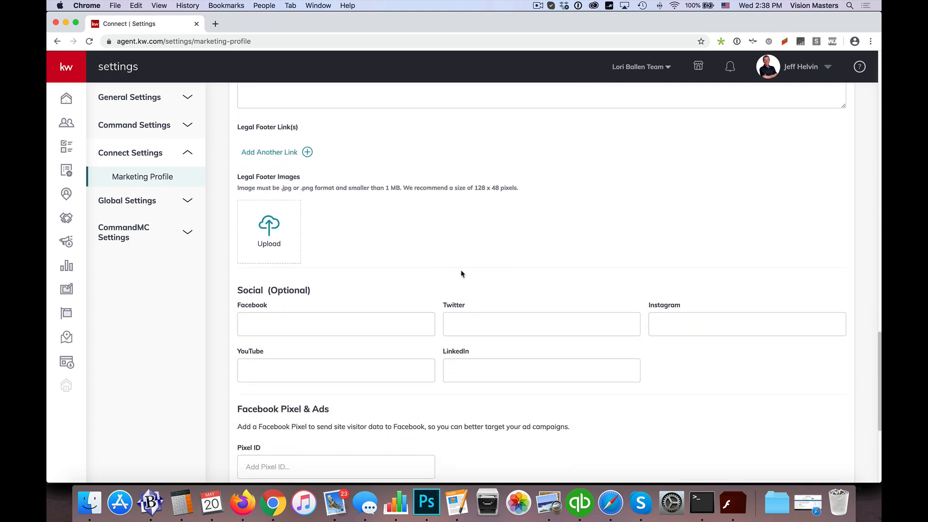
{"action": "scroll", "scroll_direction": "down", "scroll_amount": 3}
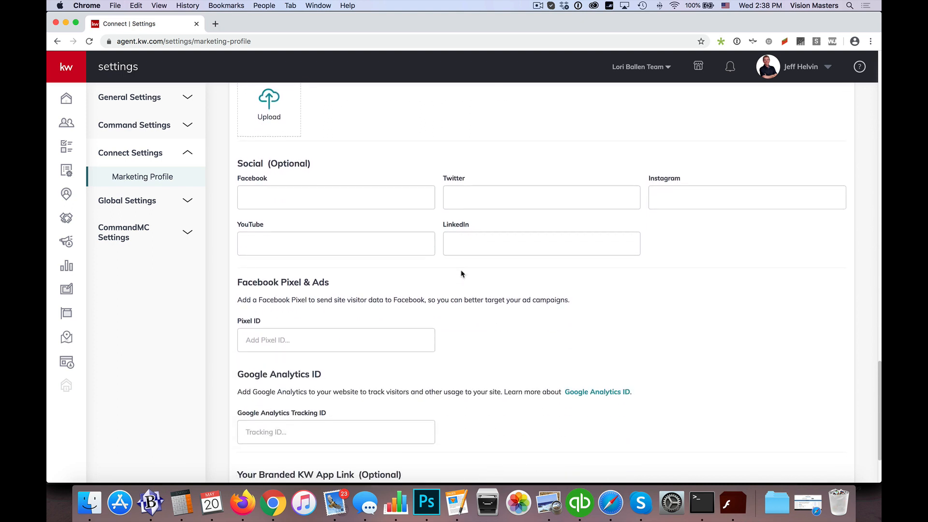
{"action": "scroll", "scroll_direction": "down", "scroll_amount": 3}
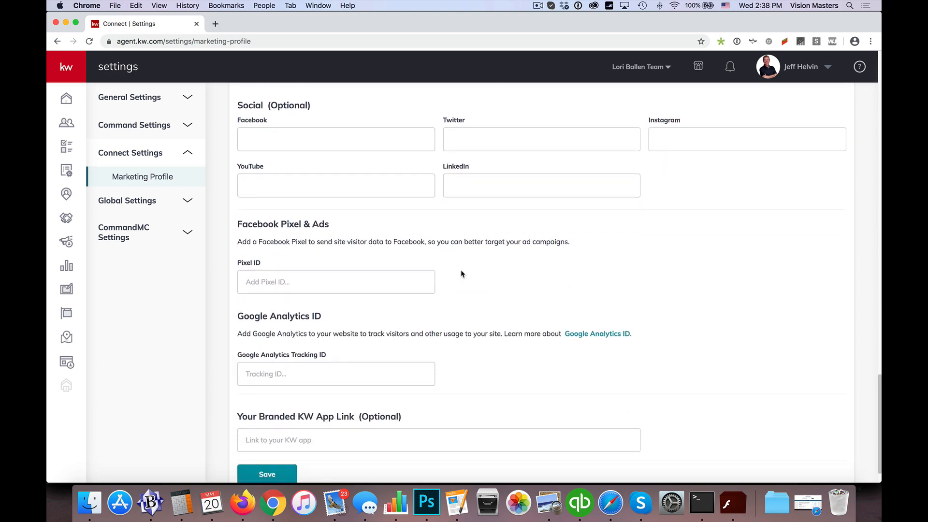
{"action": "left_click", "coordinate": [335, 139]}
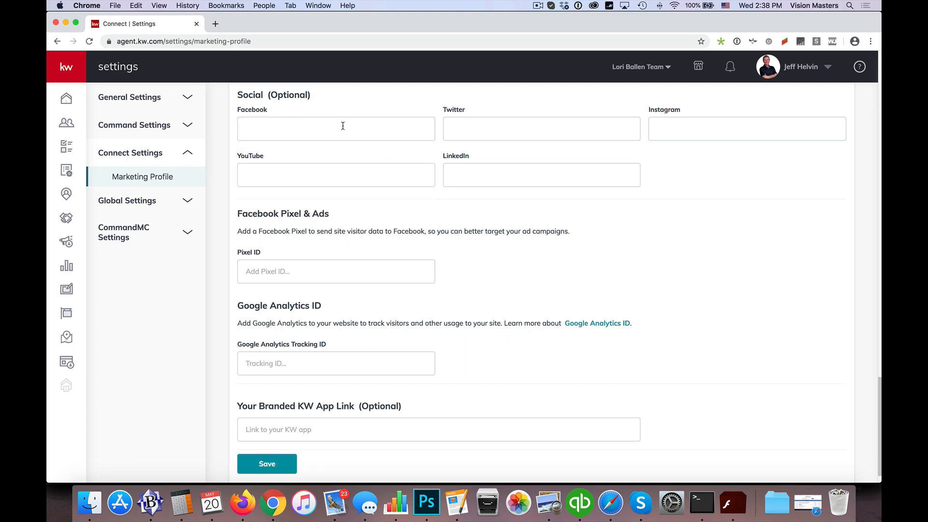
{"action": "mouse_move", "coordinate": [393, 127]}
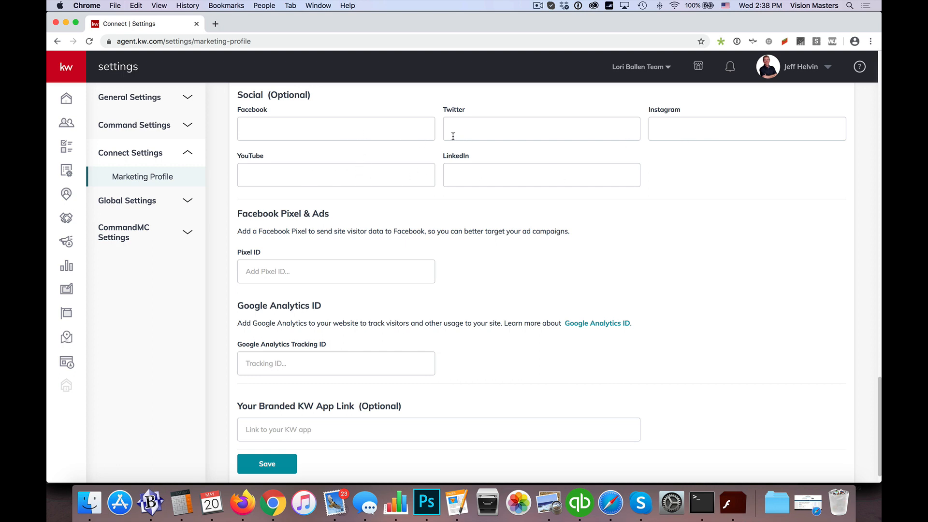
{"action": "mouse_move", "coordinate": [660, 256]}
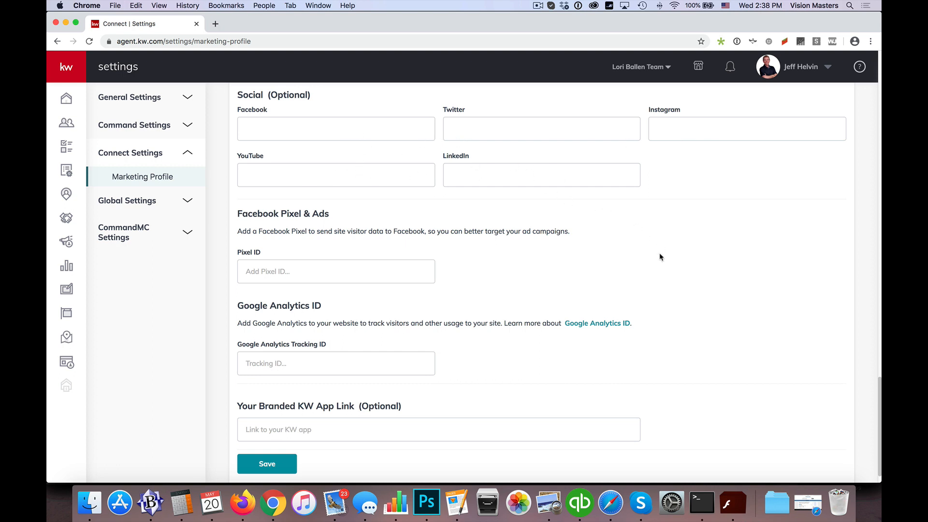
{"action": "scroll", "scroll_direction": "up", "scroll_amount": 3}
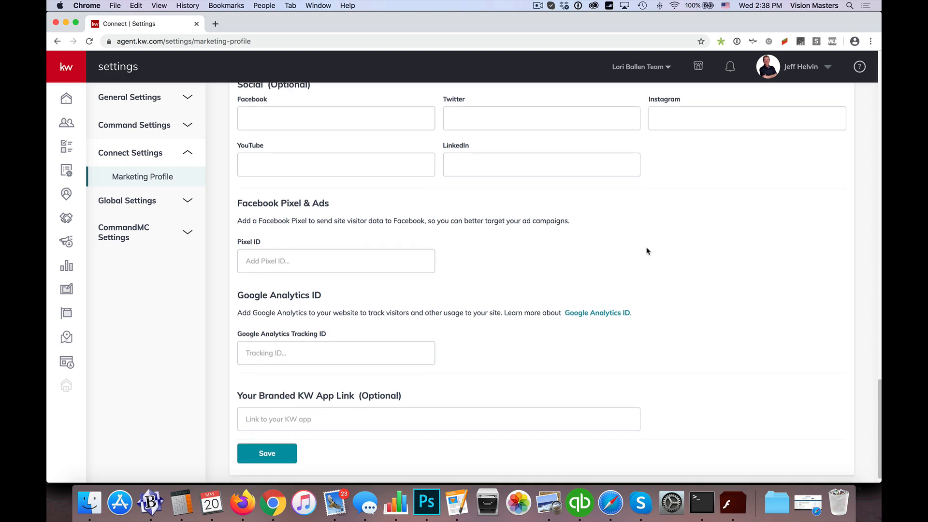
{"action": "scroll", "scroll_direction": "down", "scroll_amount": 3}
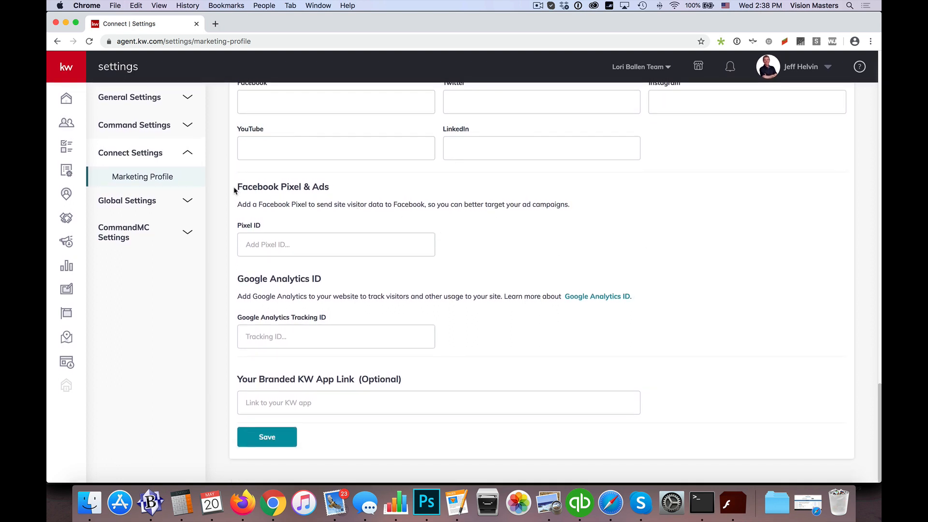
{"action": "double_click", "coordinate": [282, 187]}
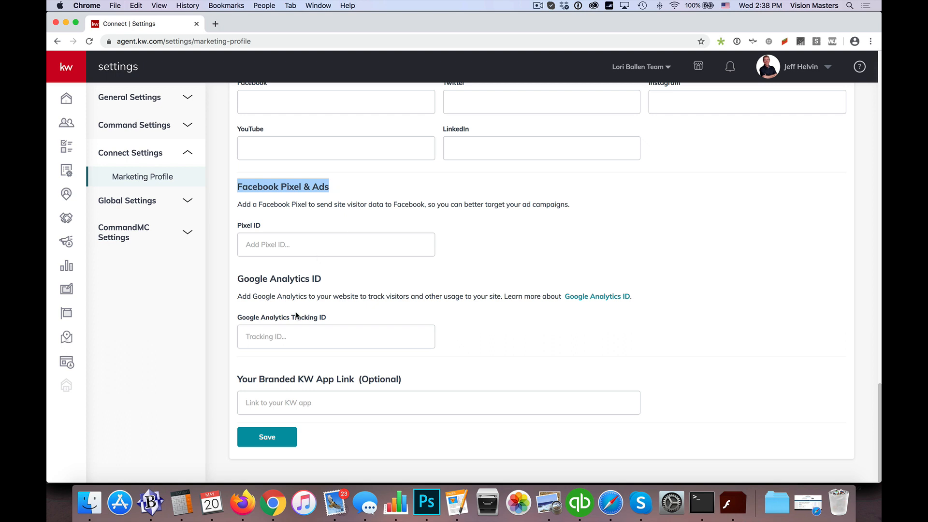
{"action": "double_click", "coordinate": [279, 278]}
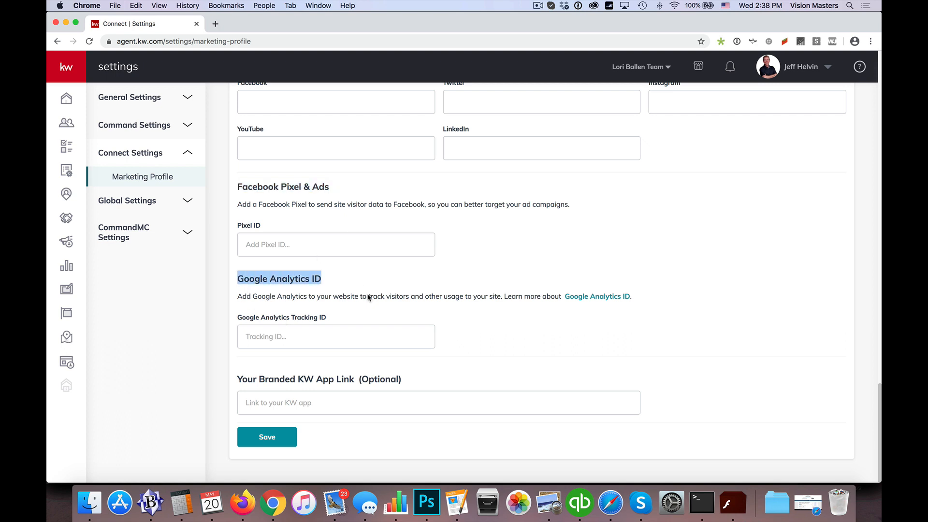
{"action": "mouse_move", "coordinate": [446, 222]}
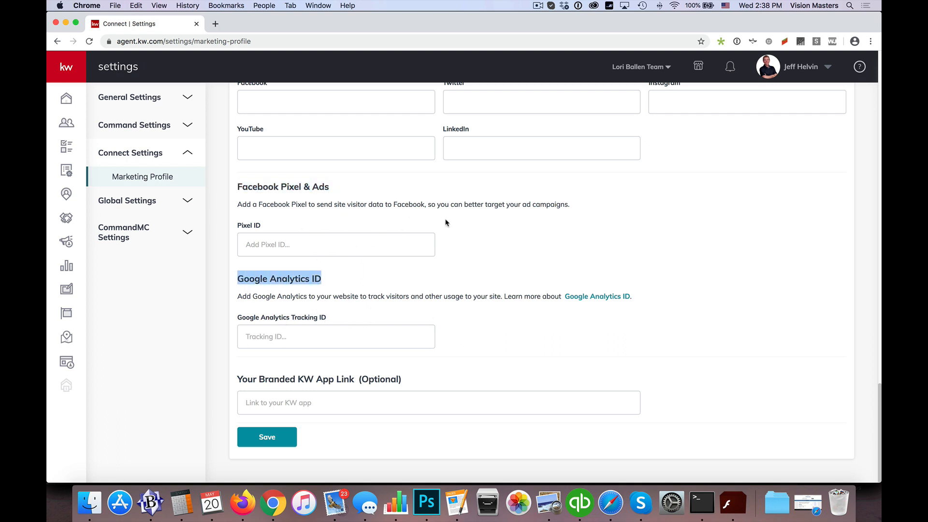
{"action": "mouse_move", "coordinate": [730, 262]}
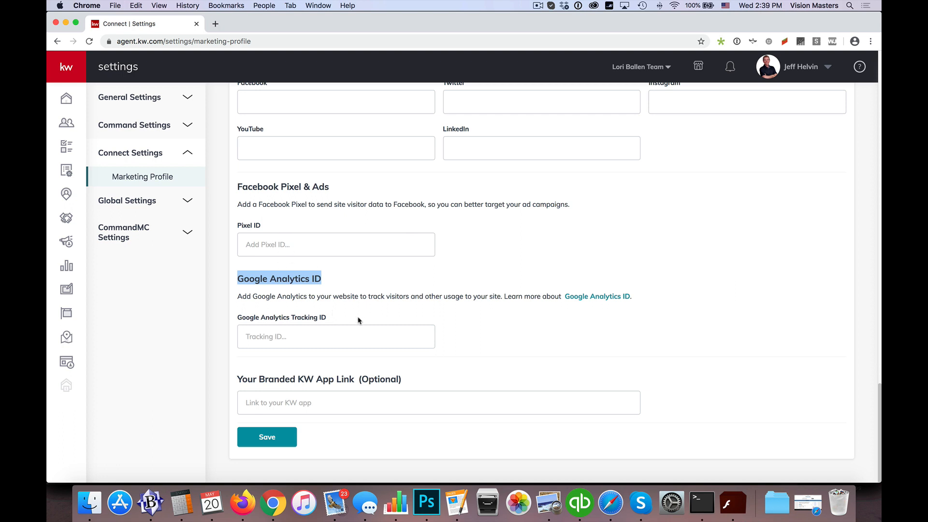
{"action": "mouse_move", "coordinate": [507, 334]}
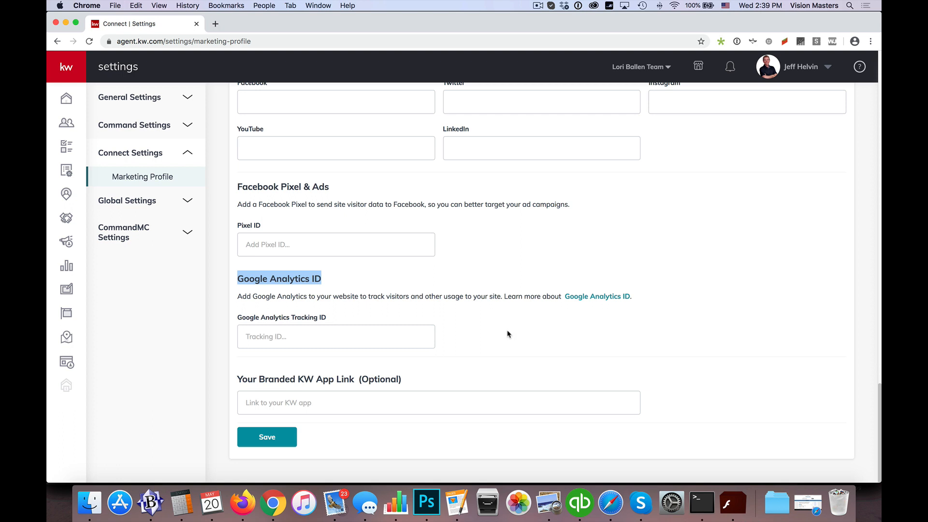
{"action": "mouse_move", "coordinate": [512, 341]}
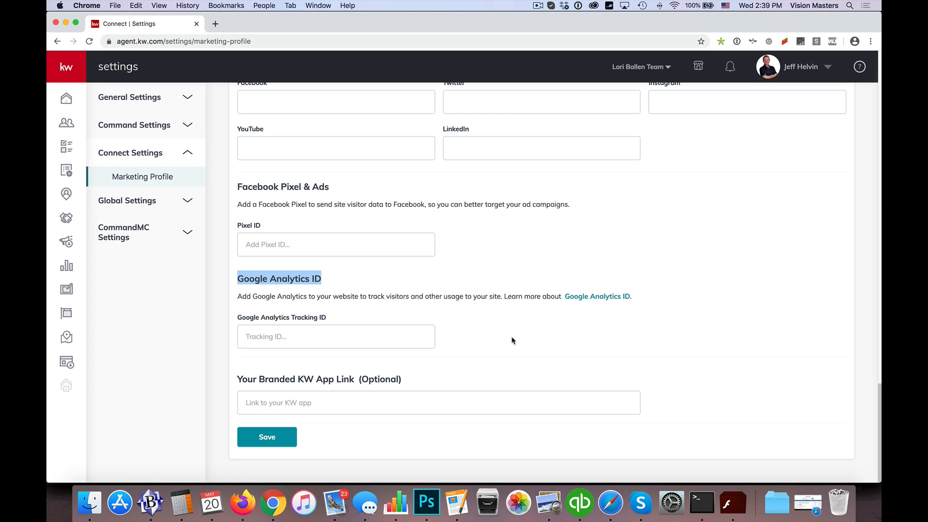
{"action": "mouse_move", "coordinate": [236, 379]}
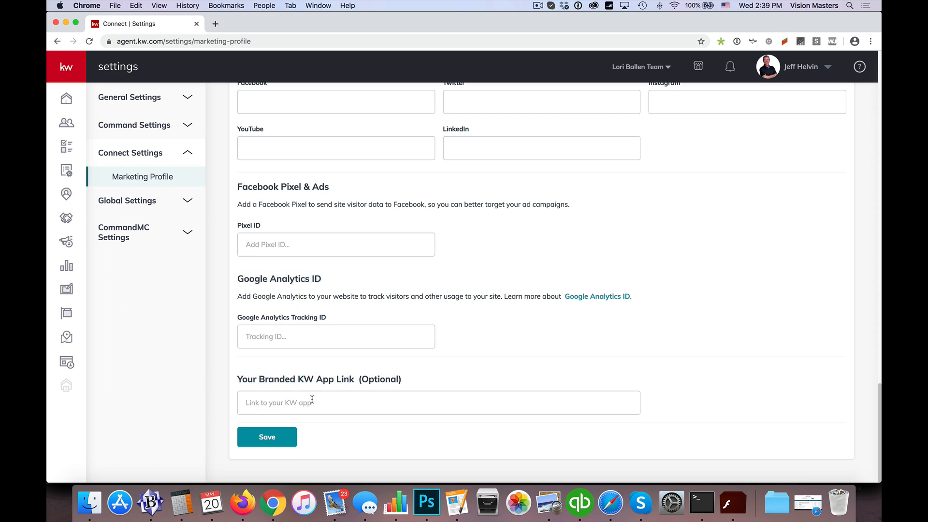
{"action": "mouse_move", "coordinate": [361, 414]}
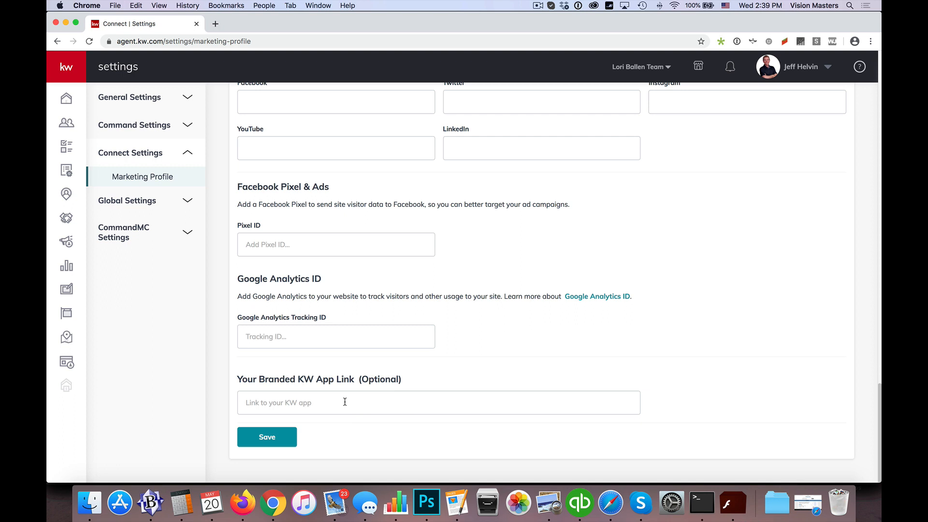
{"action": "mouse_move", "coordinate": [386, 408]}
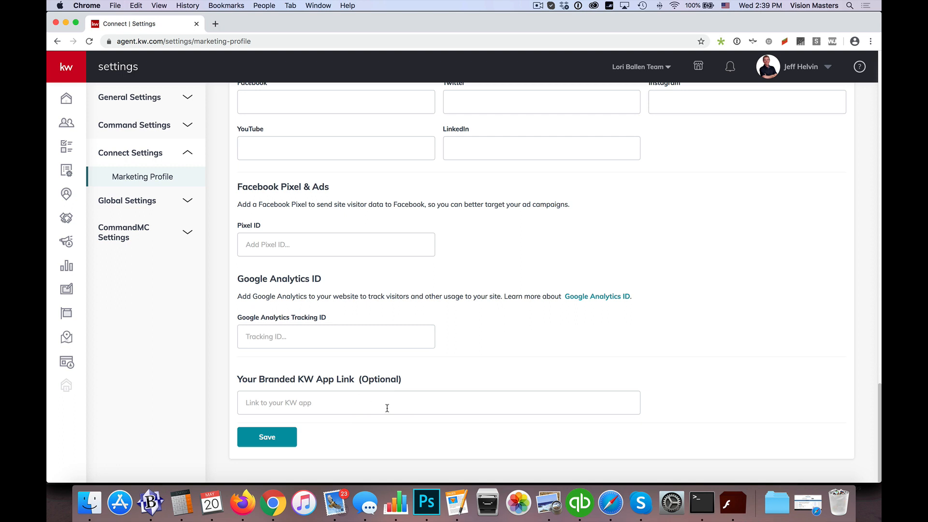
{"action": "mouse_move", "coordinate": [690, 367]}
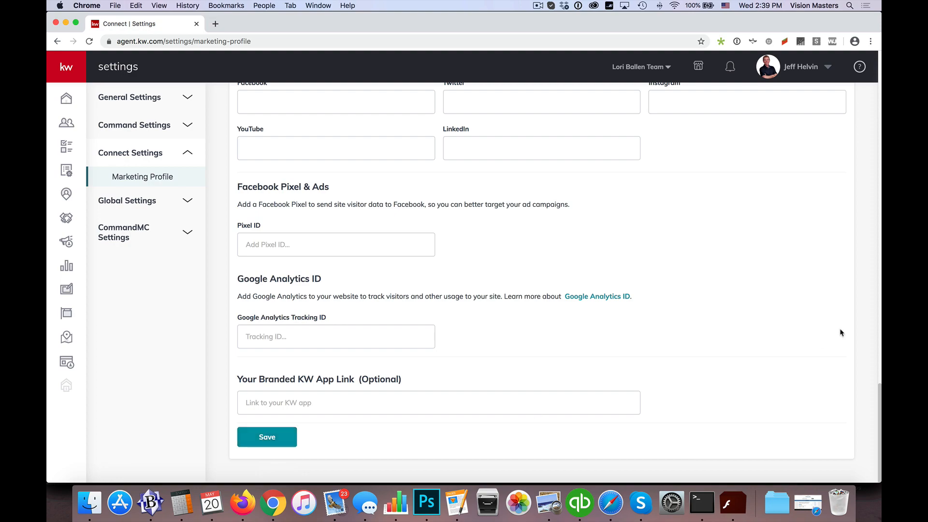
{"action": "scroll", "scroll_direction": "up", "scroll_amount": 3}
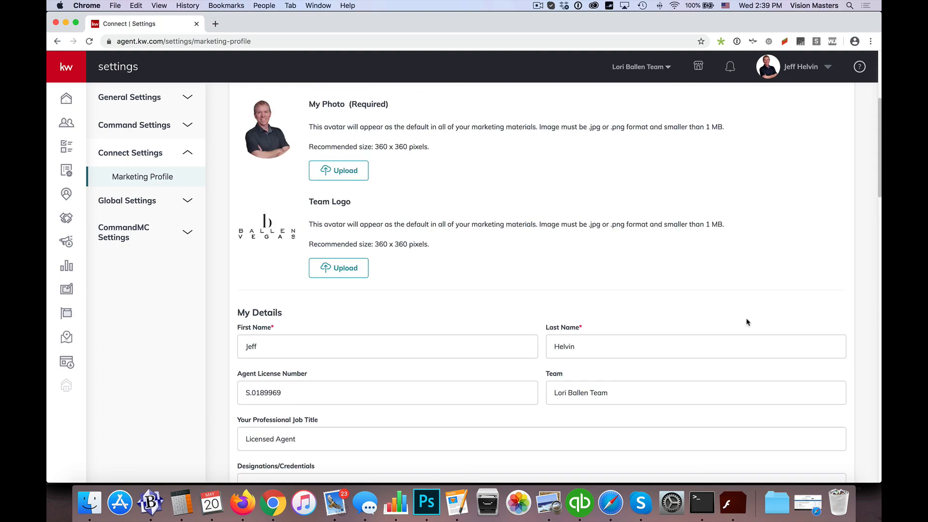
{"action": "scroll", "scroll_direction": "up", "scroll_amount": 3}
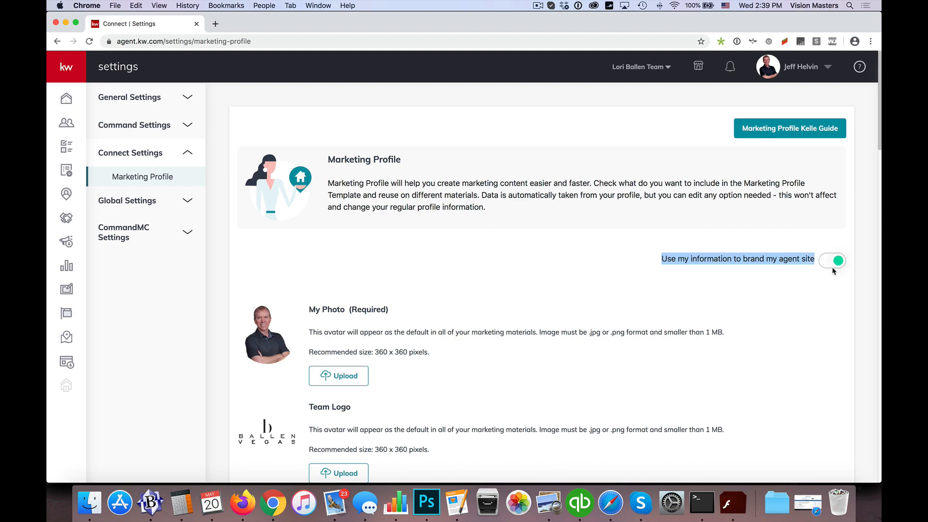
{"action": "mouse_move", "coordinate": [345, 293]}
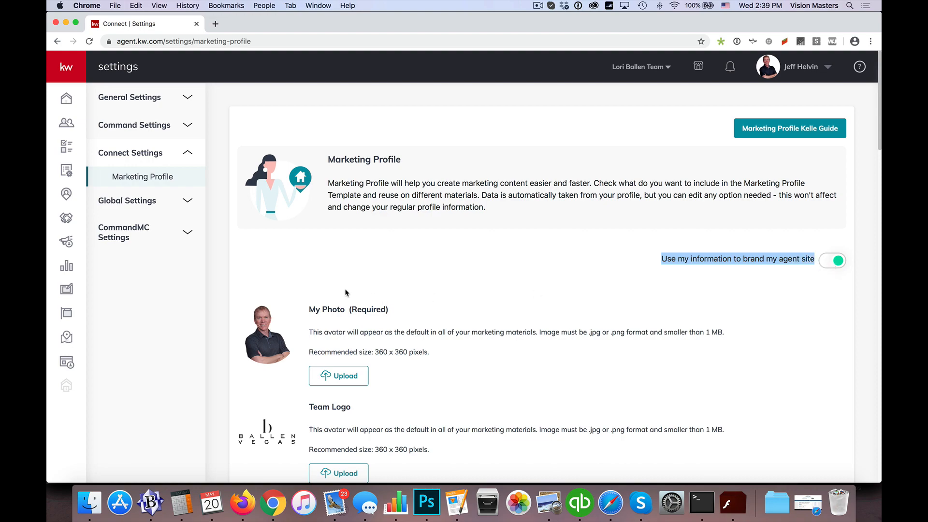
{"action": "scroll", "scroll_direction": "down", "scroll_amount": 3}
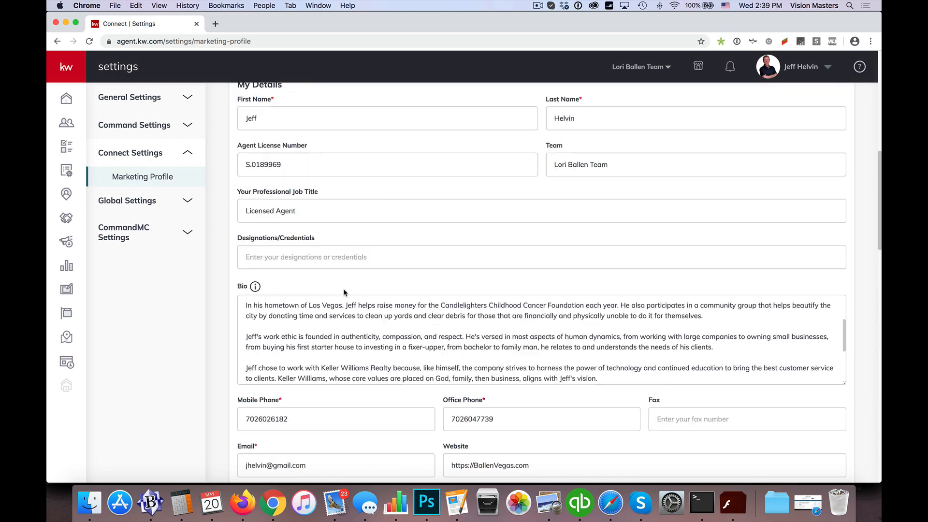
{"action": "scroll", "scroll_direction": "up", "scroll_amount": 3}
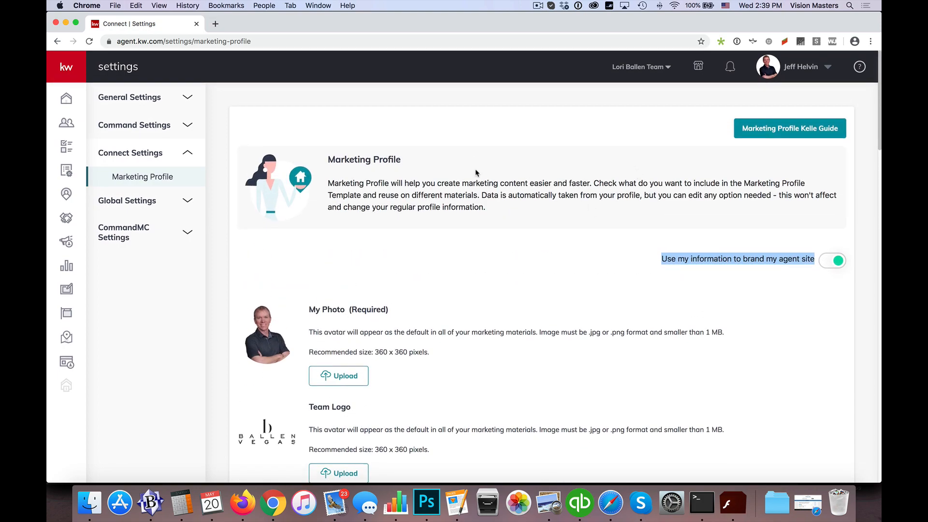
{"action": "mouse_move", "coordinate": [488, 201]}
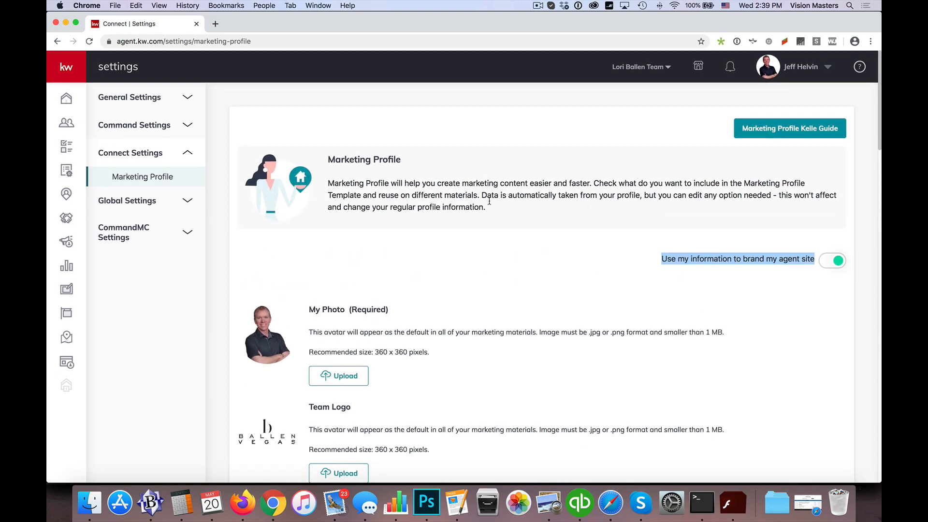
{"action": "mouse_move", "coordinate": [502, 207]}
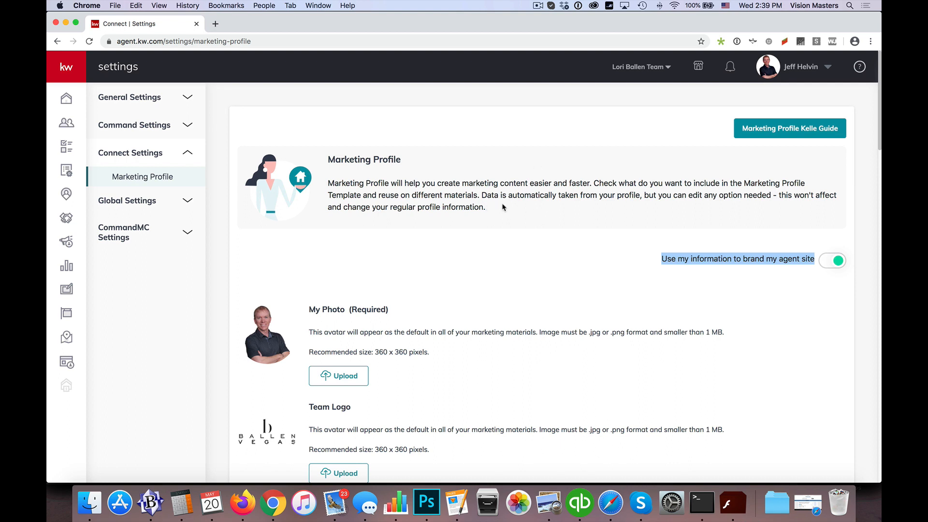
{"action": "mouse_move", "coordinate": [66, 336]}
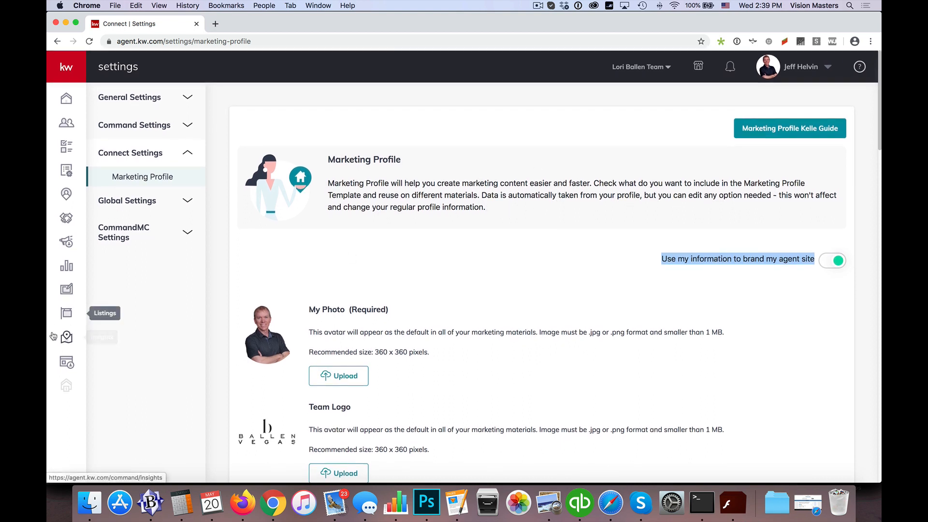
{"action": "mouse_move", "coordinate": [66, 362]}
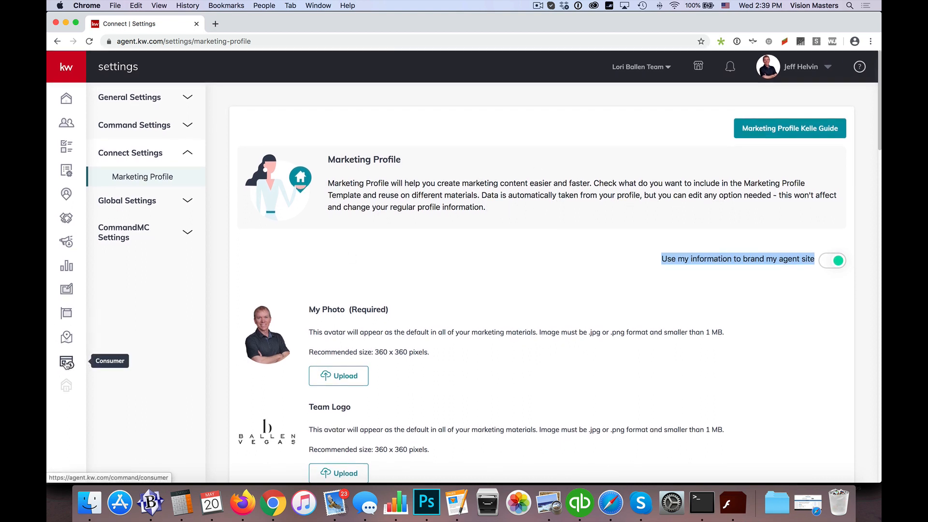
- Show the Consumer area's Agent Site Pages list with its eight pages
{"action": "left_click", "coordinate": [66, 361]}
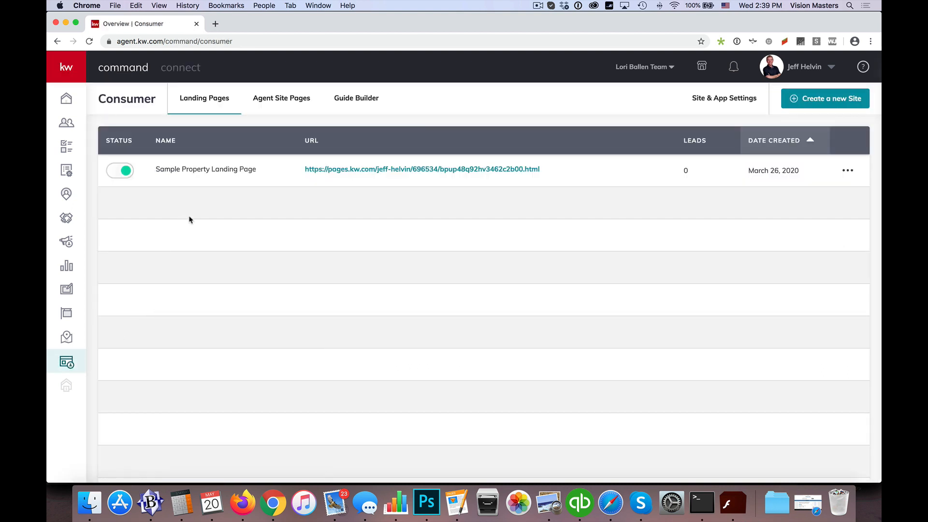
{"action": "mouse_move", "coordinate": [158, 264]}
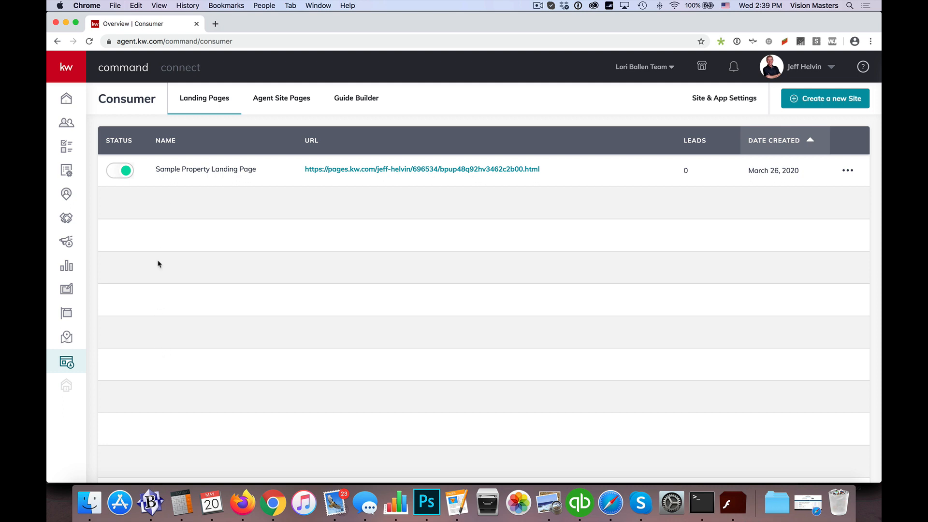
{"action": "mouse_move", "coordinate": [274, 105]}
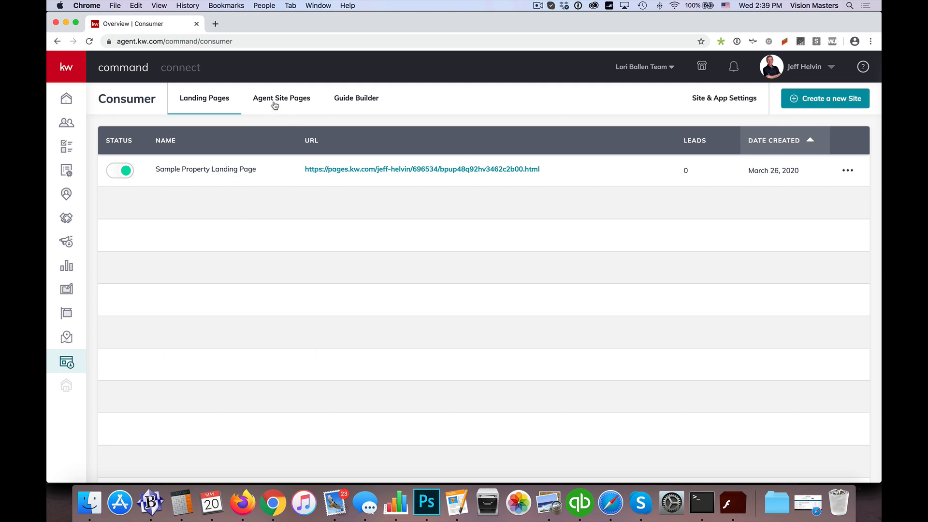
{"action": "mouse_move", "coordinate": [282, 98]}
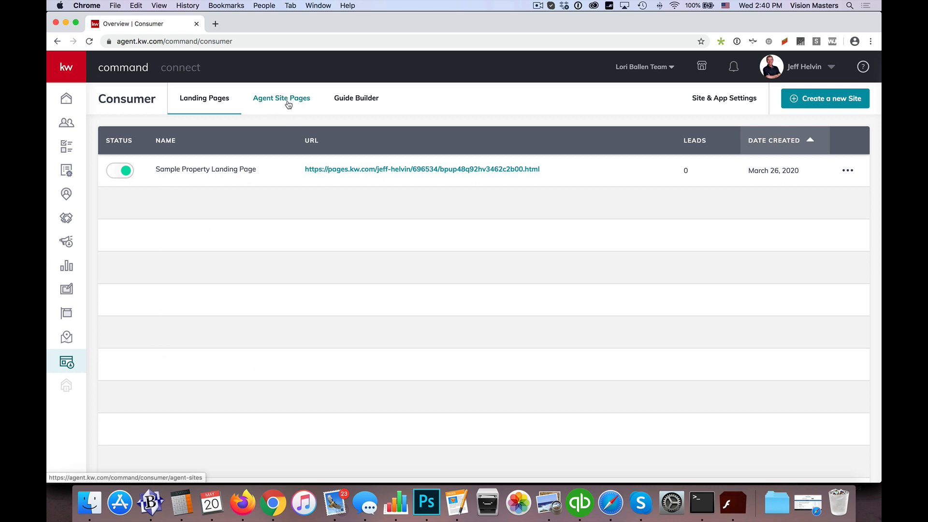
{"action": "left_click", "coordinate": [282, 98]}
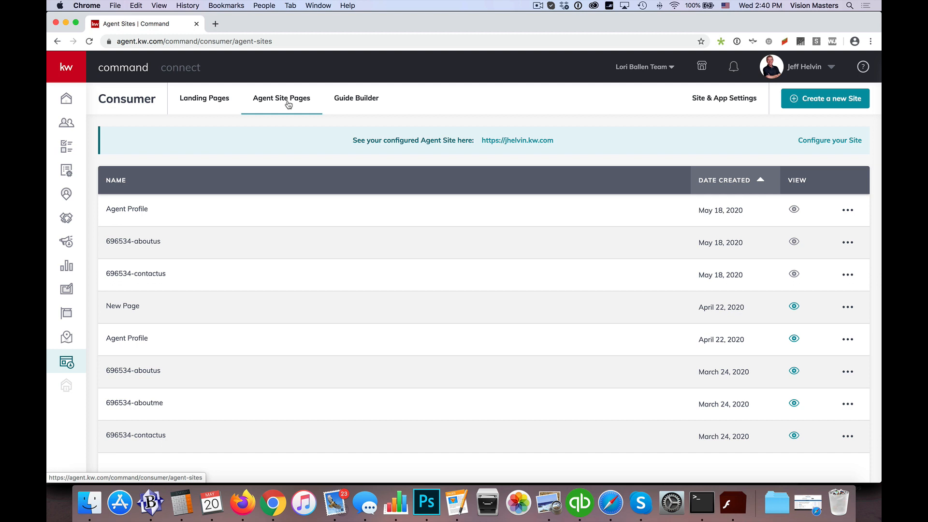
{"action": "mouse_move", "coordinate": [544, 129]}
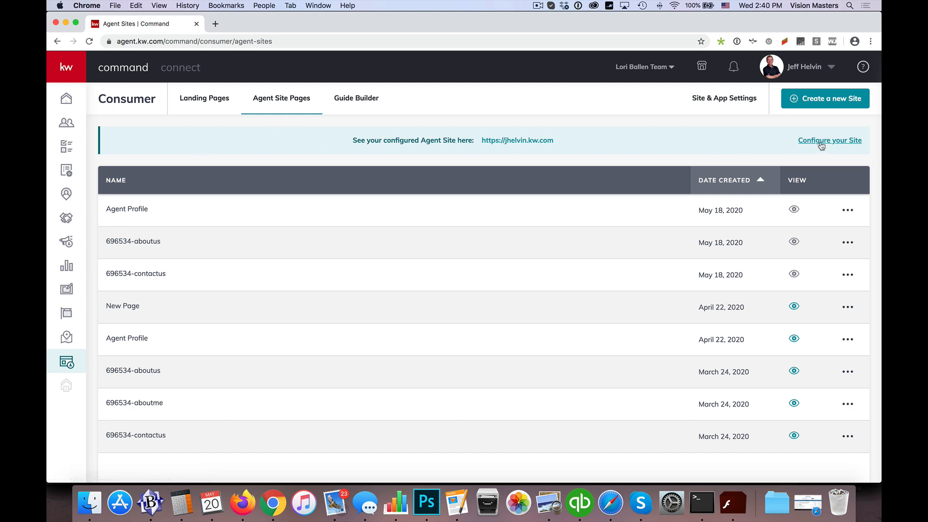
{"action": "mouse_move", "coordinate": [841, 146]}
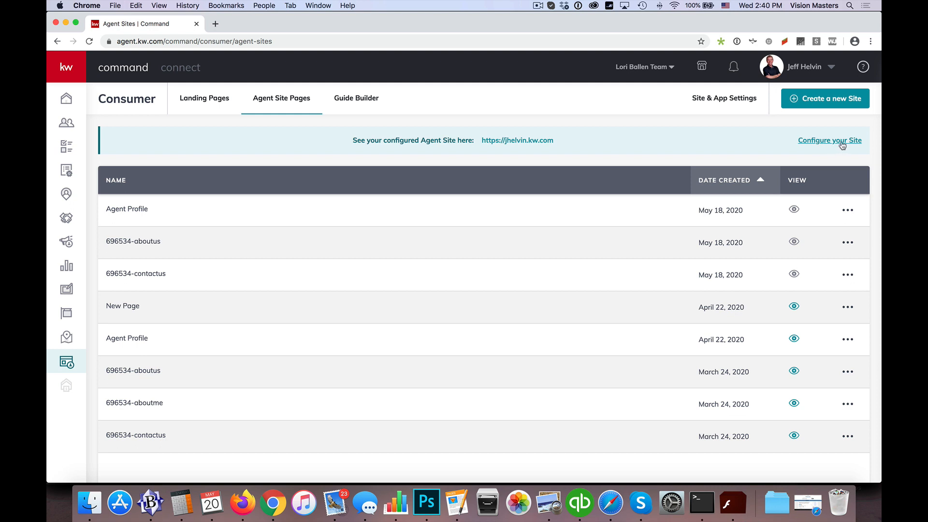
{"action": "mouse_move", "coordinate": [821, 144]}
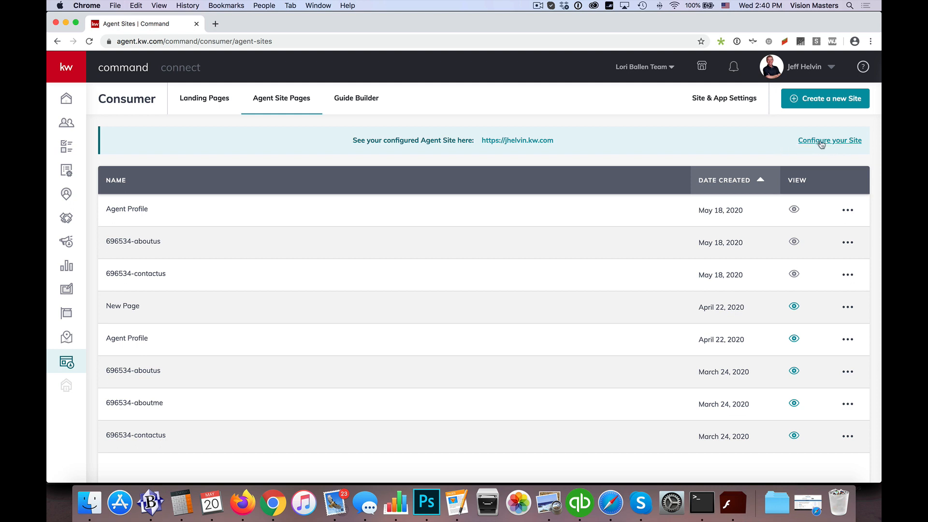
- Delete the May 18 duplicate Agent Profile, aboutus and contactus pages
{"action": "left_click", "coordinate": [847, 210]}
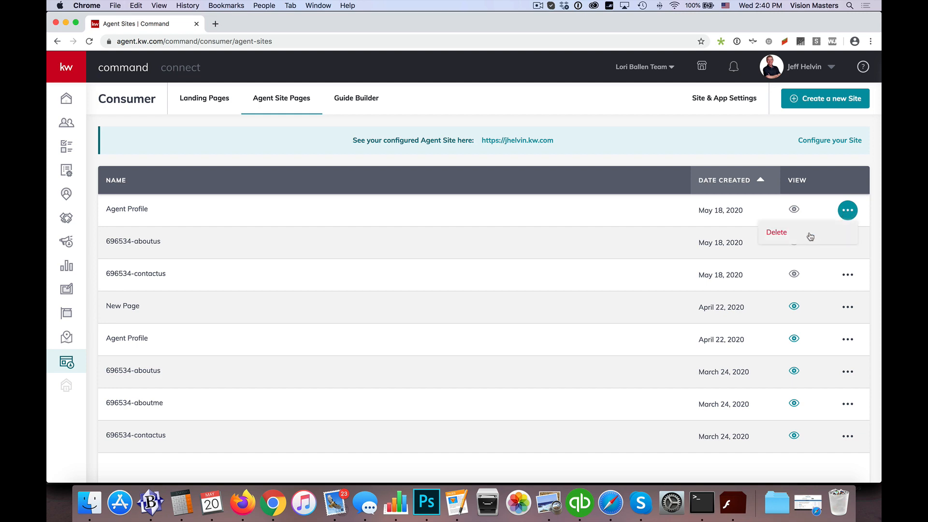
{"action": "left_click", "coordinate": [775, 232]}
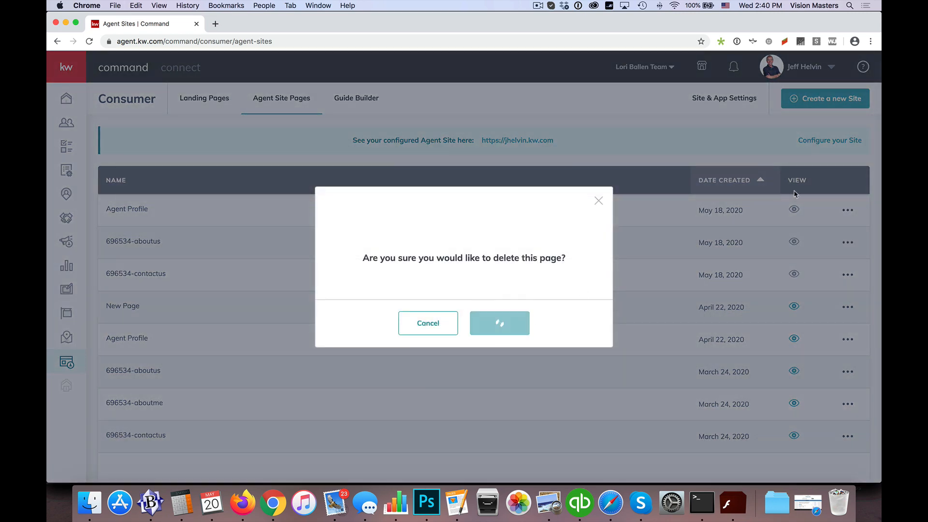
{"action": "left_click", "coordinate": [499, 324]}
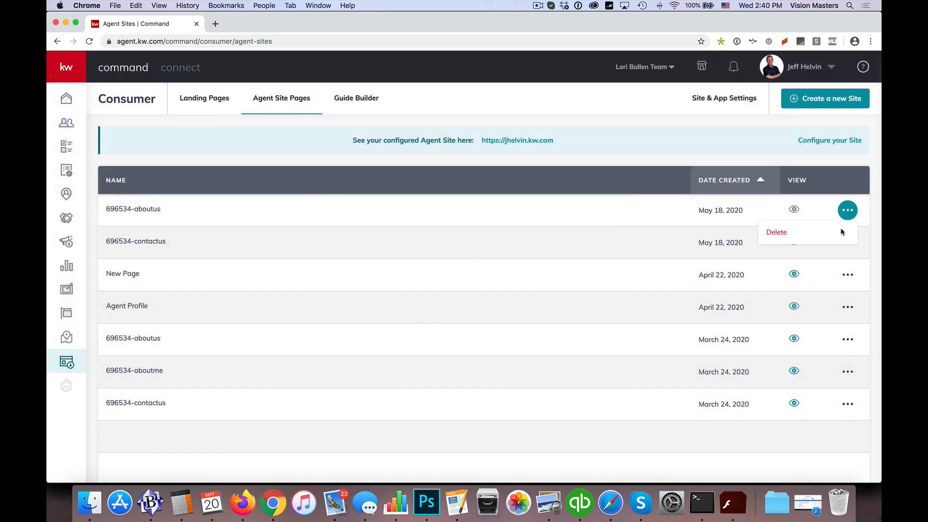
{"action": "left_click", "coordinate": [775, 232]}
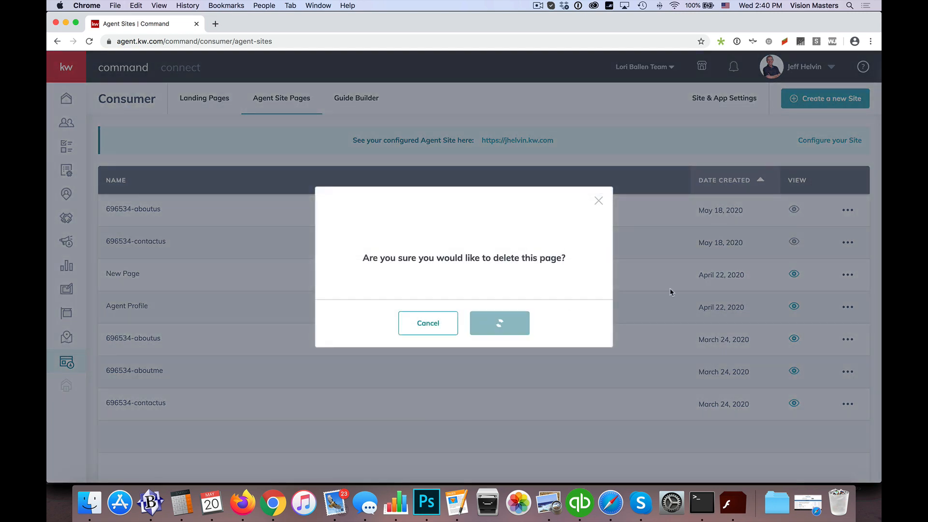
{"action": "left_click", "coordinate": [498, 323]}
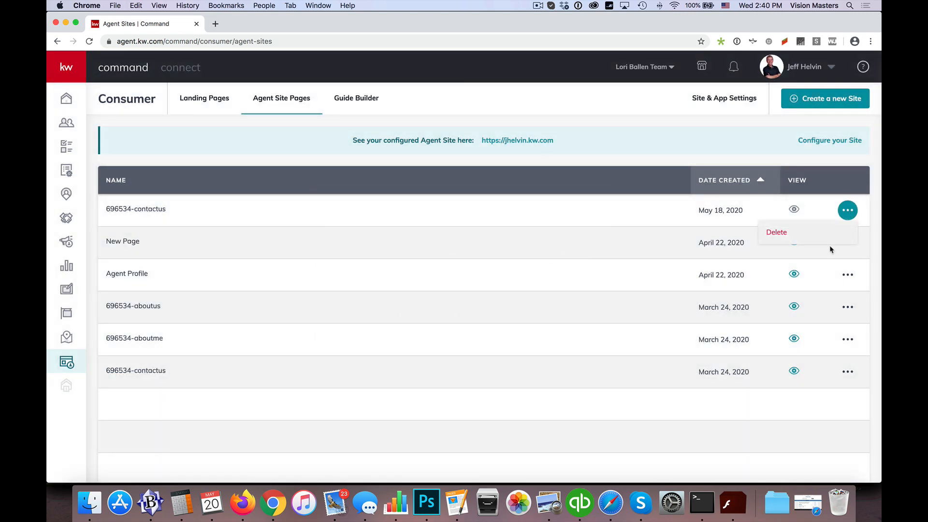
{"action": "left_click", "coordinate": [775, 232]}
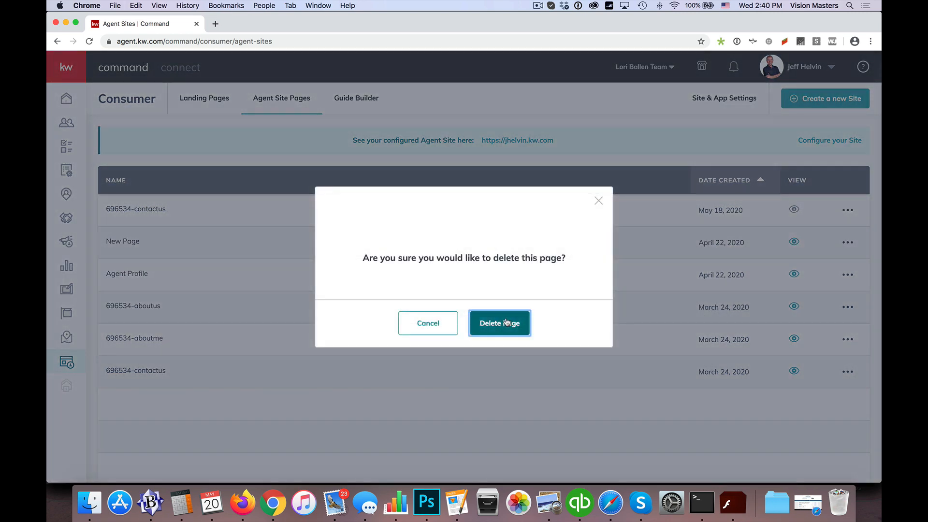
{"action": "left_click", "coordinate": [499, 323]}
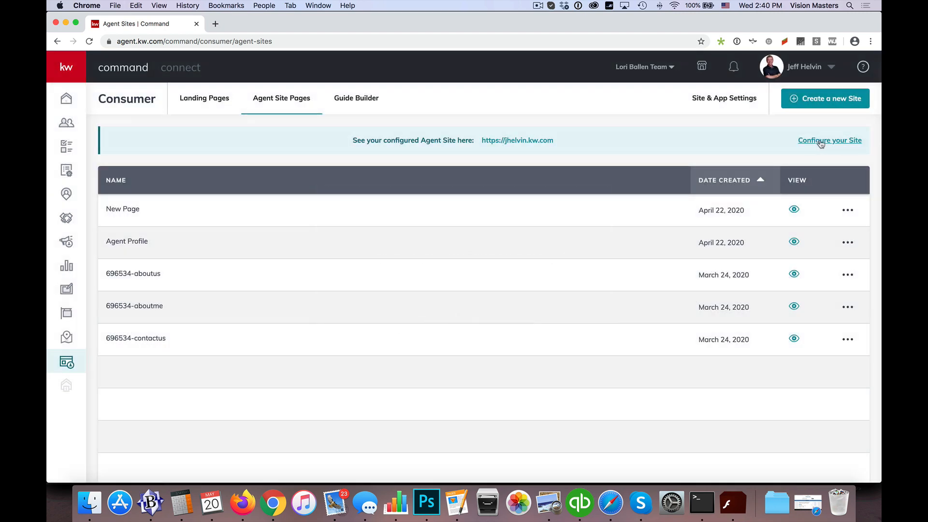
- Configure the site to use the new KW Agent Sites provider
{"action": "left_click", "coordinate": [829, 140]}
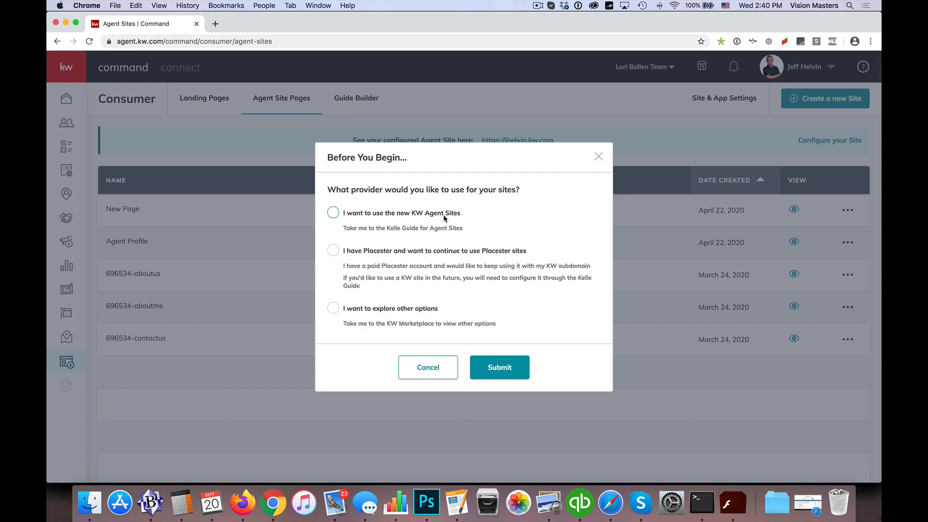
{"action": "left_click", "coordinate": [333, 212]}
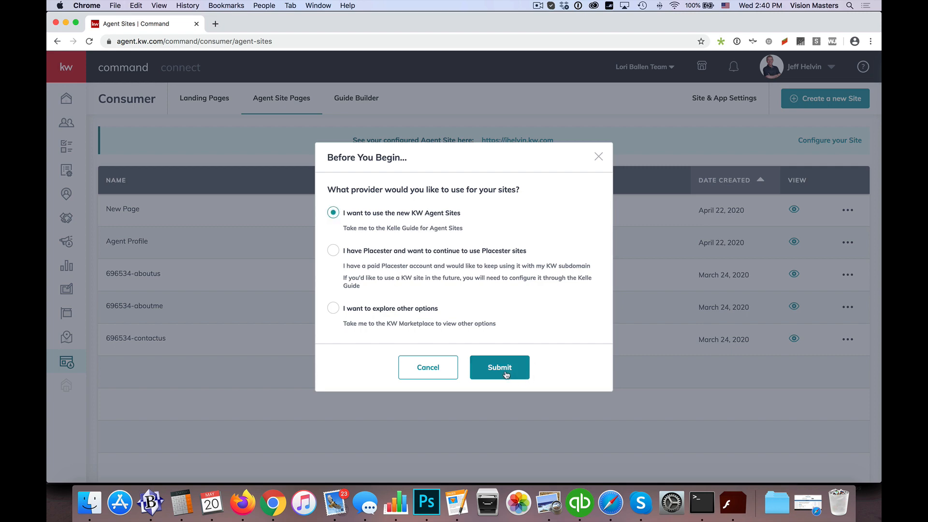
{"action": "left_click", "coordinate": [499, 367]}
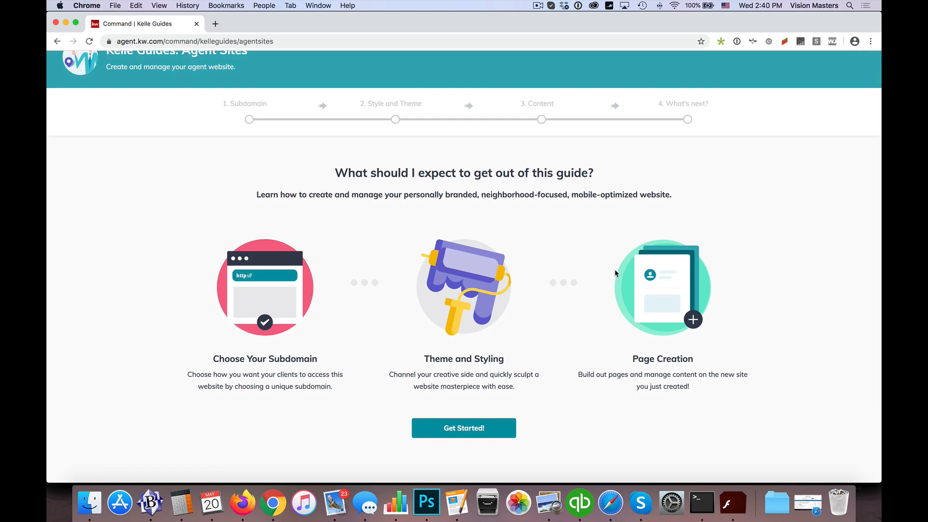
{"action": "mouse_move", "coordinate": [446, 279]}
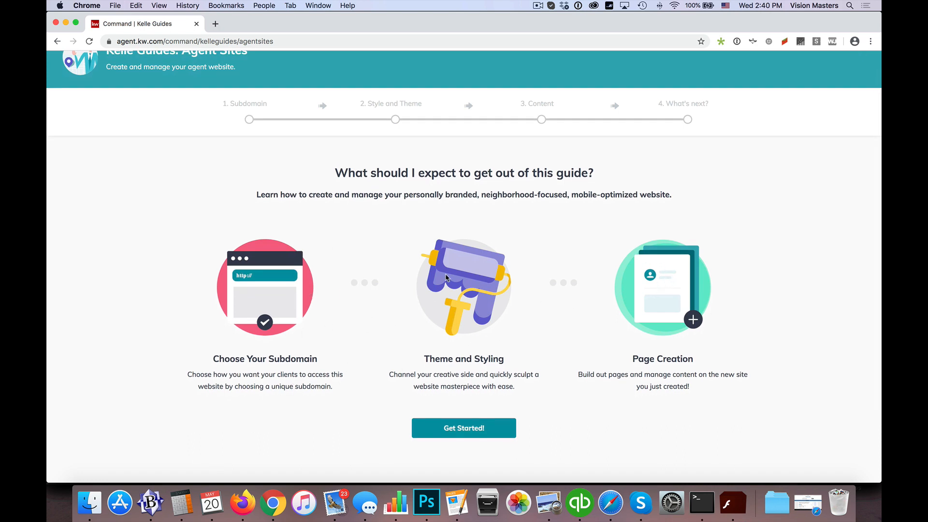
{"action": "mouse_move", "coordinate": [463, 428]}
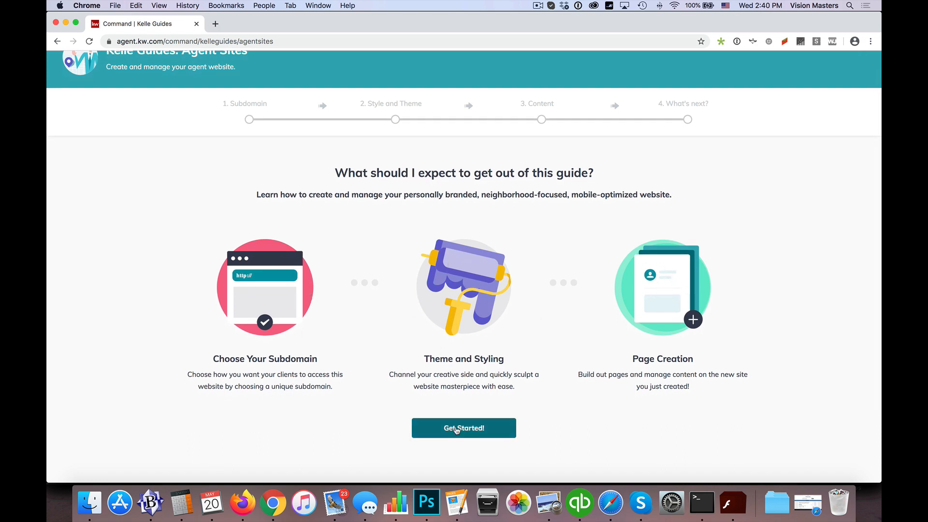
- Start the Agent Sites guide and open the approved DBA logo page in a new tab
{"action": "left_click", "coordinate": [463, 427]}
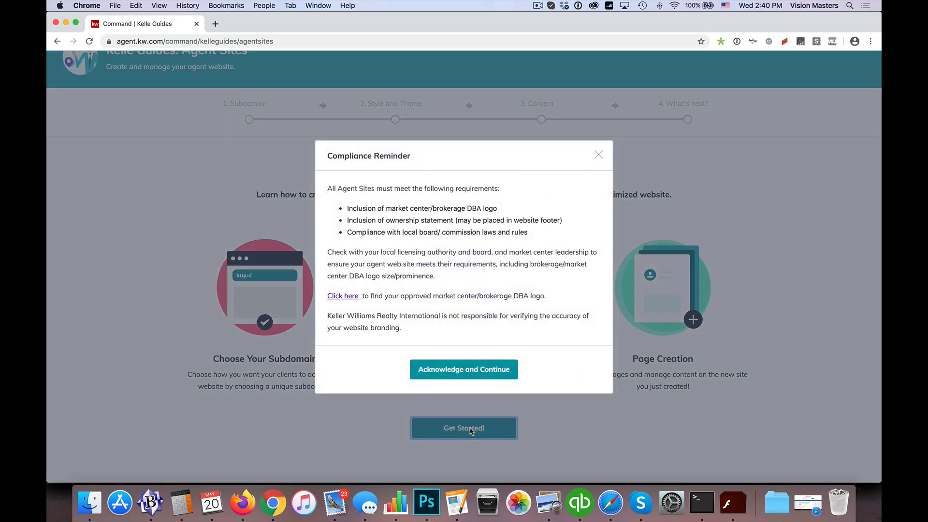
{"action": "mouse_move", "coordinate": [348, 206]}
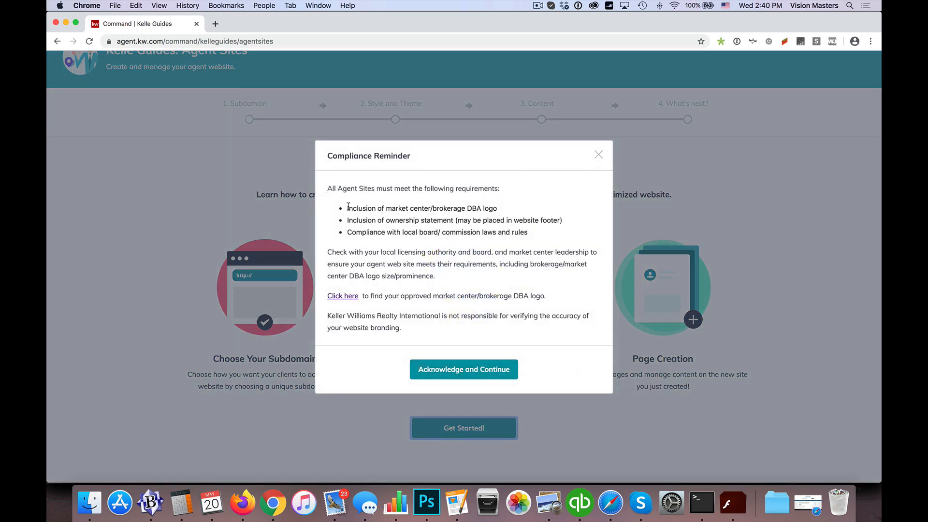
{"action": "double_click", "coordinate": [345, 156]}
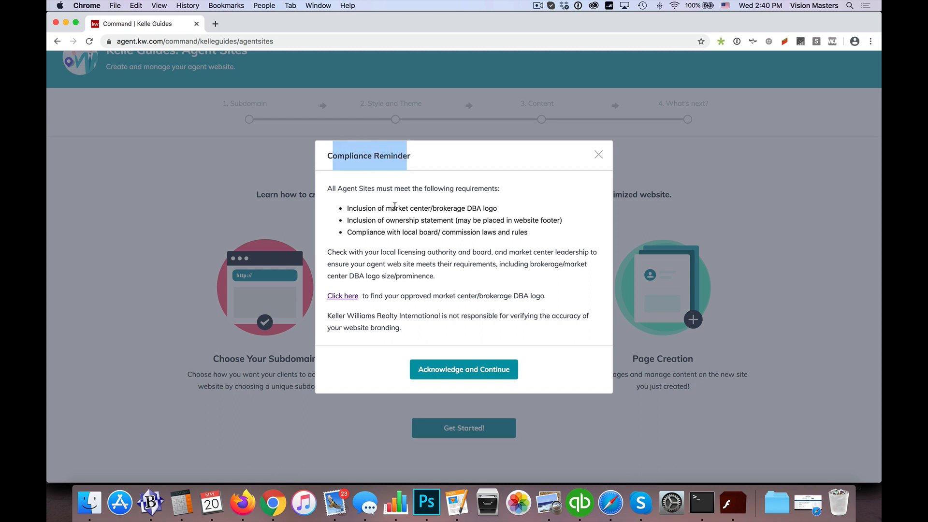
{"action": "mouse_move", "coordinate": [446, 247]}
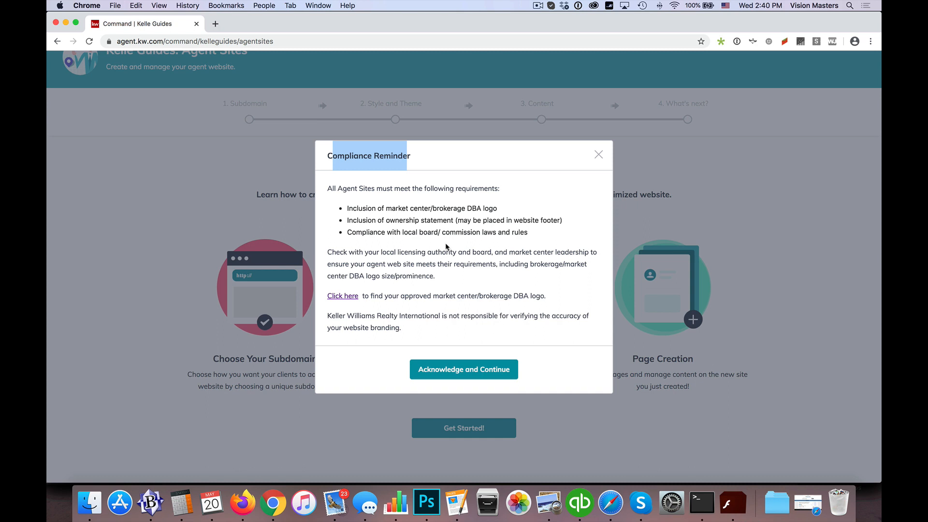
{"action": "mouse_move", "coordinate": [416, 285]}
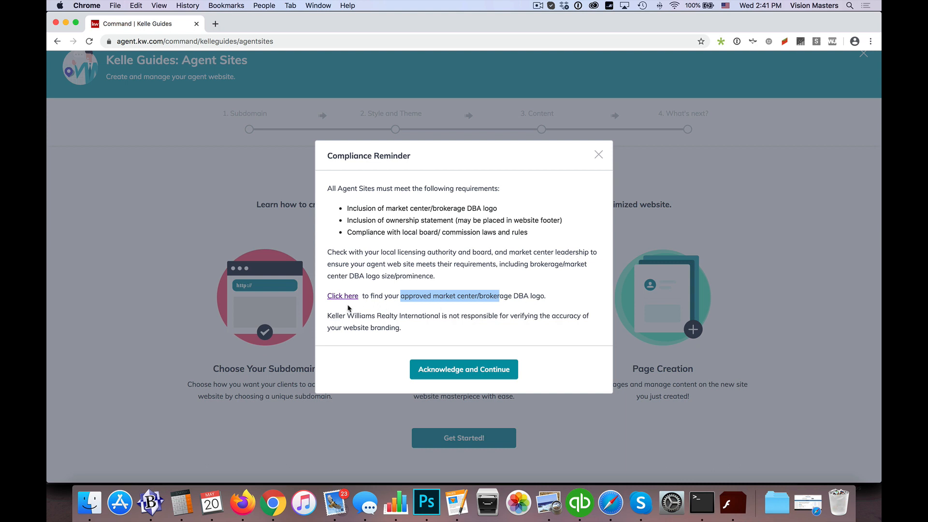
{"action": "mouse_move", "coordinate": [342, 295]}
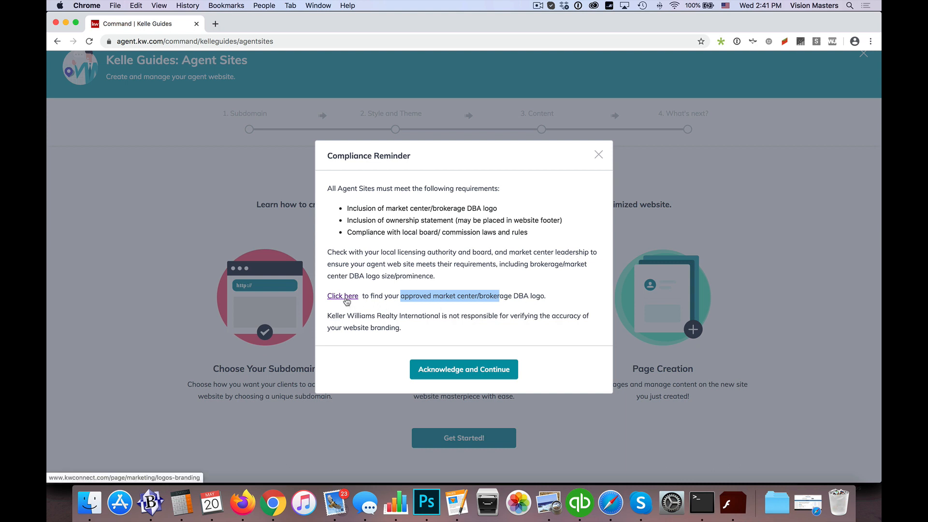
{"action": "right_click", "coordinate": [342, 295]}
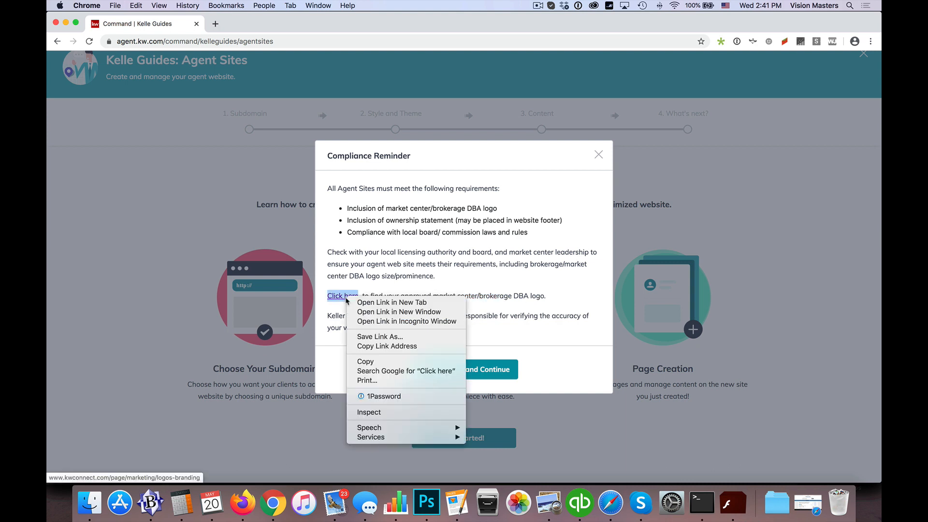
{"action": "left_click", "coordinate": [392, 302]}
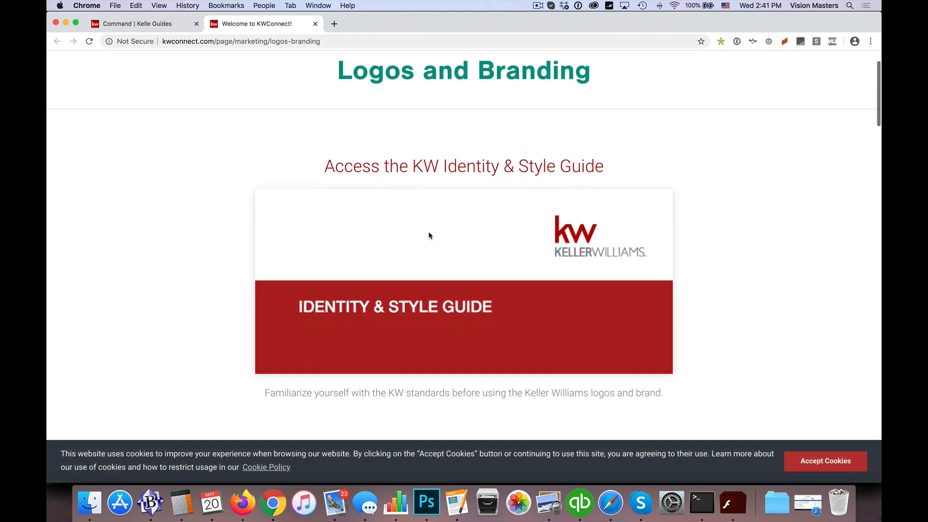
- Search the Logos and Branding page for market center 605, Las Vegas
{"action": "scroll", "scroll_direction": "down", "scroll_amount": 3}
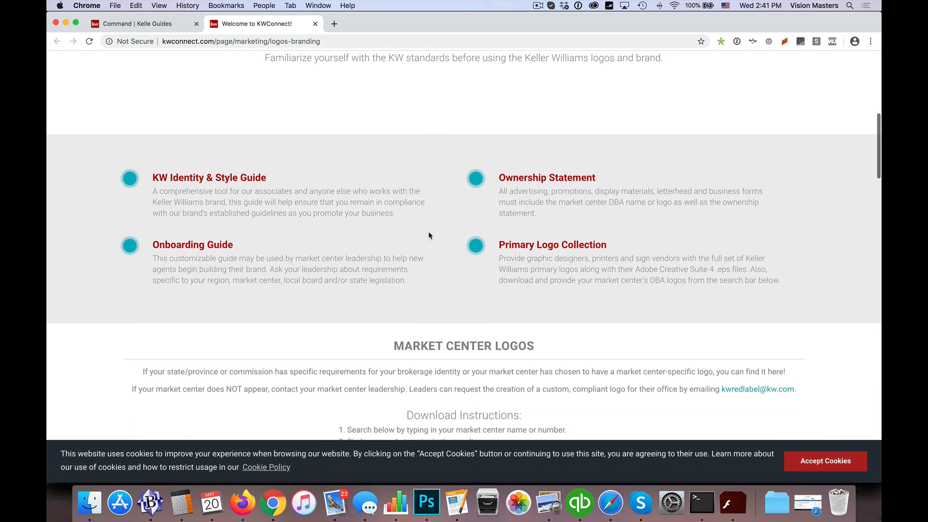
{"action": "scroll", "scroll_direction": "down", "scroll_amount": 3}
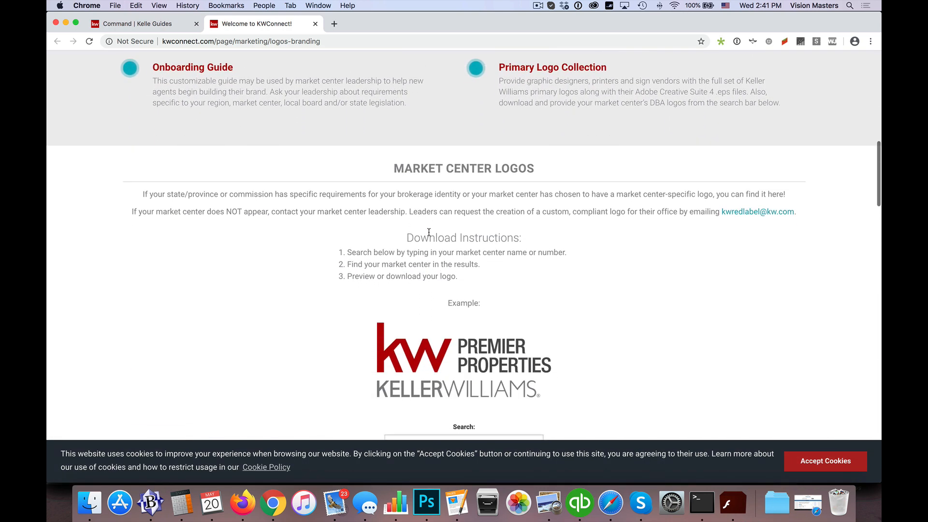
{"action": "scroll", "scroll_direction": "down", "scroll_amount": 3}
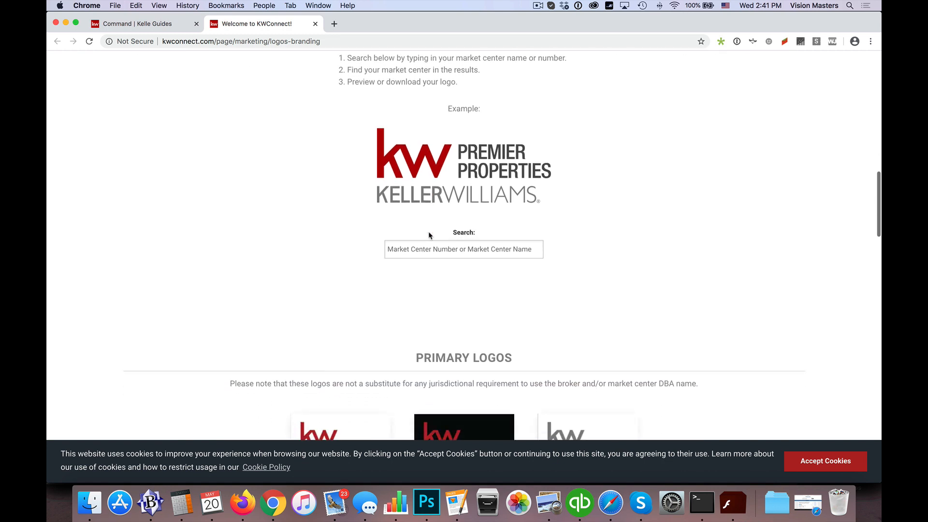
{"action": "scroll", "scroll_direction": "down", "scroll_amount": 3}
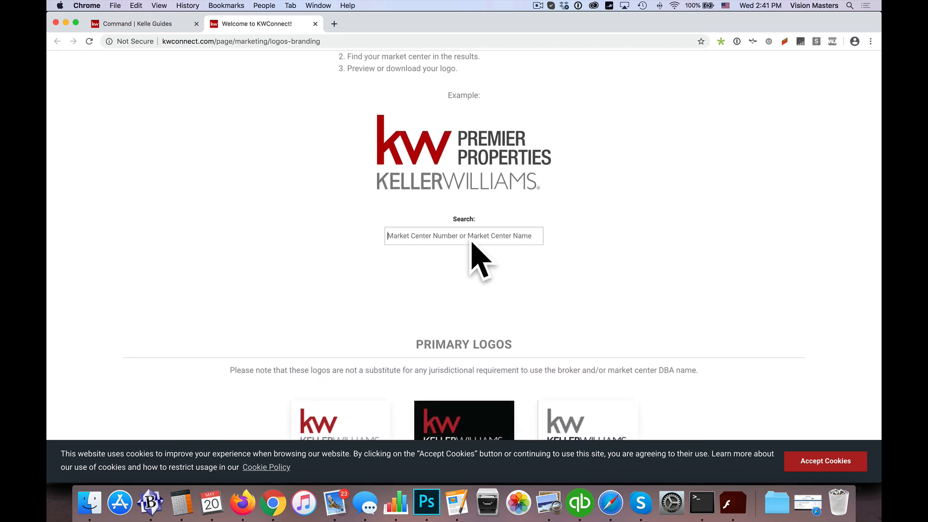
{"action": "mouse_move", "coordinate": [475, 252]}
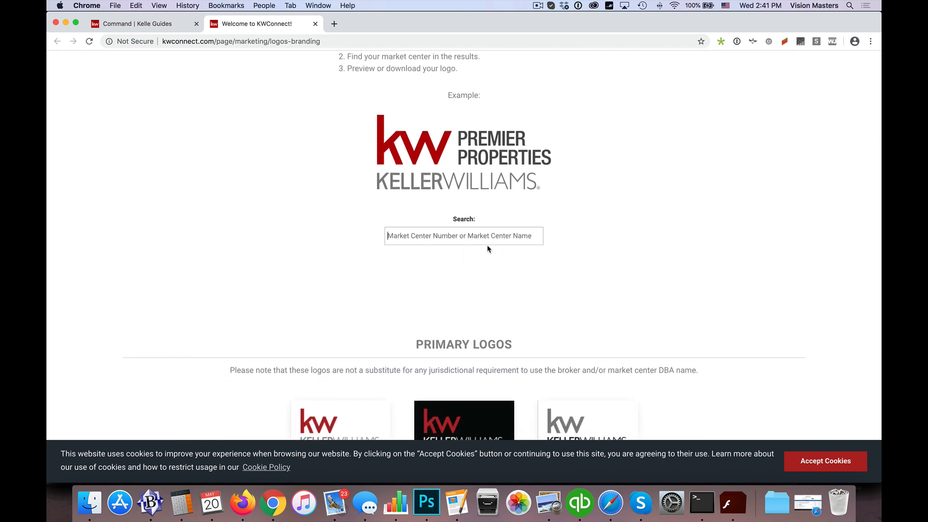
{"action": "type", "text": "605"}
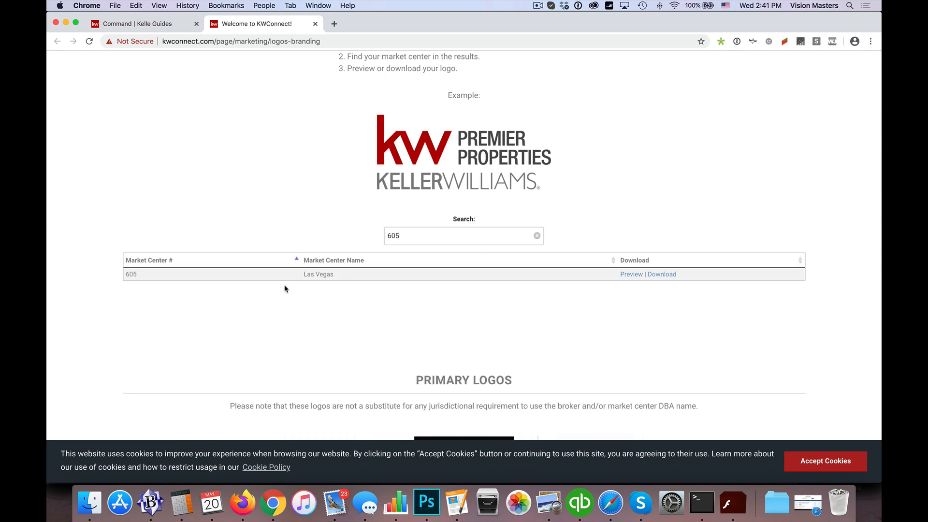
{"action": "mouse_move", "coordinate": [661, 274]}
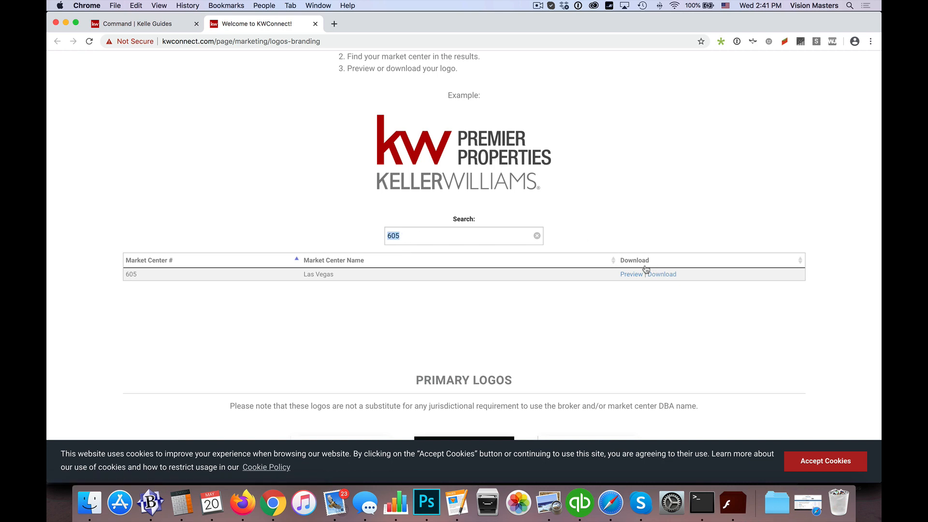
{"action": "mouse_move", "coordinate": [669, 283]}
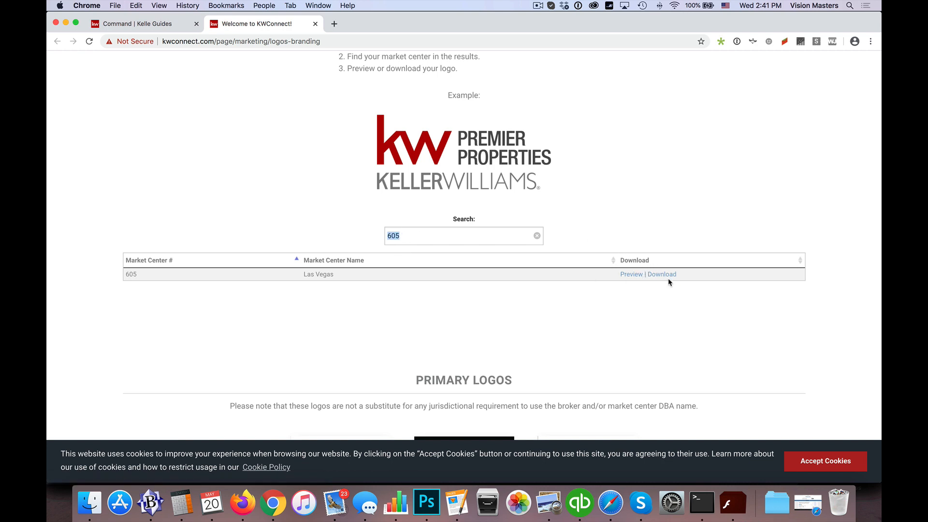
{"action": "mouse_move", "coordinate": [650, 282]}
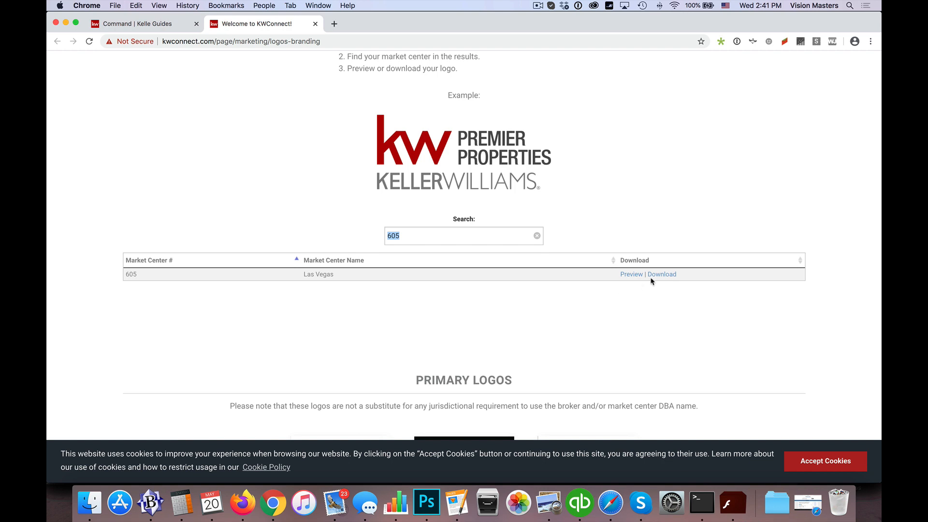
{"action": "mouse_move", "coordinate": [314, 54]}
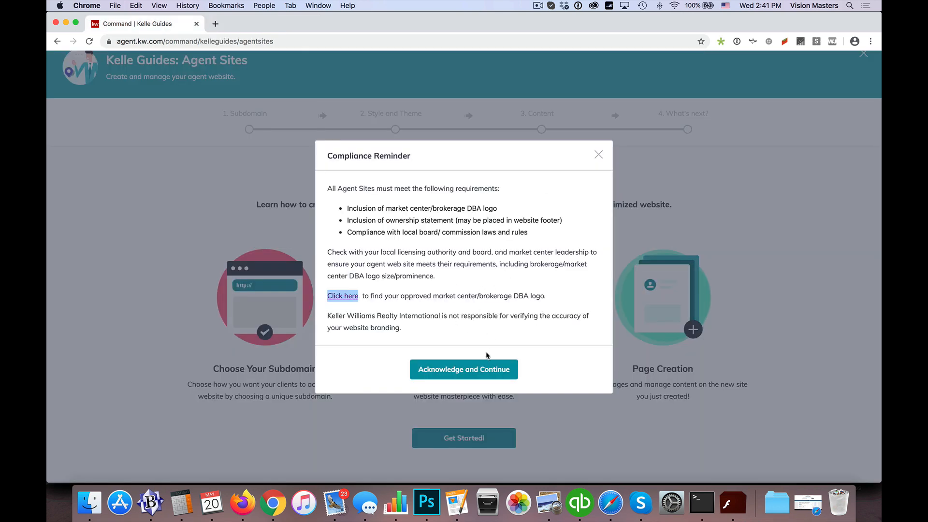
{"action": "mouse_move", "coordinate": [463, 369]}
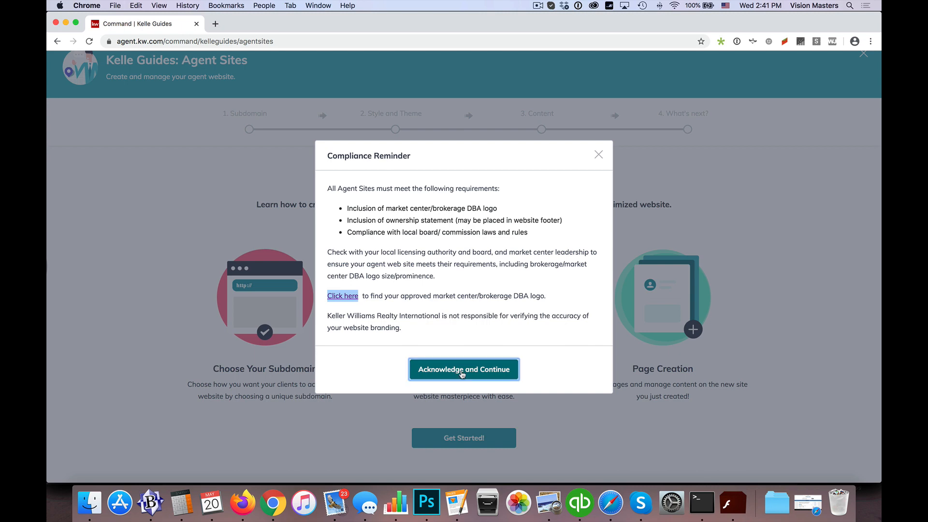
- Acknowledge the compliance reminder to reach the jhelvin subdomain step
{"action": "left_click", "coordinate": [463, 368]}
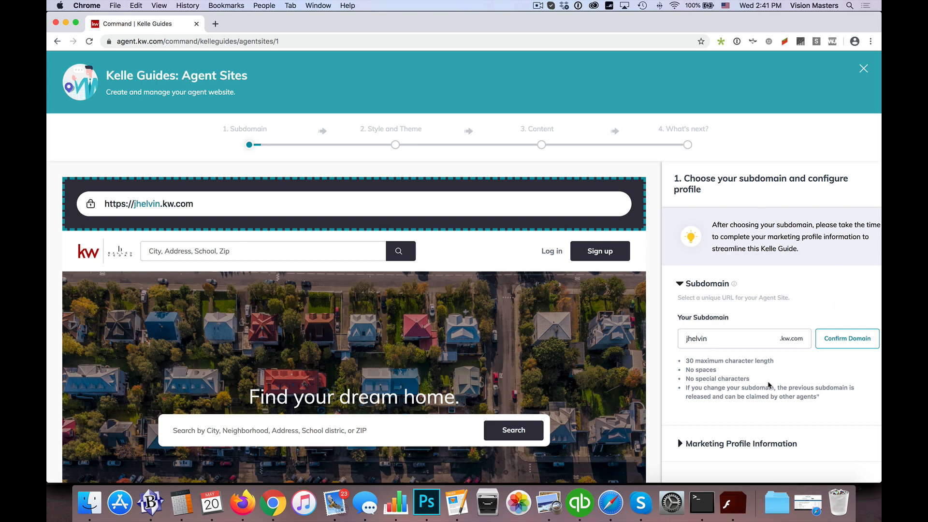
{"action": "mouse_move", "coordinate": [348, 241]}
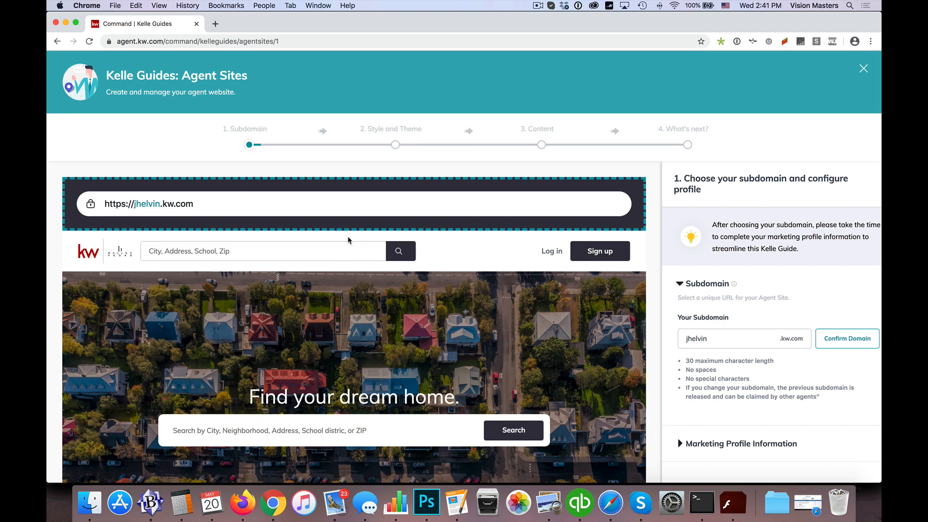
{"action": "mouse_move", "coordinate": [745, 290]}
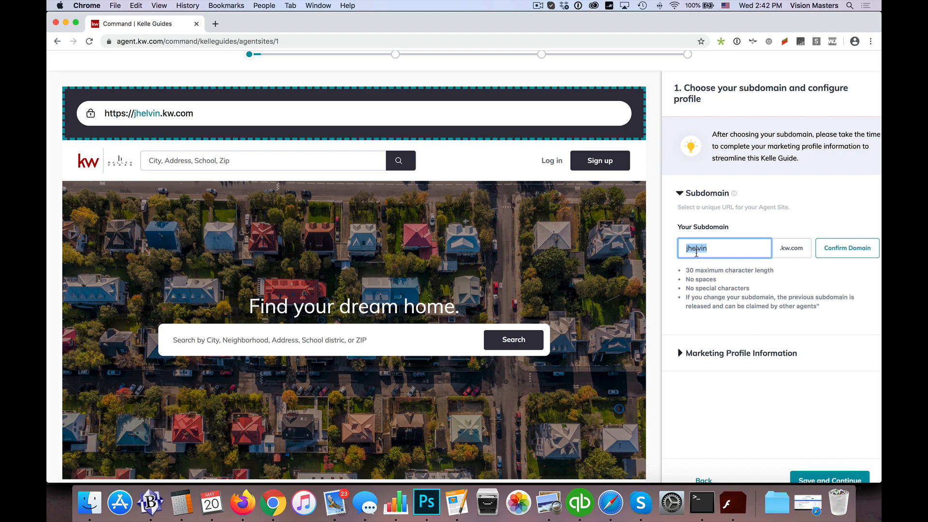
{"action": "mouse_move", "coordinate": [690, 266]}
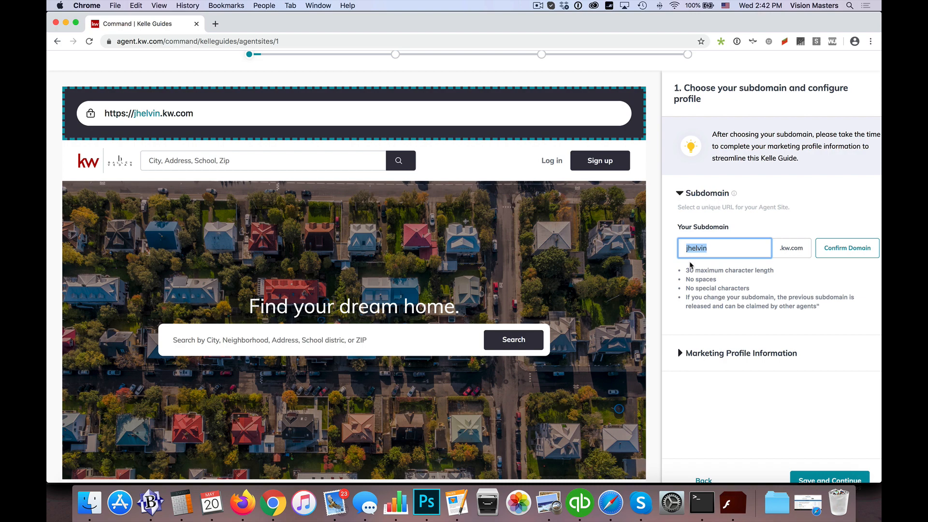
{"action": "mouse_move", "coordinate": [847, 247]}
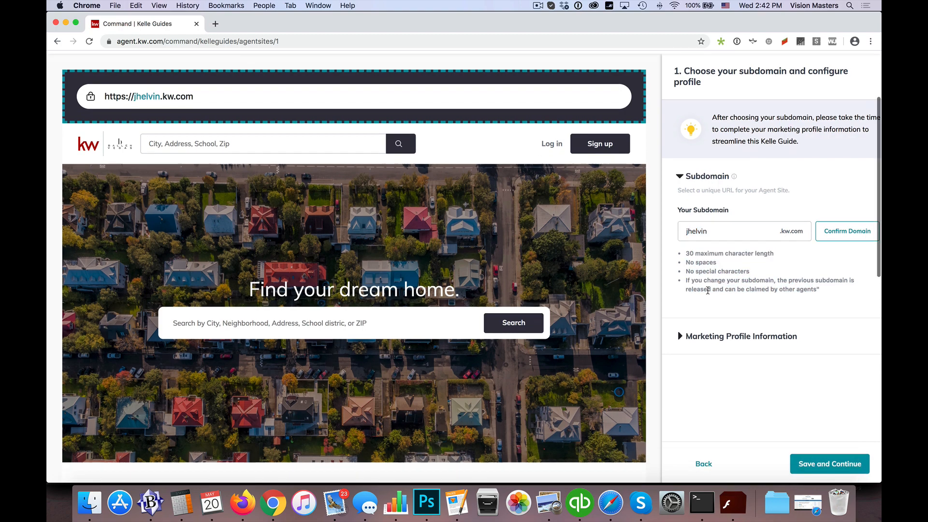
- Review the subdomain and Marketing Profile fields and copy the KW App Link
{"action": "scroll", "scroll_direction": "down", "scroll_amount": 3}
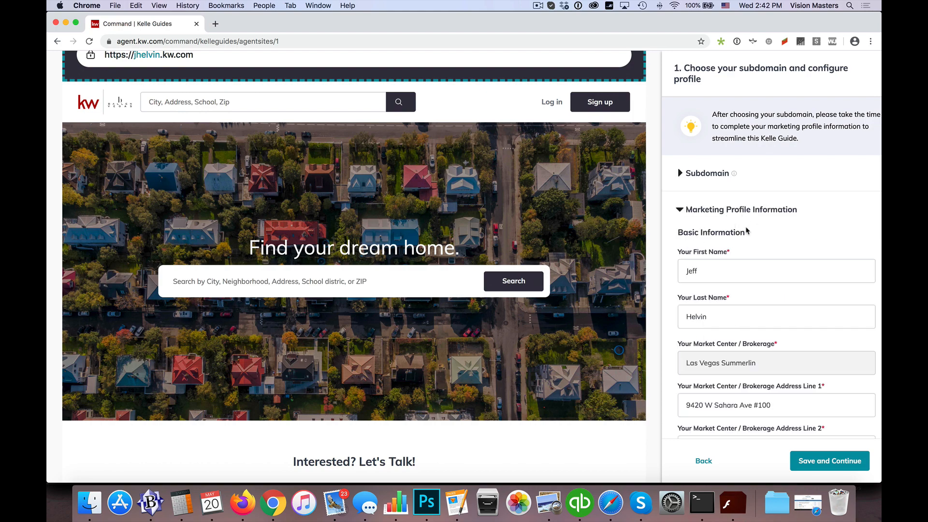
{"action": "scroll", "scroll_direction": "down", "scroll_amount": 3}
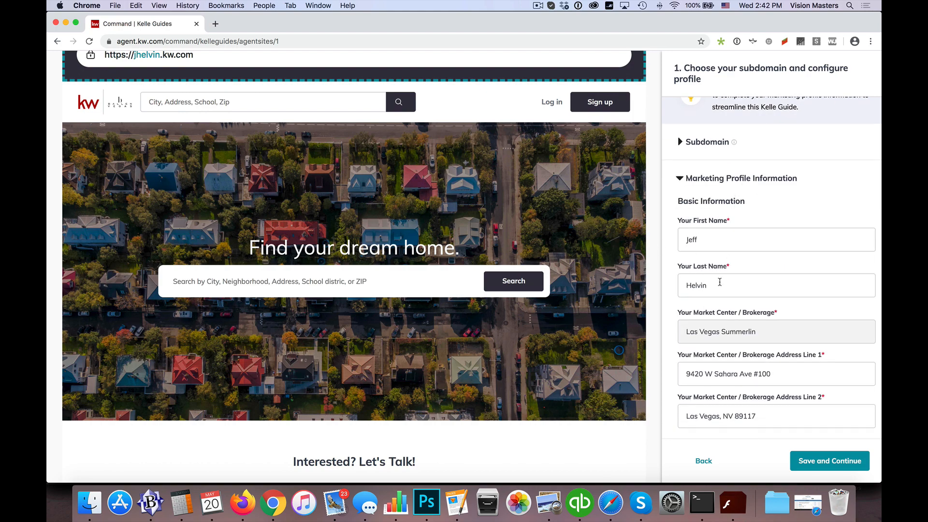
{"action": "scroll", "scroll_direction": "down", "scroll_amount": 3}
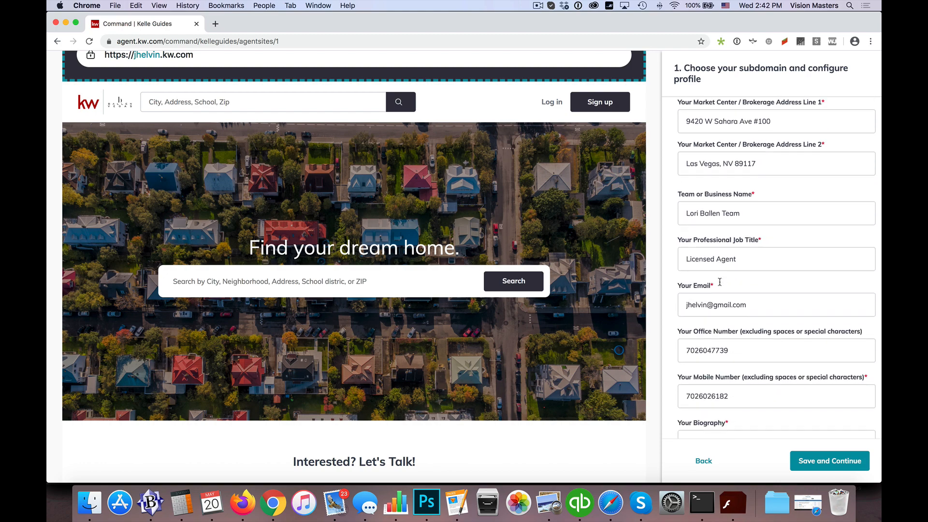
{"action": "scroll", "scroll_direction": "down", "scroll_amount": 3}
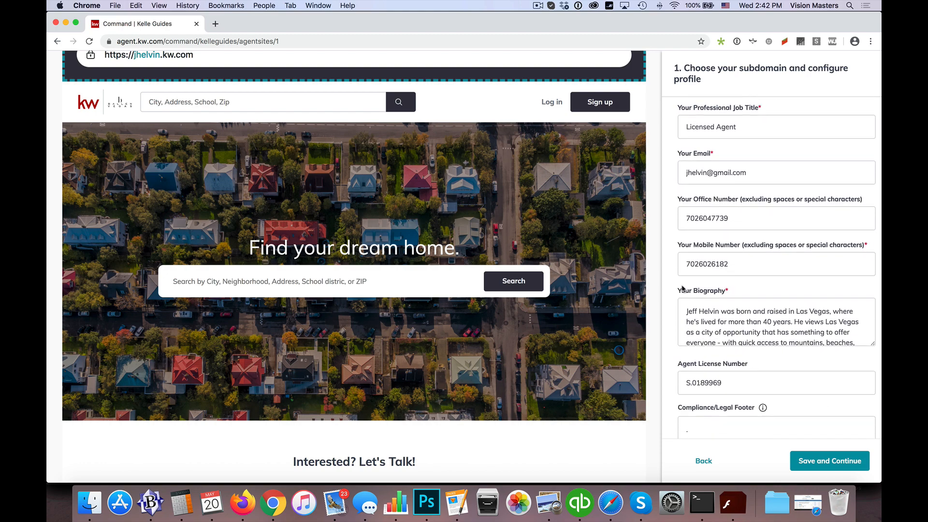
{"action": "scroll", "scroll_direction": "down", "scroll_amount": 3}
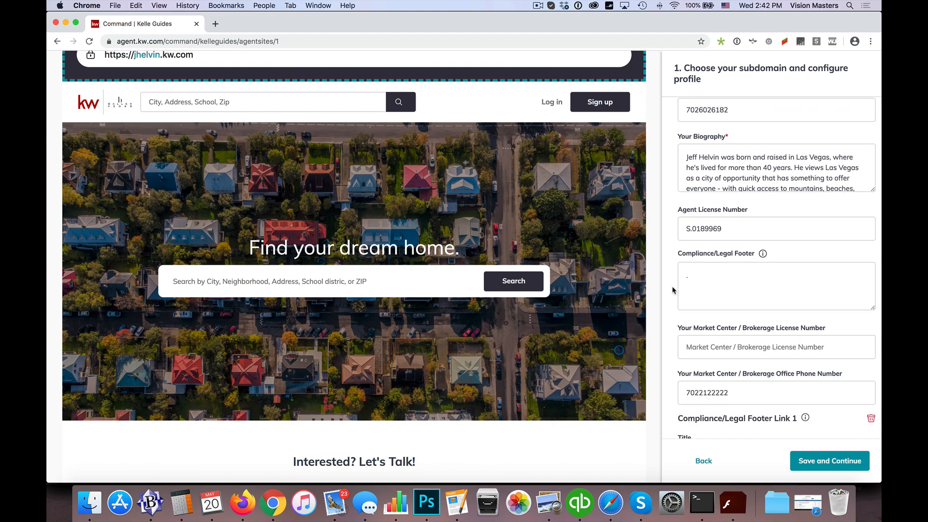
{"action": "scroll", "scroll_direction": "down", "scroll_amount": 3}
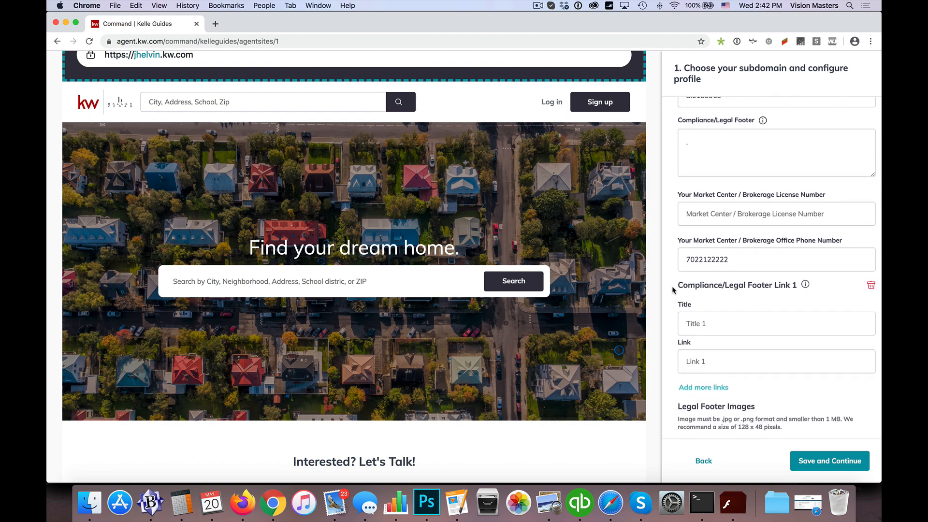
{"action": "scroll", "scroll_direction": "down", "scroll_amount": 3}
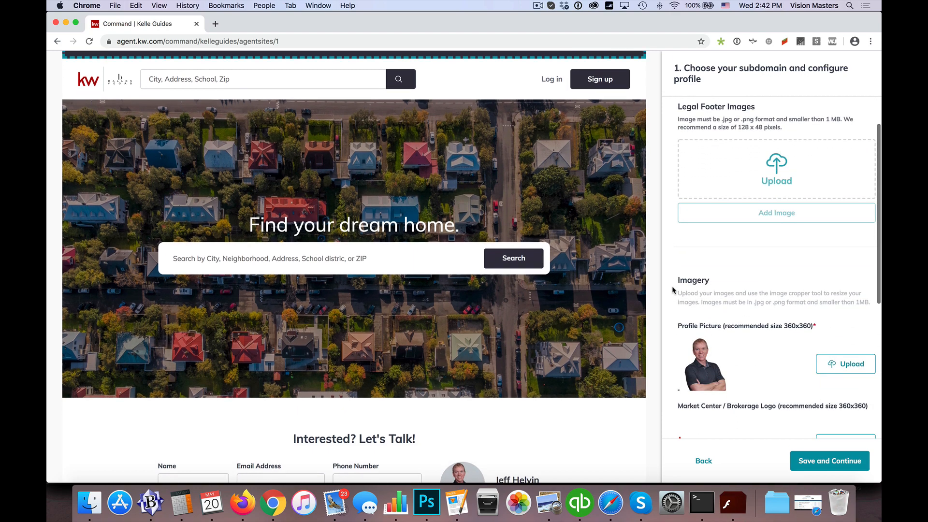
{"action": "scroll", "scroll_direction": "down", "scroll_amount": 3}
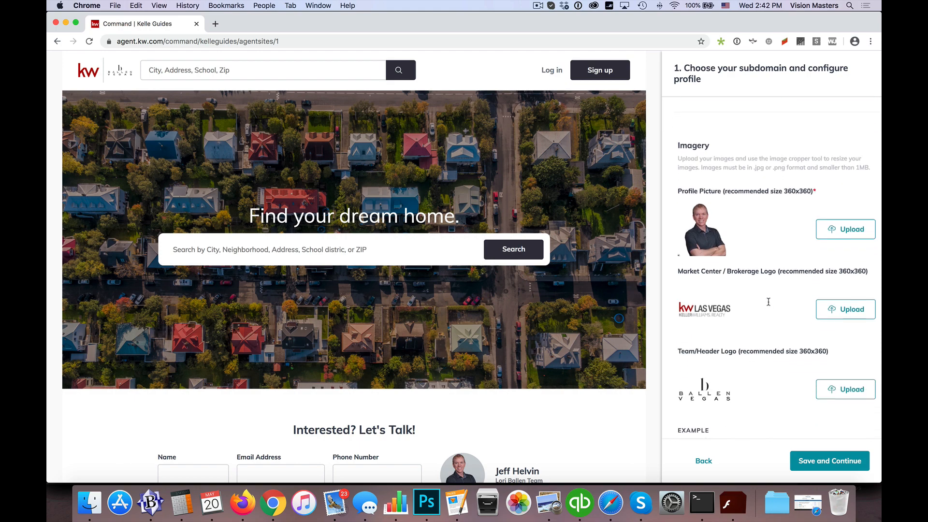
{"action": "scroll", "scroll_direction": "down", "scroll_amount": 3}
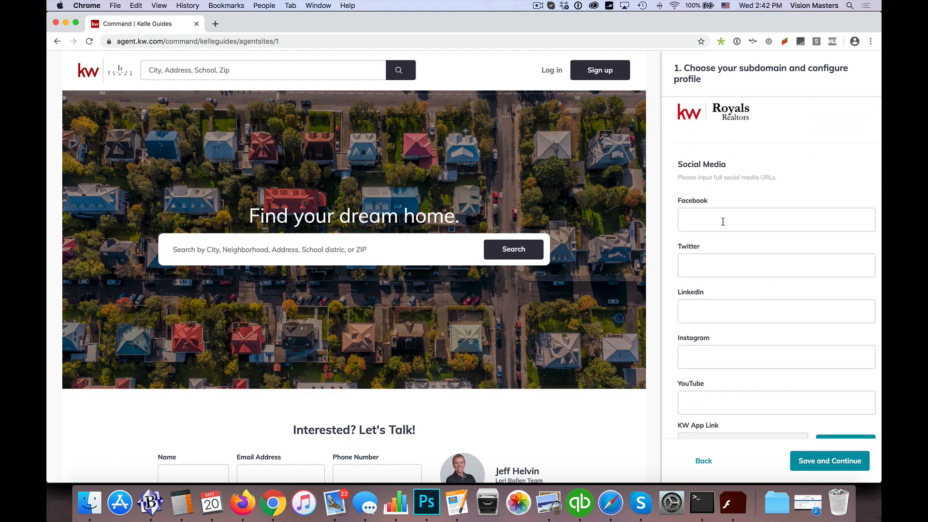
{"action": "scroll", "scroll_direction": "down", "scroll_amount": 3}
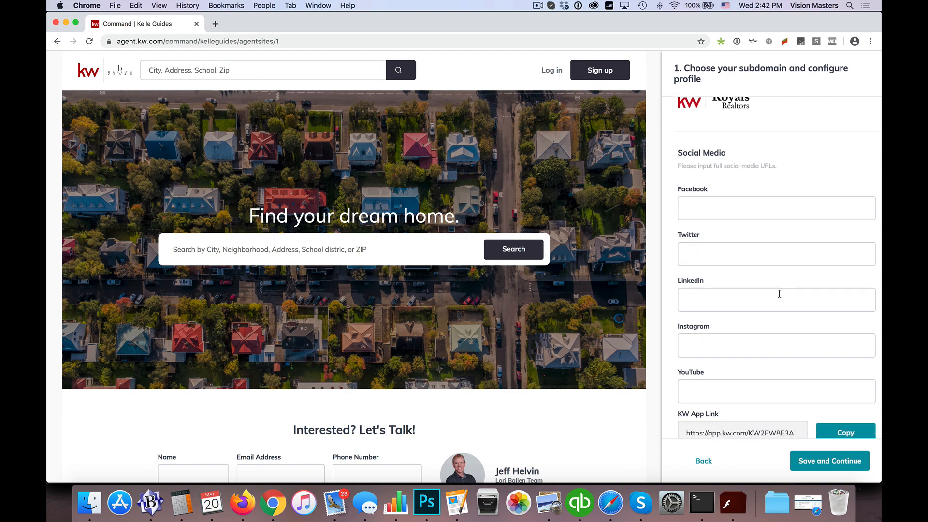
{"action": "scroll", "scroll_direction": "down", "scroll_amount": 3}
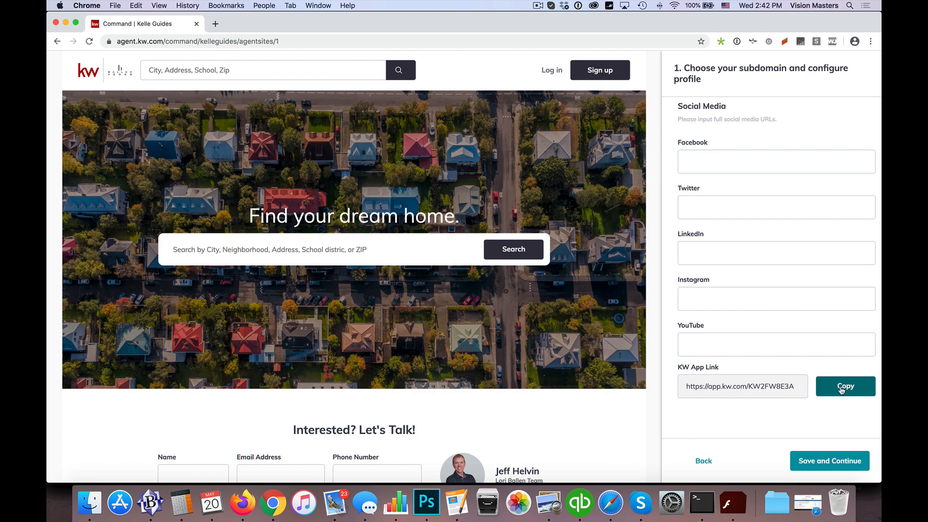
{"action": "left_click", "coordinate": [829, 460]}
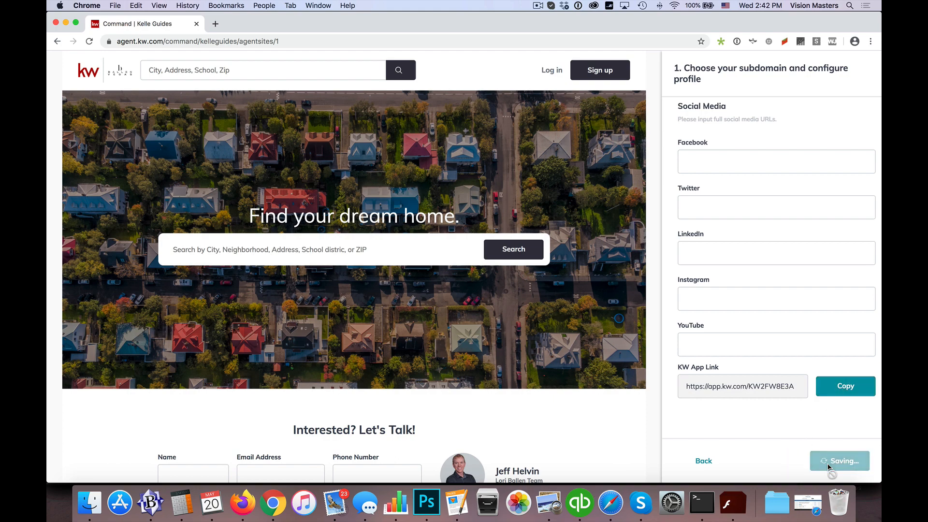
{"action": "left_click", "coordinate": [838, 461]}
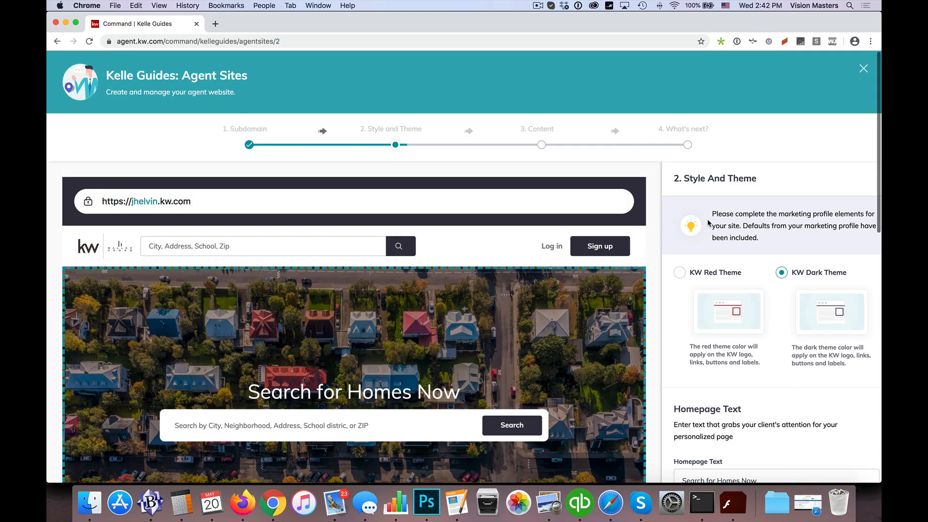
{"action": "mouse_move", "coordinate": [677, 260]}
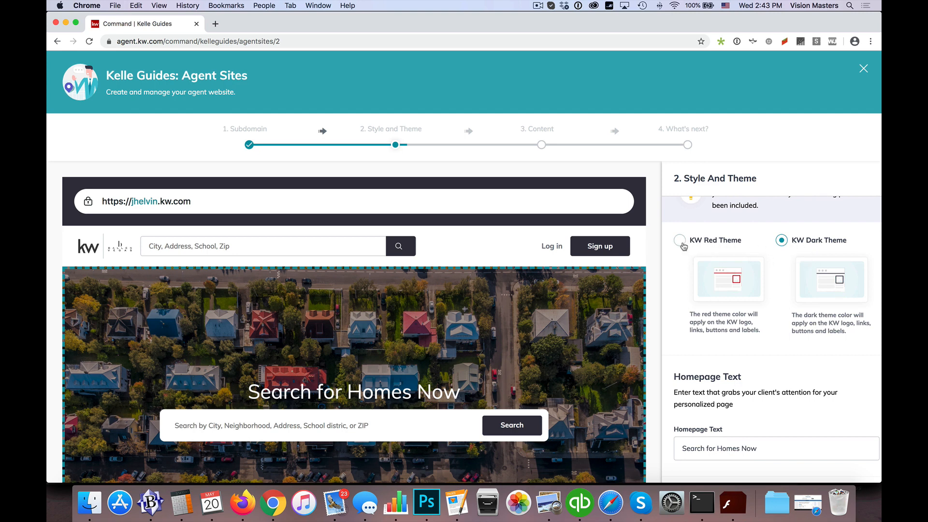
{"action": "mouse_move", "coordinate": [401, 213]}
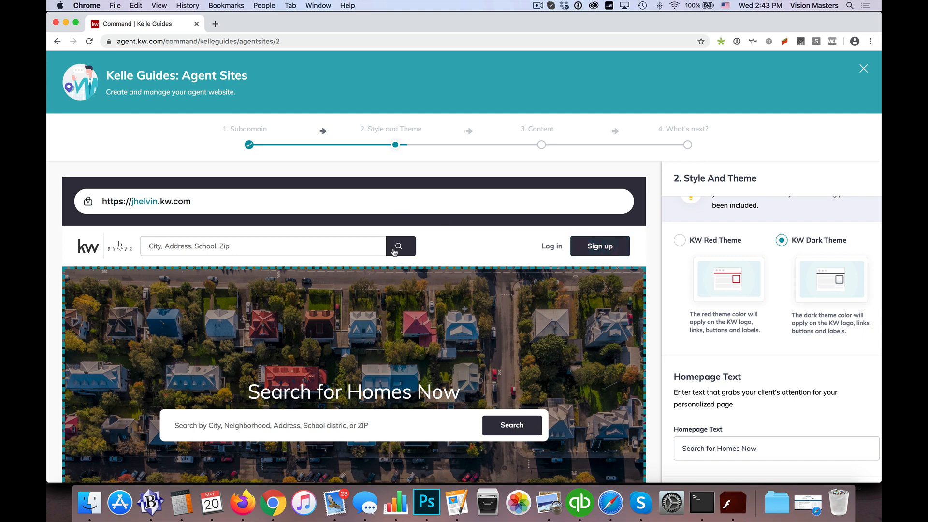
{"action": "mouse_move", "coordinate": [495, 425]}
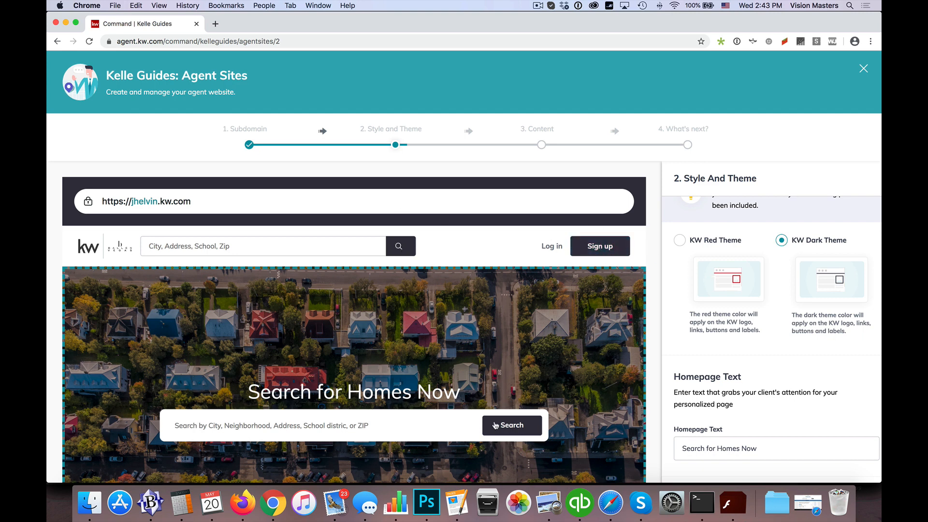
{"action": "mouse_move", "coordinate": [776, 295]}
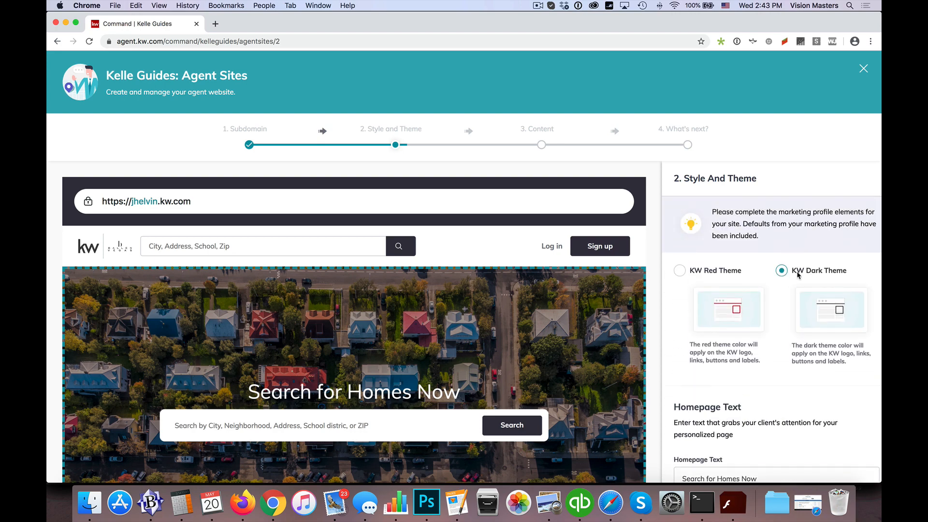
{"action": "scroll", "scroll_direction": "down", "scroll_amount": 3}
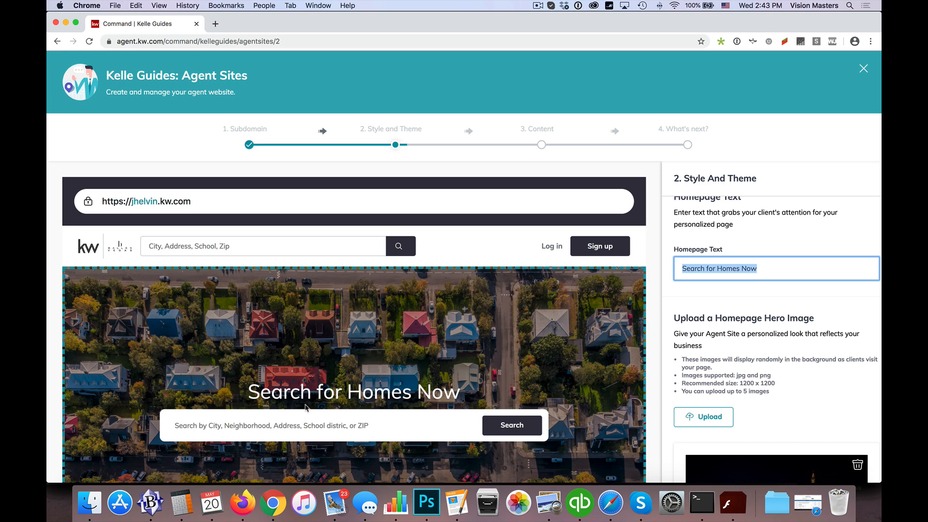
{"action": "mouse_move", "coordinate": [767, 329]}
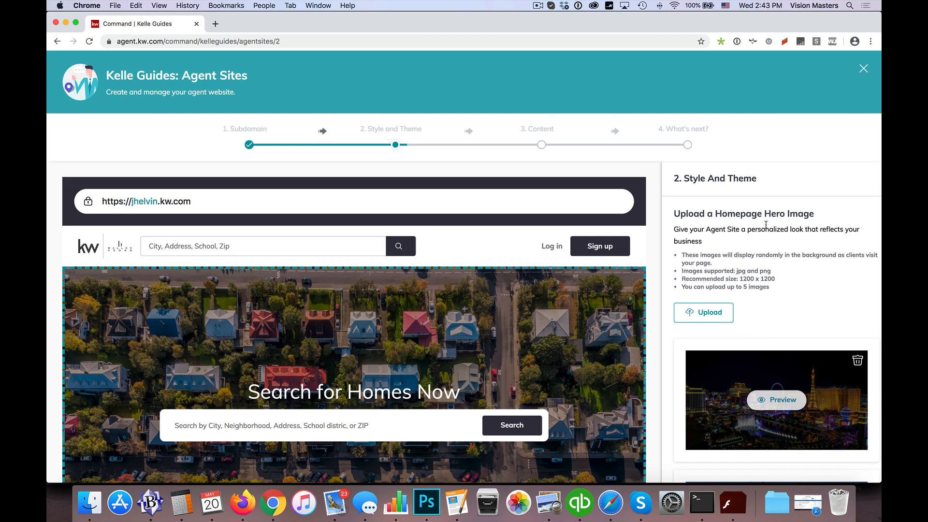
{"action": "scroll", "scroll_direction": "down", "scroll_amount": 3}
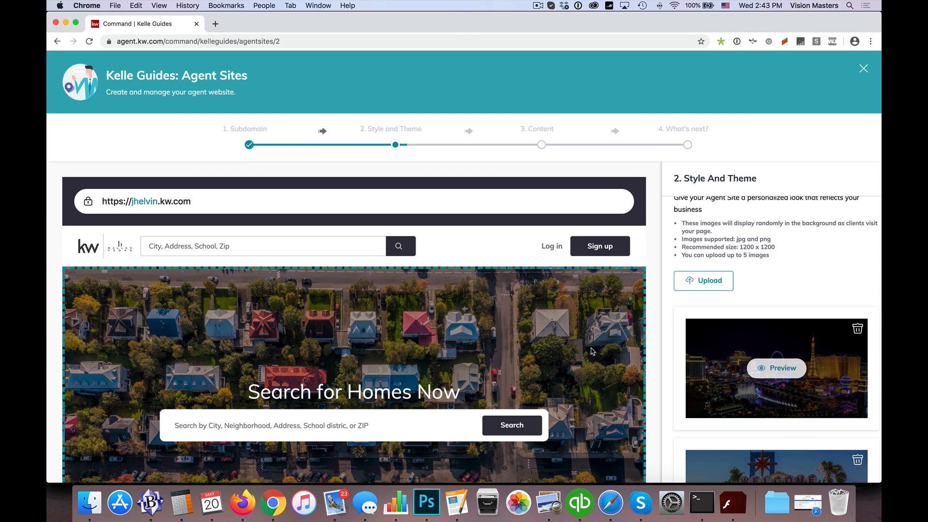
{"action": "scroll", "scroll_direction": "down", "scroll_amount": 3}
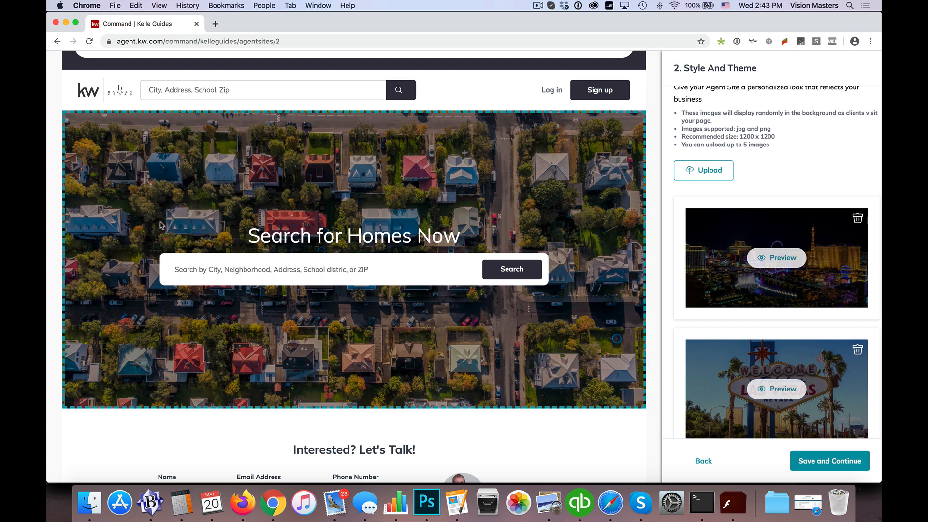
{"action": "mouse_move", "coordinate": [383, 273]}
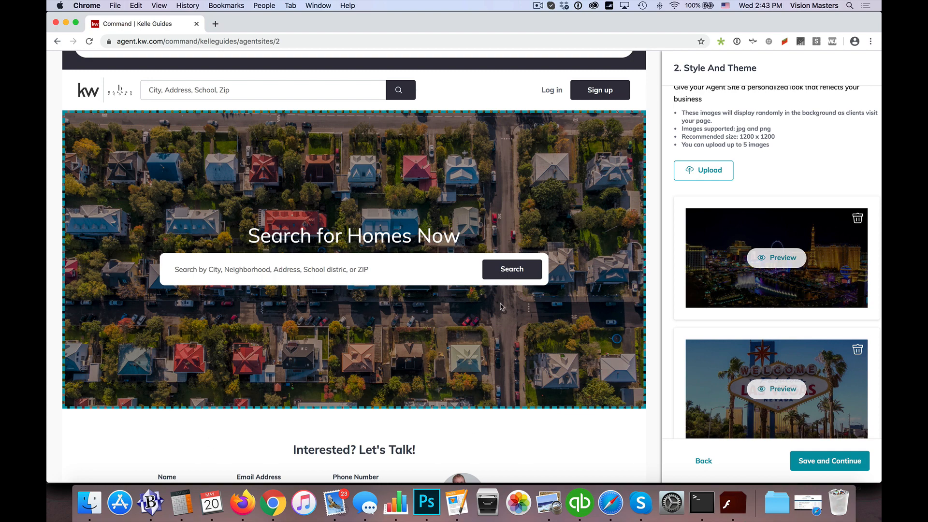
{"action": "mouse_move", "coordinate": [744, 195]}
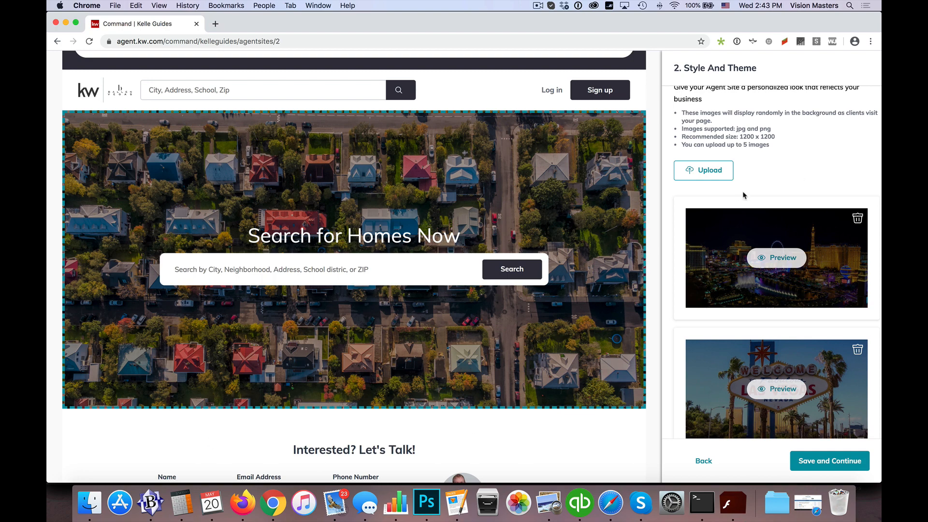
{"action": "scroll", "scroll_direction": "down", "scroll_amount": 3}
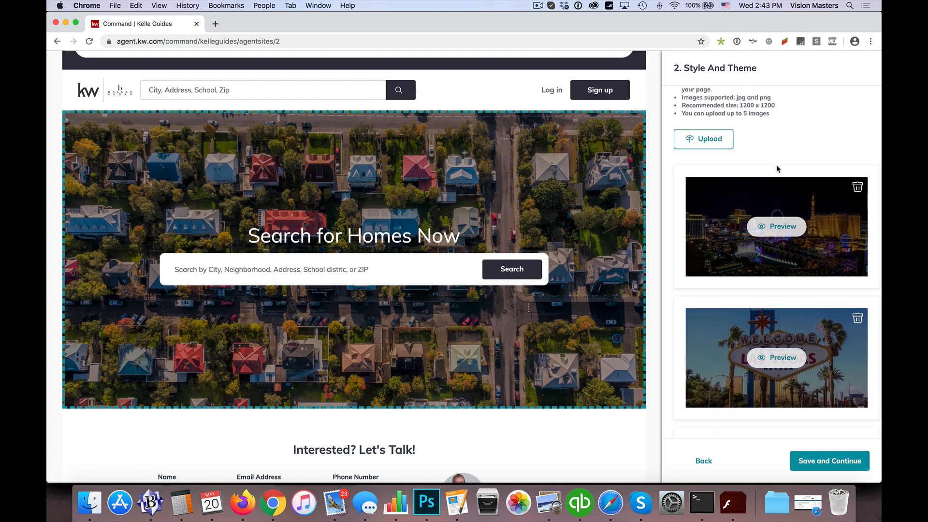
{"action": "scroll", "scroll_direction": "up", "scroll_amount": 3}
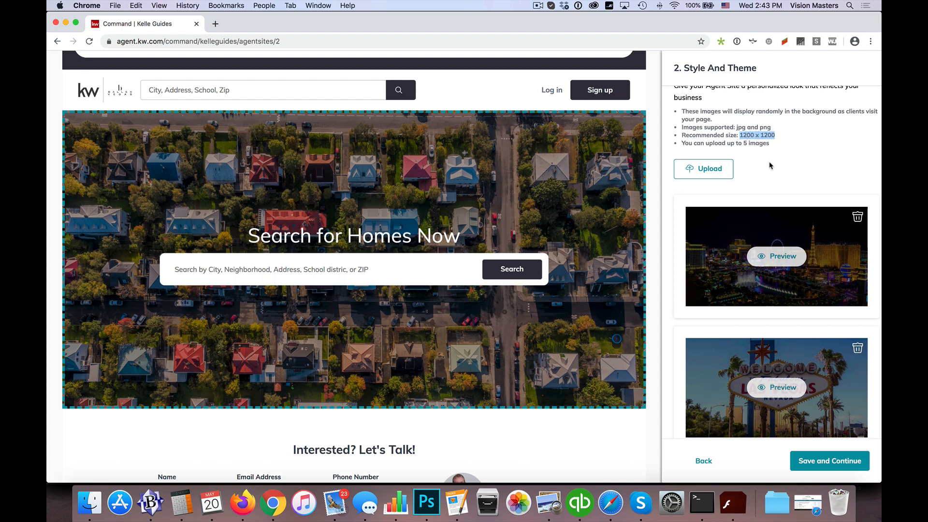
{"action": "mouse_move", "coordinate": [753, 163]}
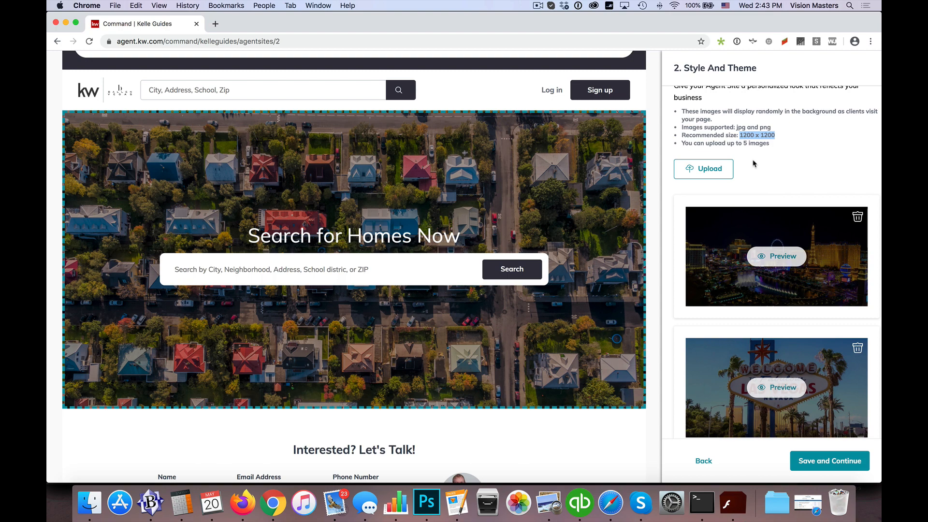
{"action": "mouse_move", "coordinate": [820, 153]}
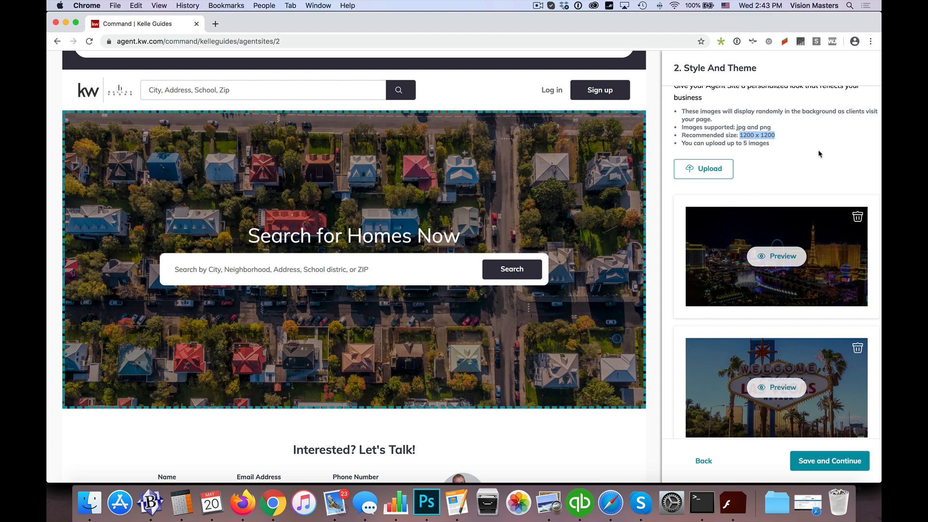
{"action": "mouse_move", "coordinate": [790, 181]}
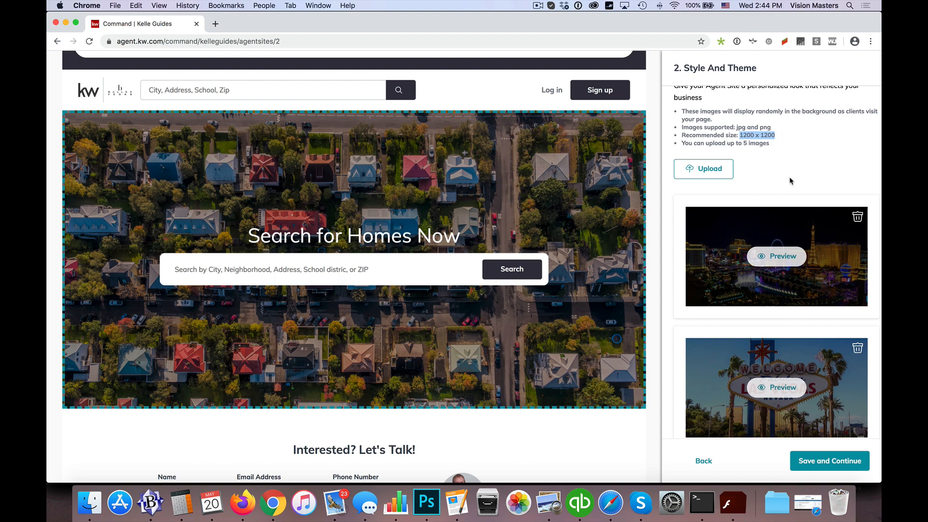
{"action": "mouse_move", "coordinate": [782, 180]}
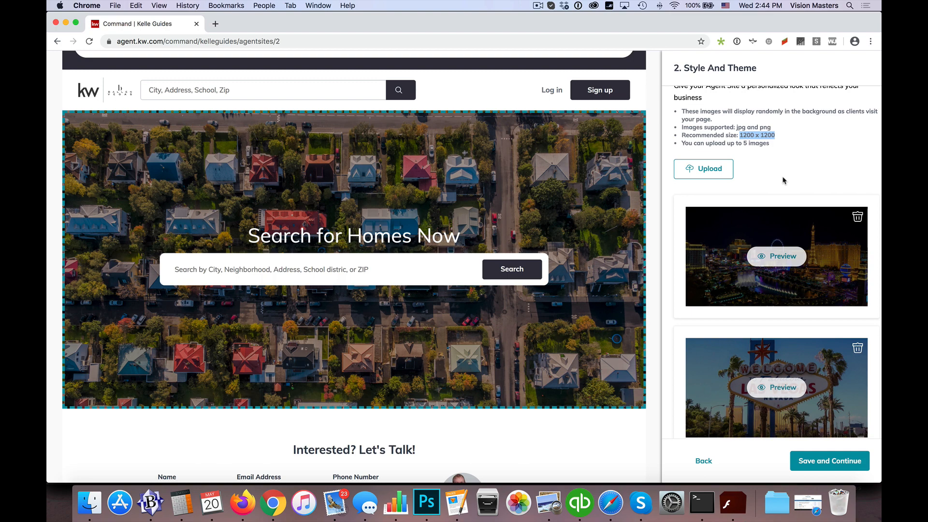
{"action": "mouse_move", "coordinate": [736, 242]}
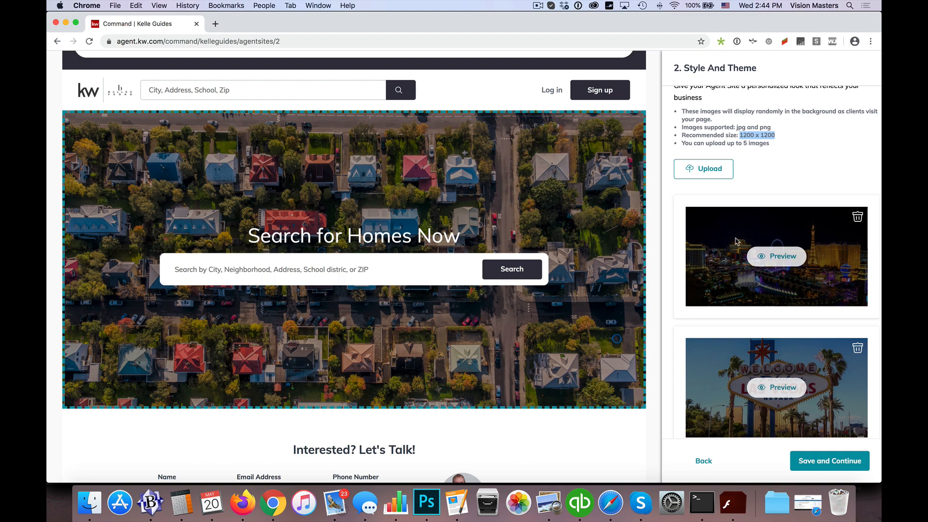
{"action": "mouse_move", "coordinate": [772, 179]}
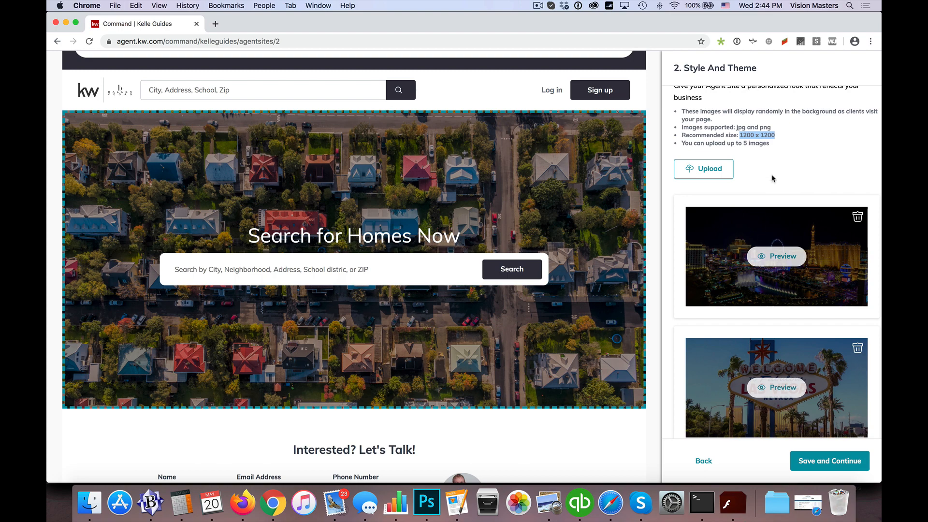
{"action": "scroll", "scroll_direction": "down", "scroll_amount": 3}
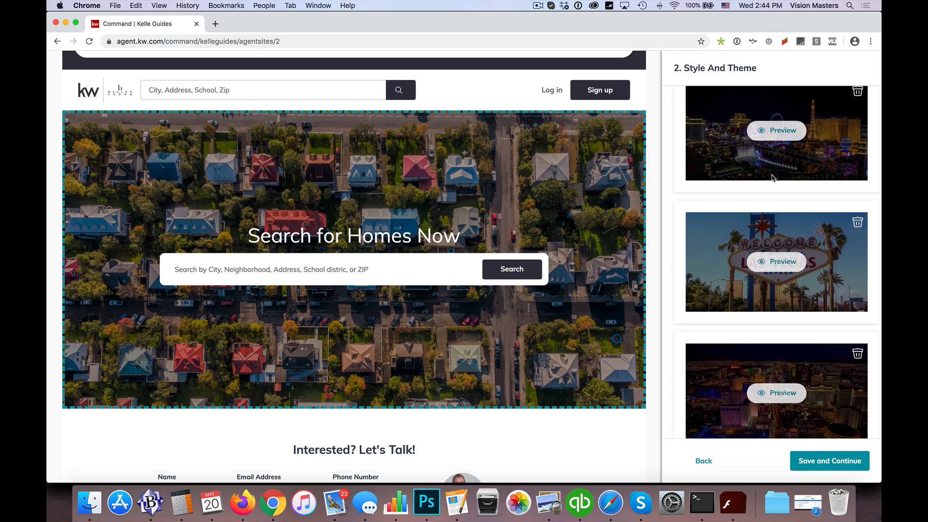
{"action": "scroll", "scroll_direction": "down", "scroll_amount": 3}
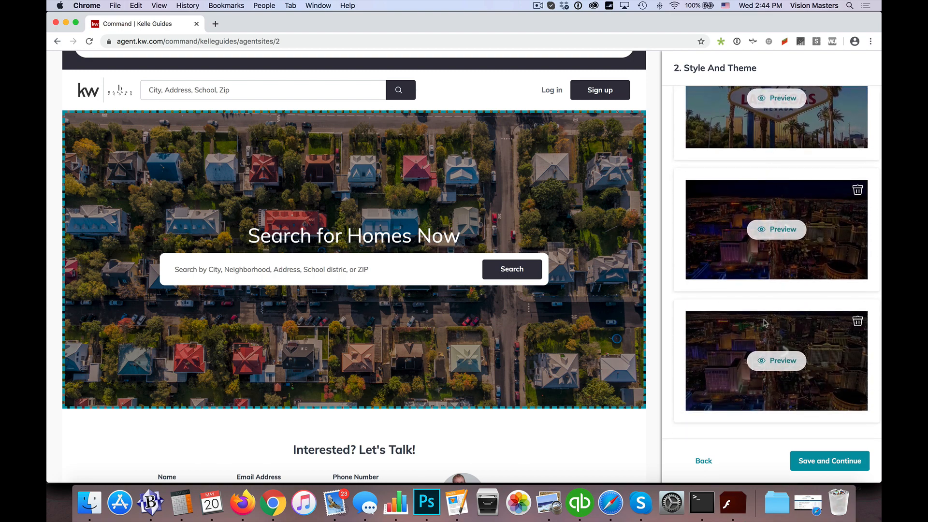
- Save the theme and hero images, then expand and collapse the Navigation section
{"action": "left_click", "coordinate": [829, 460]}
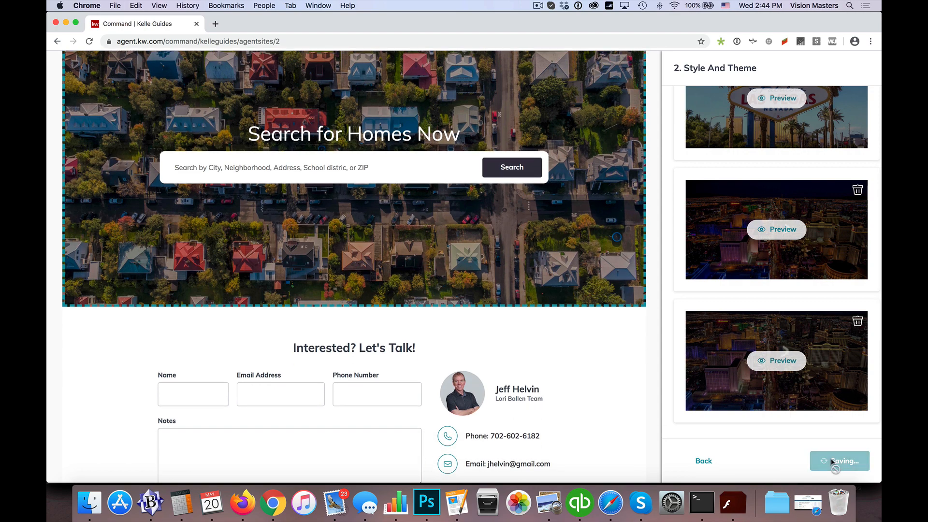
{"action": "left_click", "coordinate": [839, 461]}
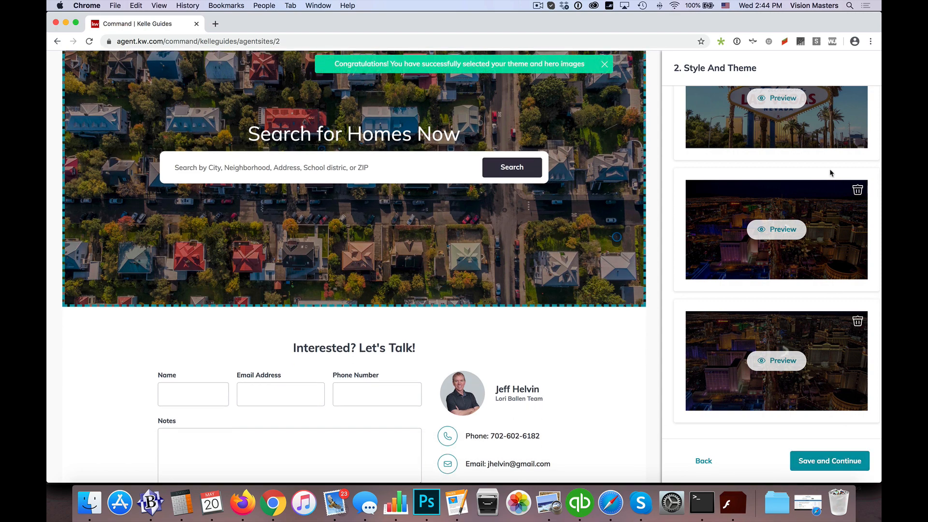
{"action": "left_click", "coordinate": [829, 460]}
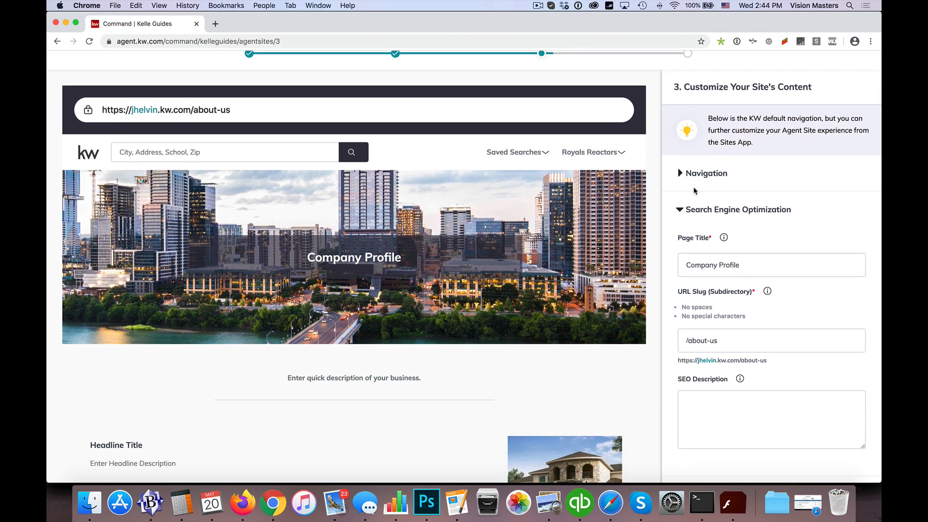
{"action": "mouse_move", "coordinate": [702, 178]}
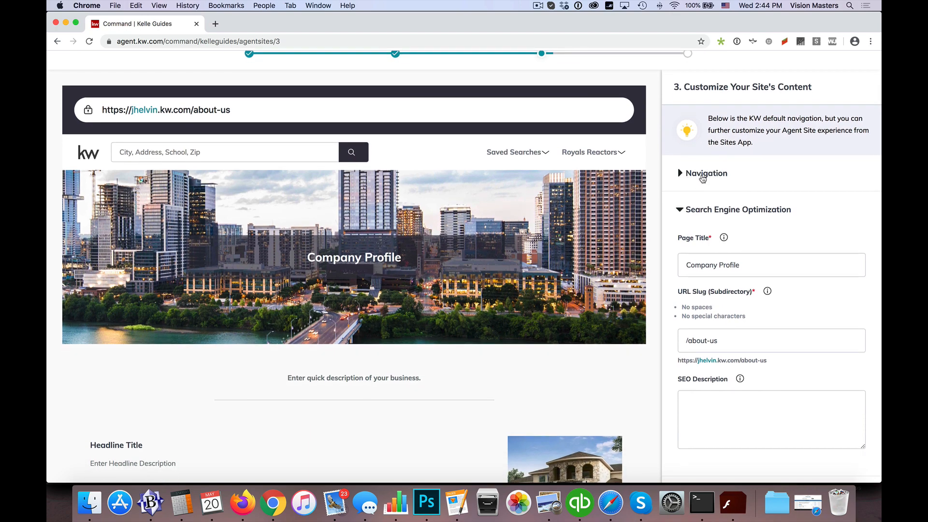
{"action": "left_click", "coordinate": [705, 173]}
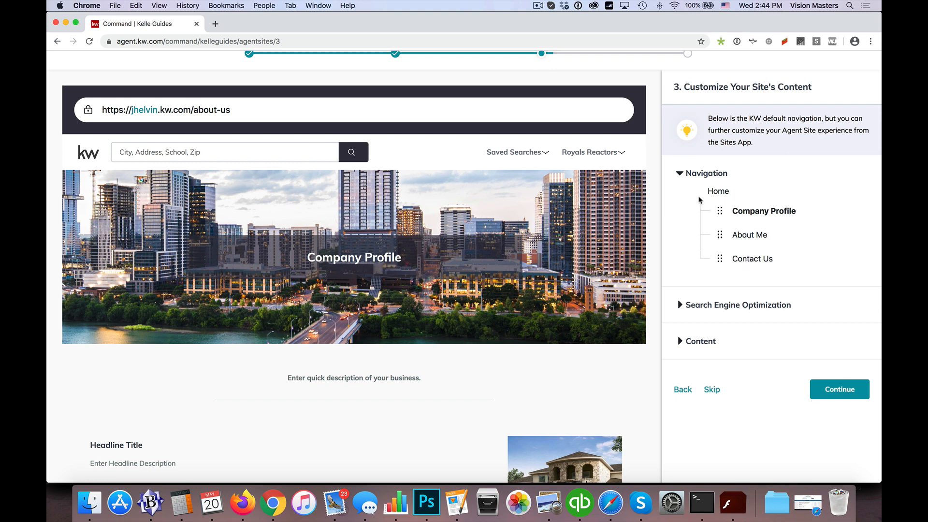
{"action": "mouse_move", "coordinate": [693, 169]}
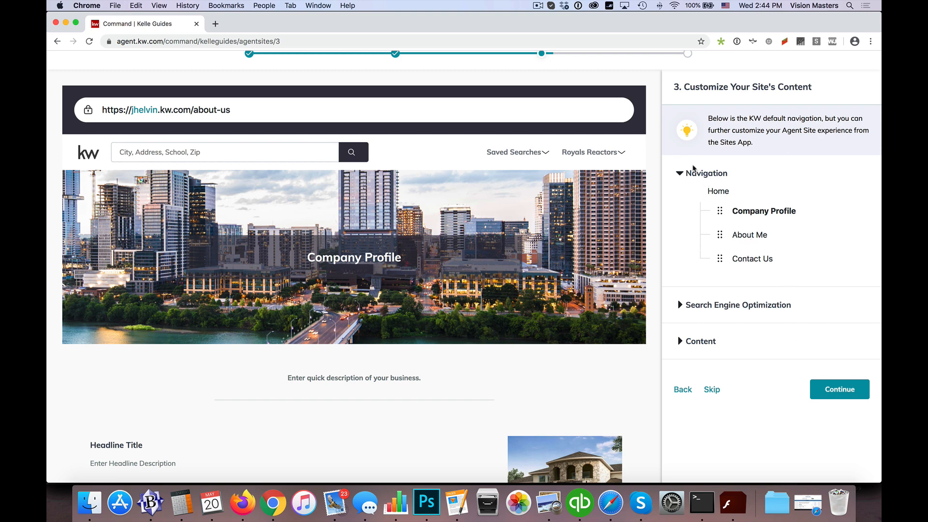
{"action": "mouse_move", "coordinate": [731, 214]}
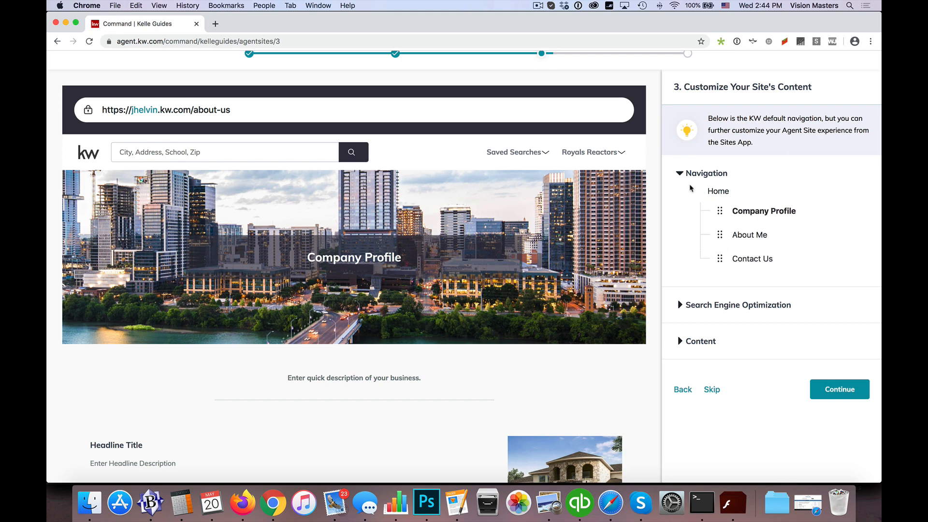
{"action": "left_click", "coordinate": [705, 174]}
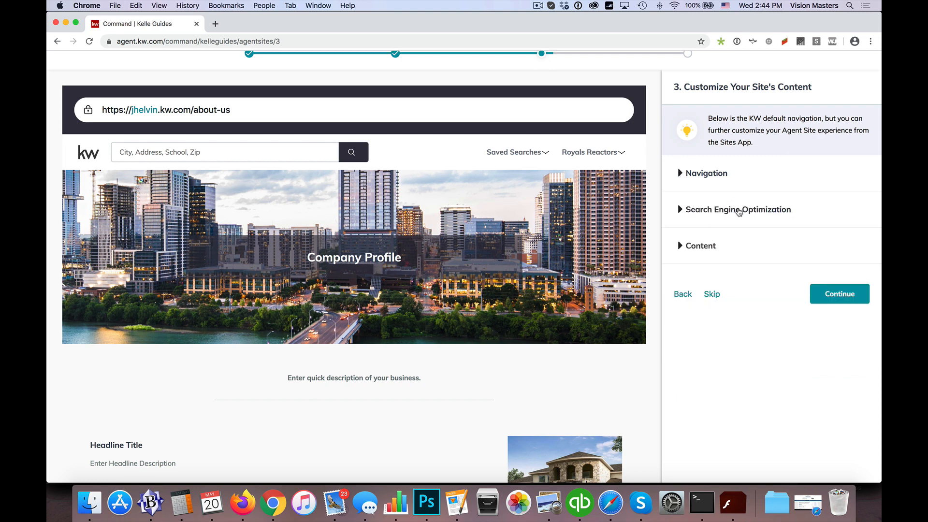
{"action": "left_click", "coordinate": [737, 209]}
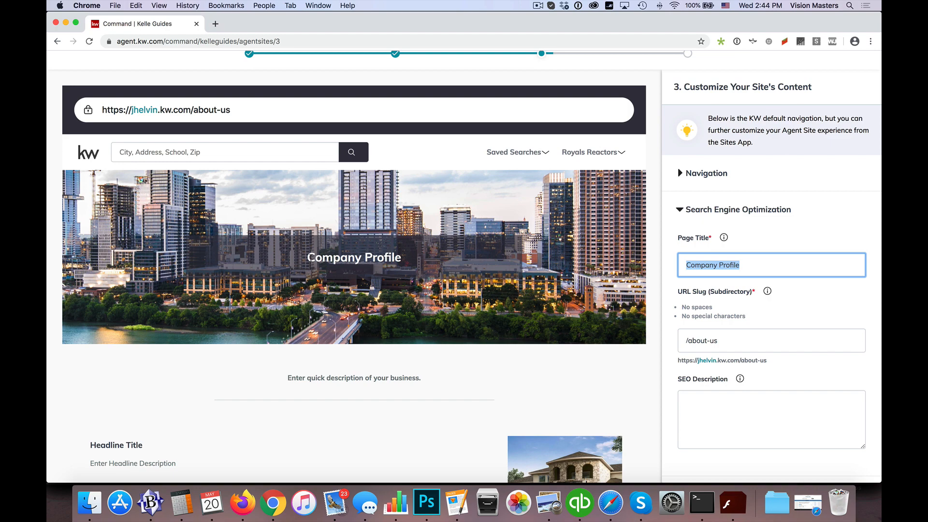
{"action": "left_click", "coordinate": [769, 264]}
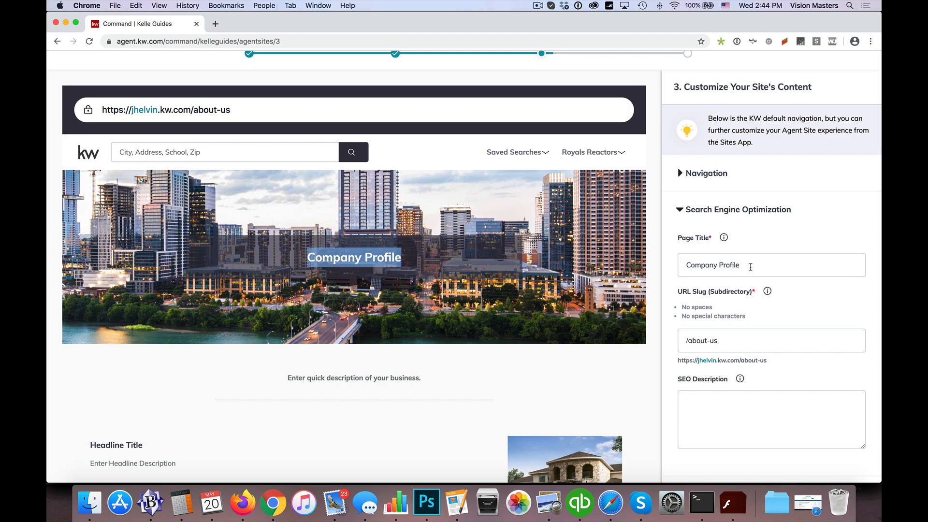
{"action": "scroll", "scroll_direction": "down", "scroll_amount": 3}
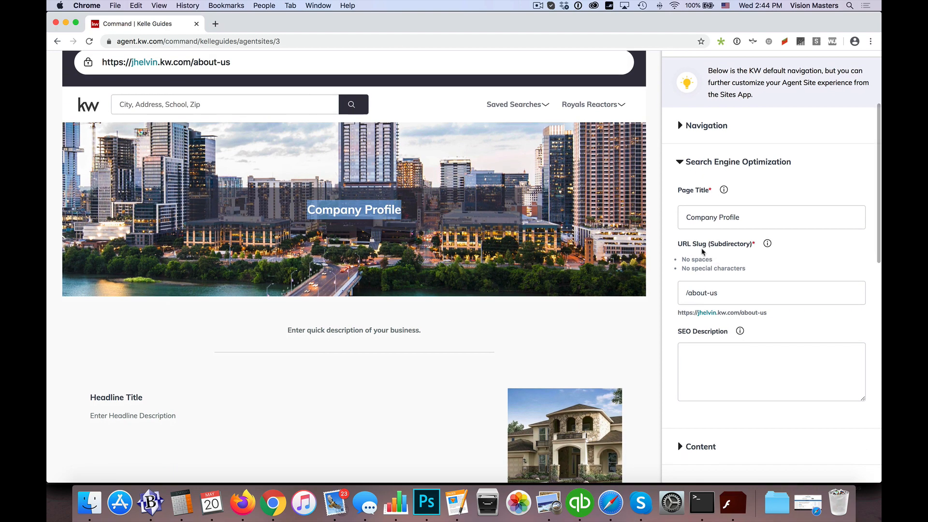
{"action": "scroll", "scroll_direction": "down", "scroll_amount": 3}
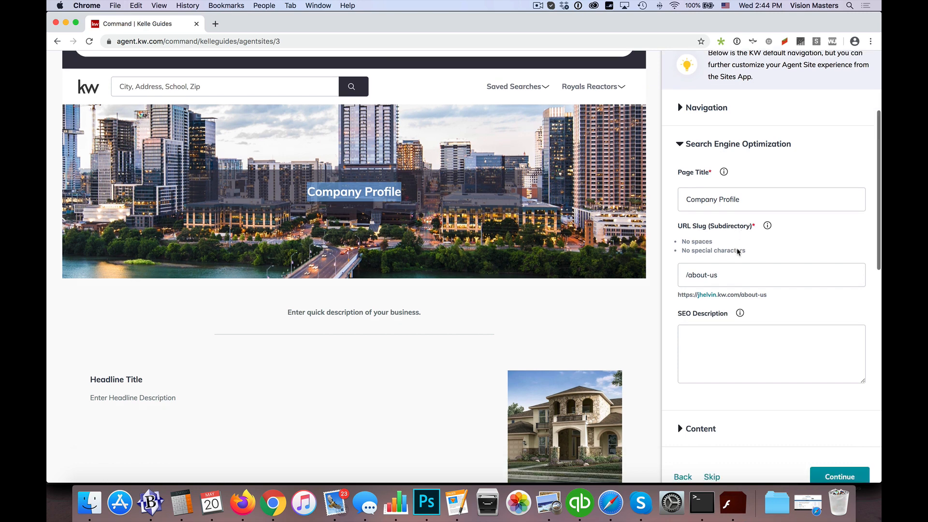
{"action": "scroll", "scroll_direction": "down", "scroll_amount": 3}
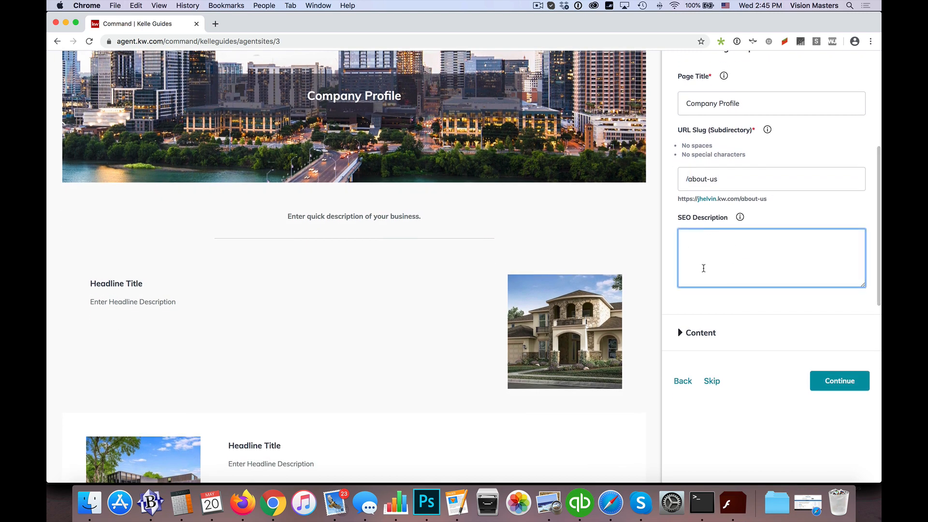
{"action": "mouse_move", "coordinate": [736, 254]}
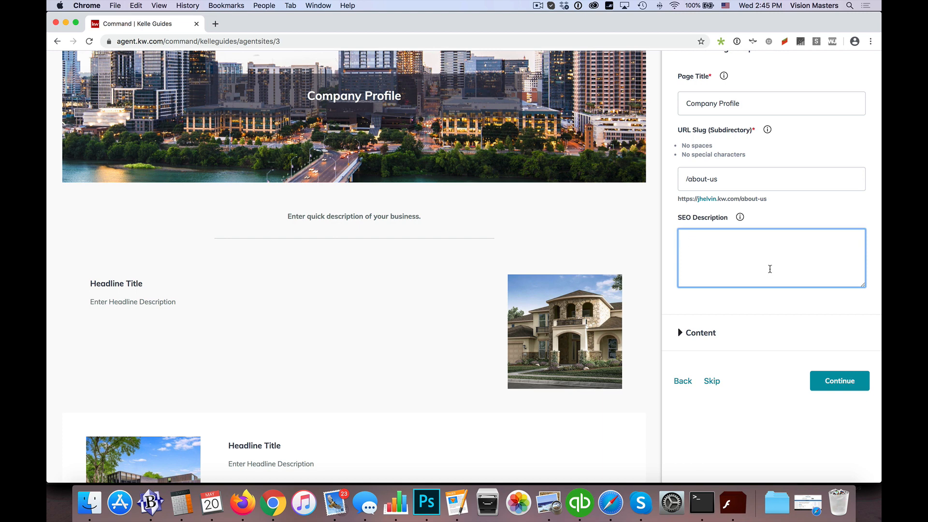
{"action": "mouse_move", "coordinate": [686, 221]}
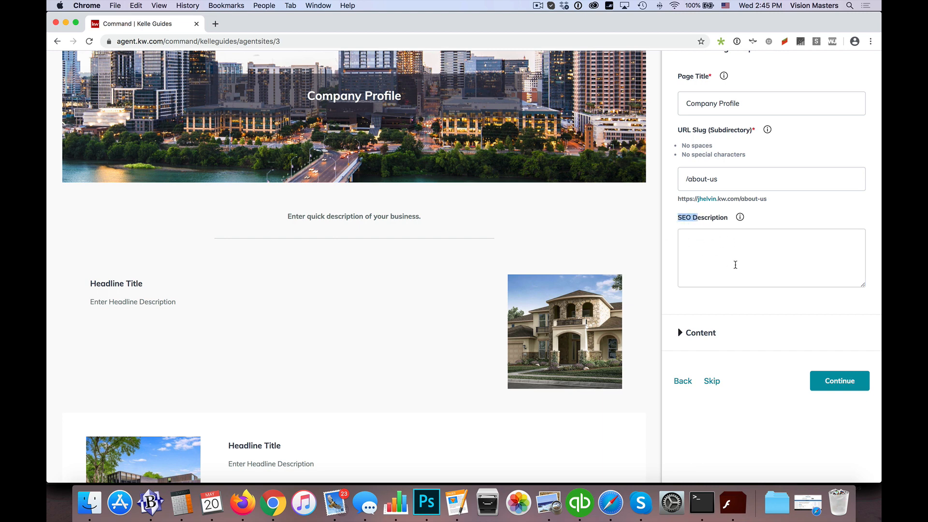
{"action": "left_click", "coordinate": [771, 258]}
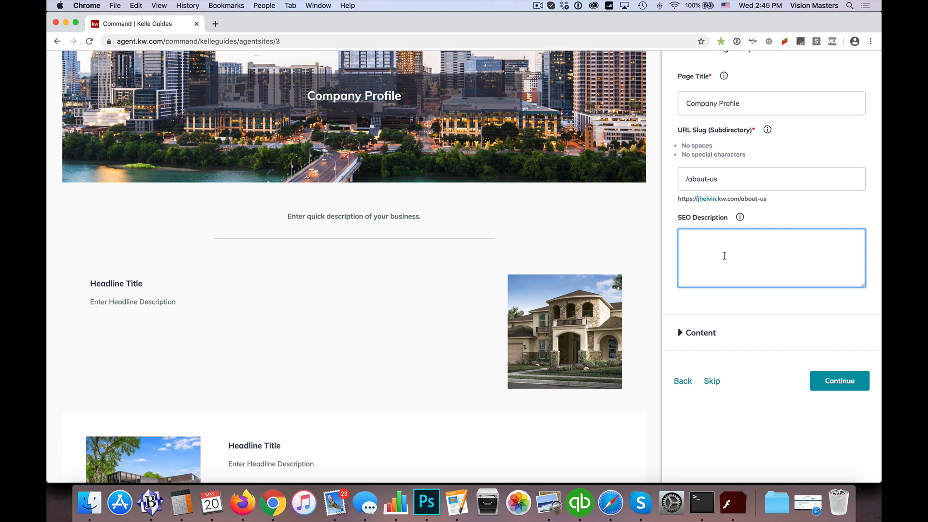
{"action": "mouse_move", "coordinate": [720, 251]}
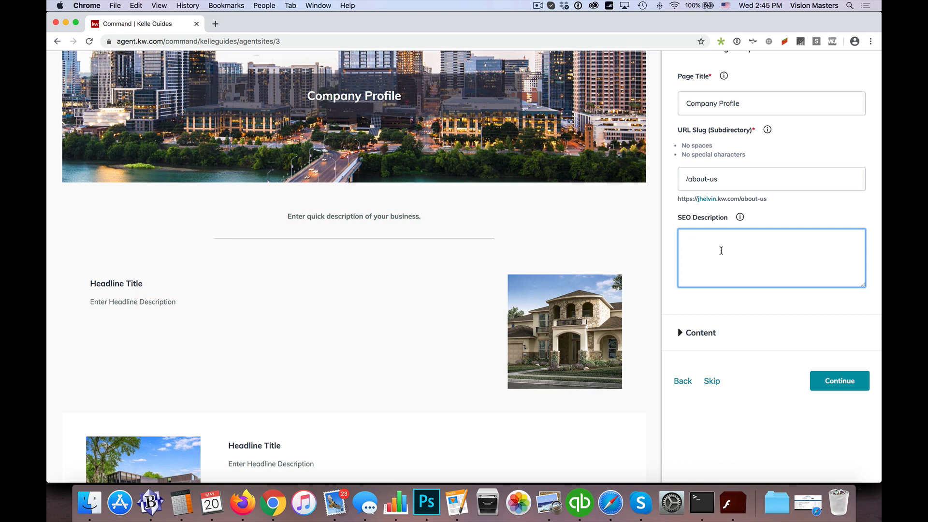
{"action": "scroll", "scroll_direction": "down", "scroll_amount": 3}
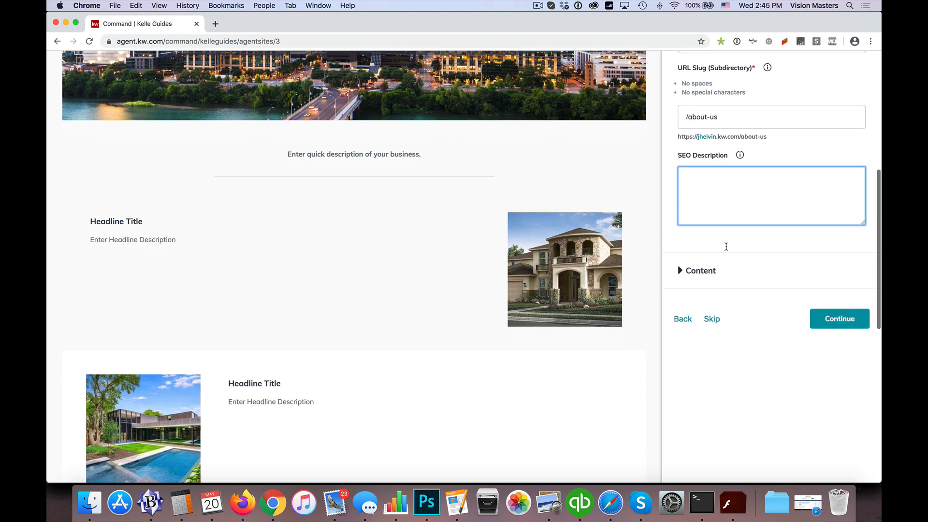
{"action": "scroll", "scroll_direction": "up", "scroll_amount": 3}
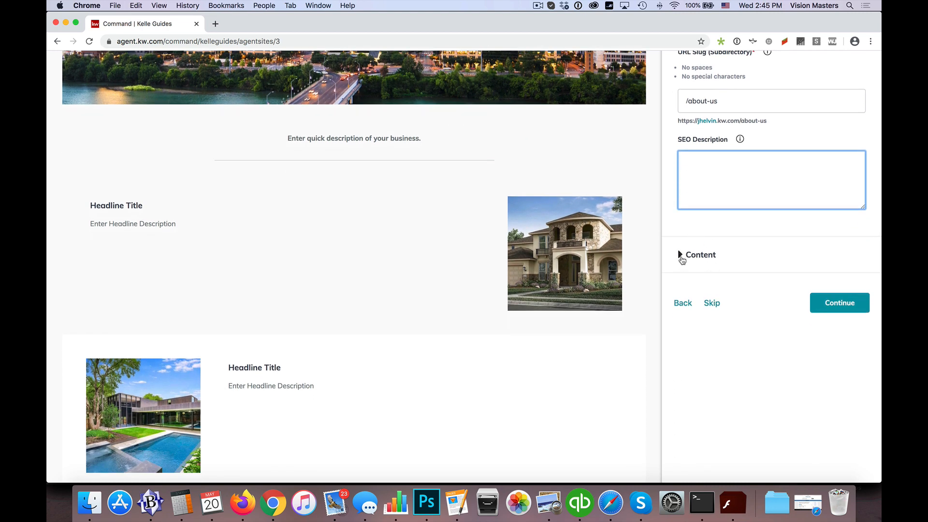
- Expand the Company Profile content fields and select the intro paragraph text
{"action": "left_click", "coordinate": [700, 254]}
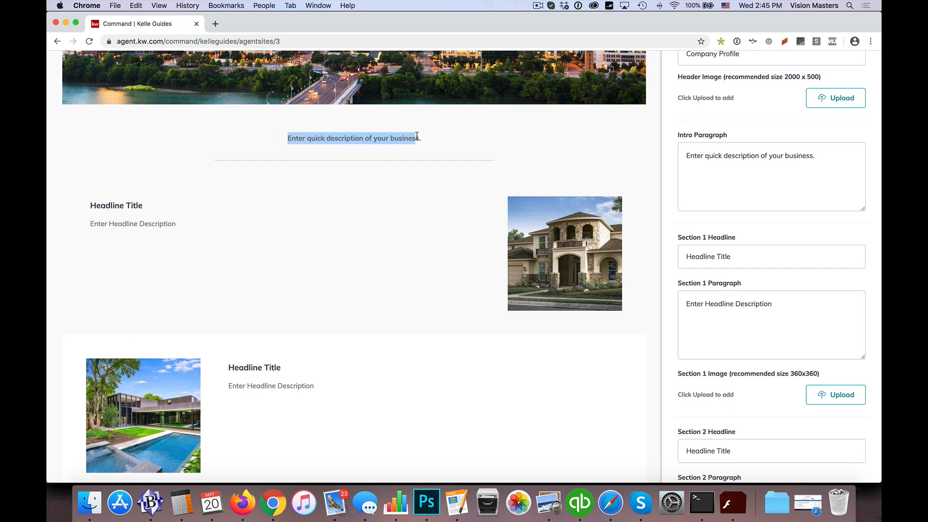
{"action": "double_click", "coordinate": [116, 205]}
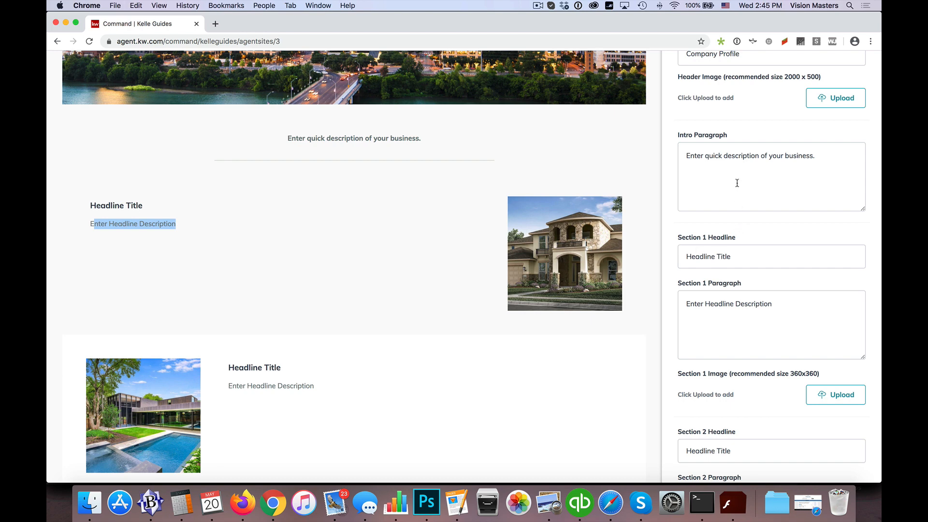
{"action": "scroll", "scroll_direction": "down", "scroll_amount": 3}
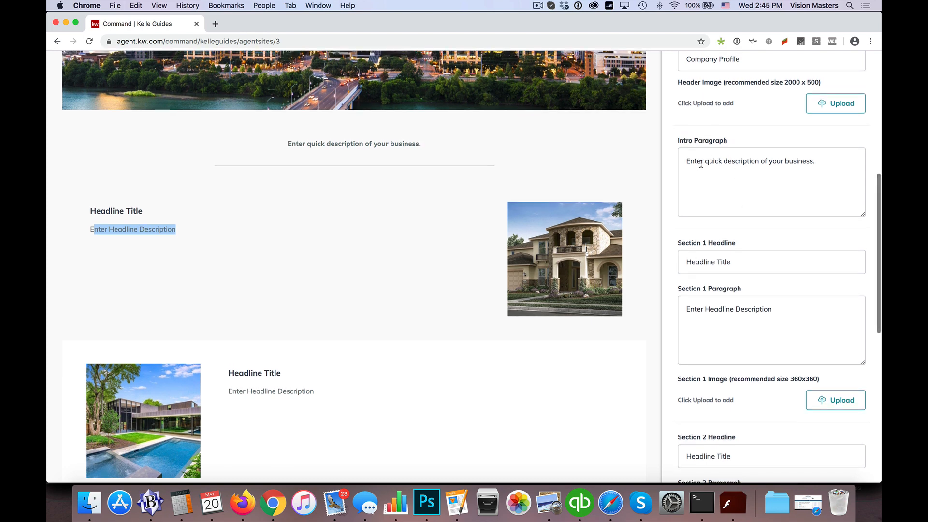
{"action": "triple_click", "coordinate": [749, 160]}
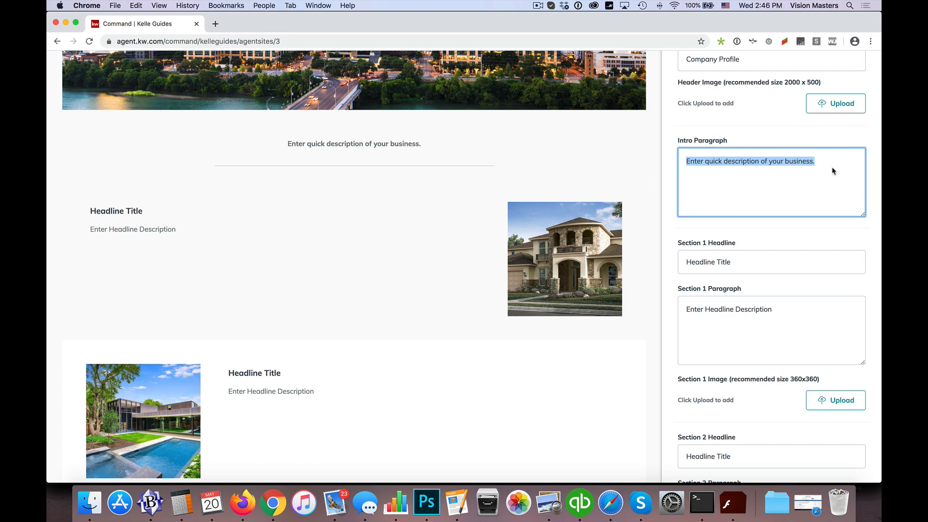
{"action": "mouse_move", "coordinate": [723, 168]}
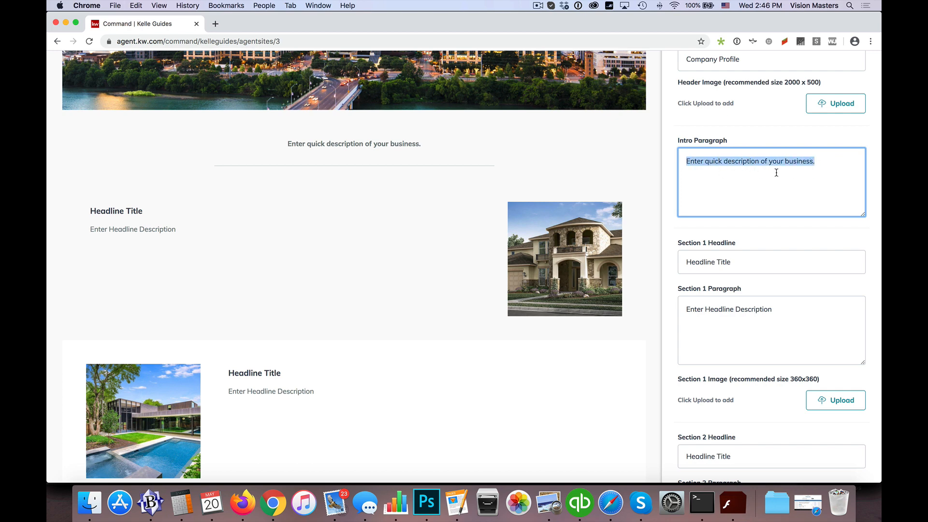
{"action": "mouse_move", "coordinate": [308, 160]}
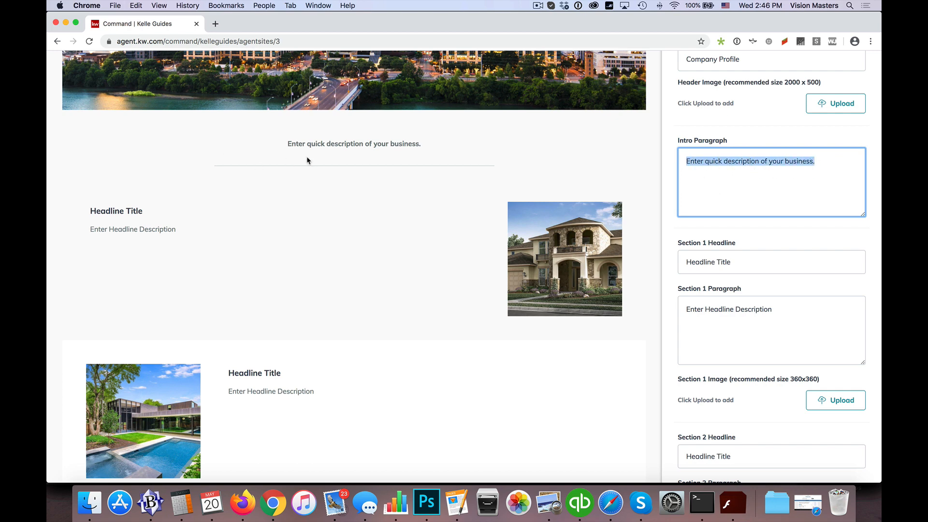
- Enter 'Section 1 Headline' as the first section headline
{"action": "scroll", "scroll_direction": "down", "scroll_amount": 3}
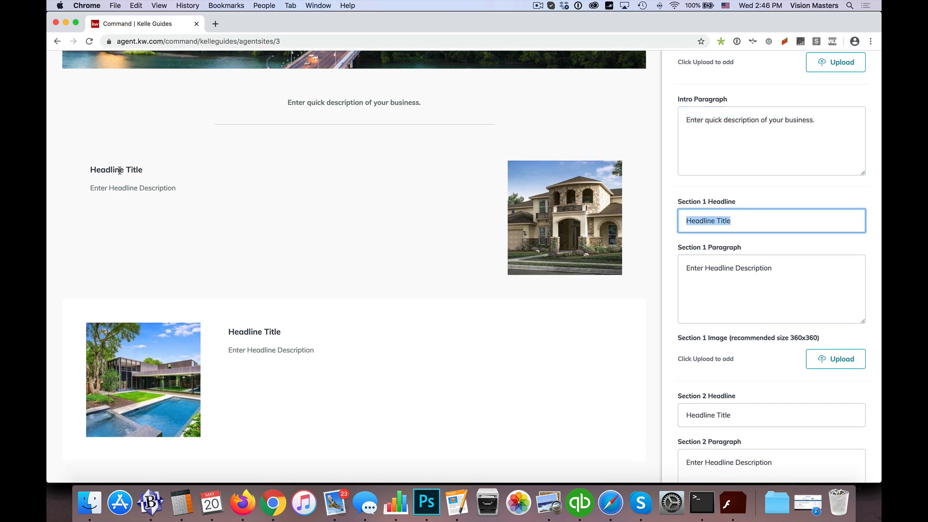
{"action": "type", "text": "Section"}
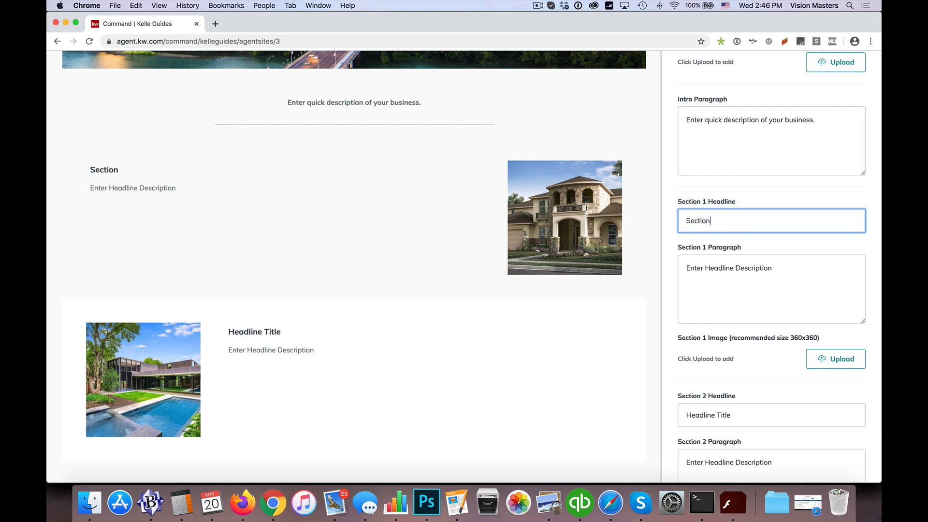
{"action": "type", "text": "1 Headl"}
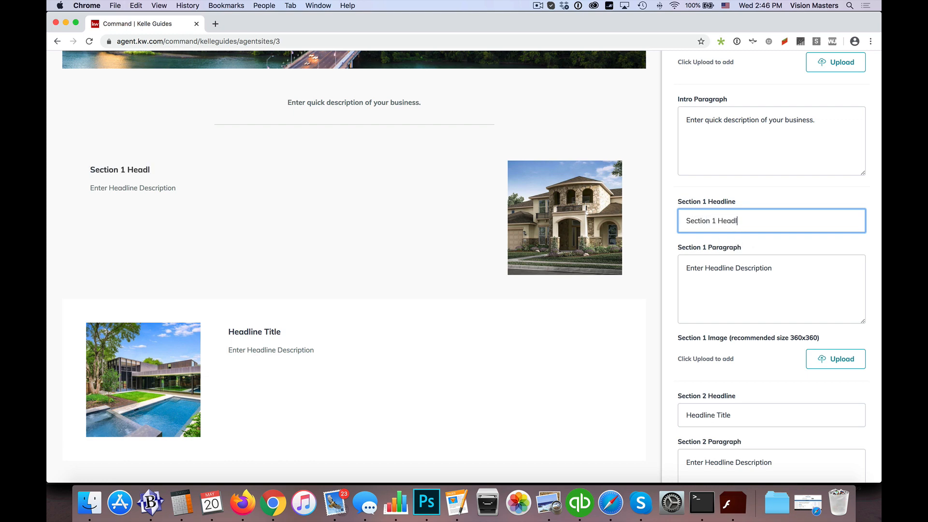
{"action": "type", "text": "ine"}
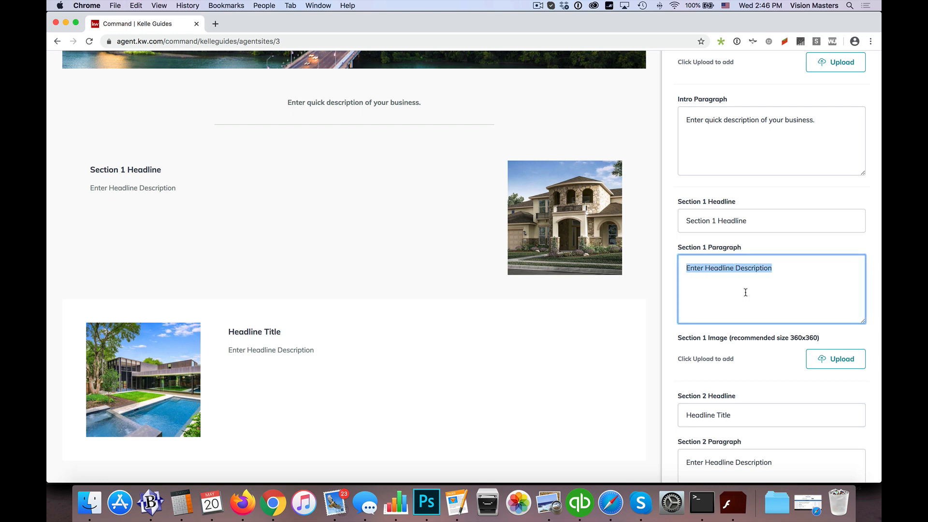
- Clear the Section 2 headline and paragraph, footer title and footer paragraph text
{"action": "scroll", "scroll_direction": "down", "scroll_amount": 3}
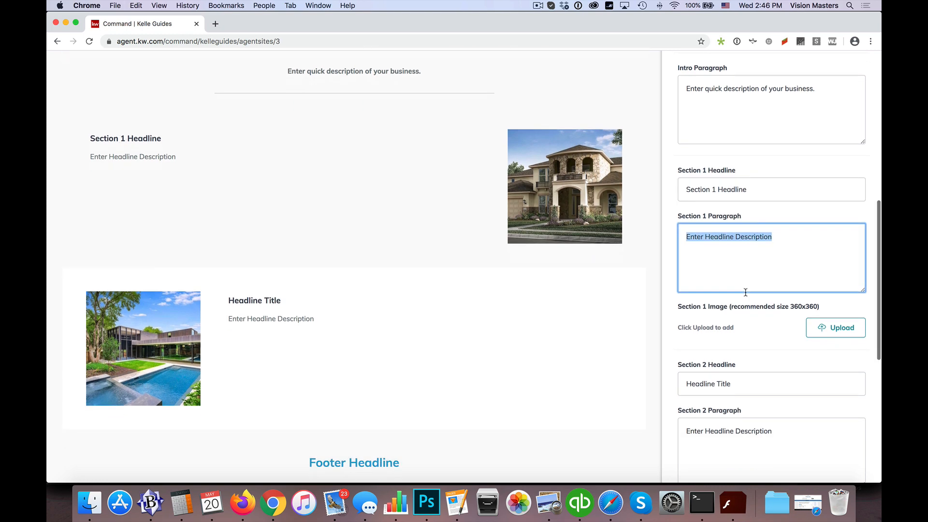
{"action": "scroll", "scroll_direction": "down", "scroll_amount": 3}
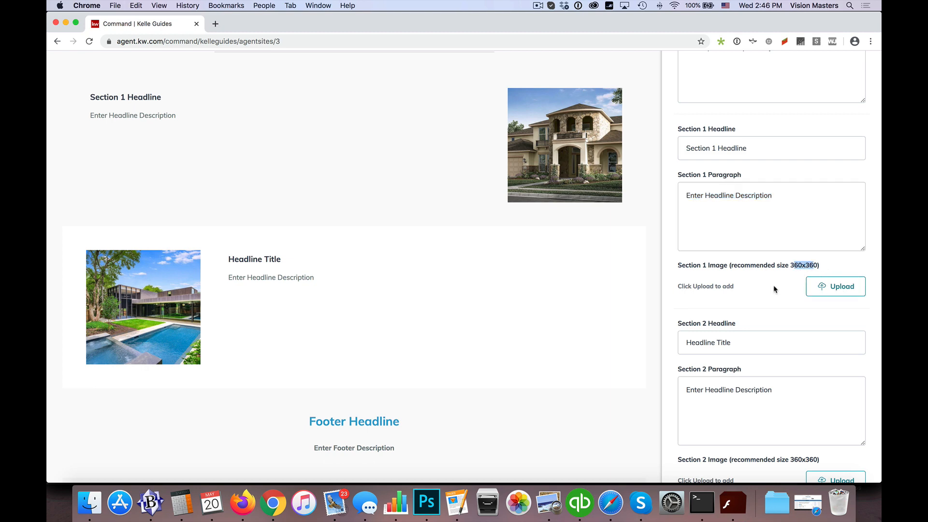
{"action": "scroll", "scroll_direction": "down", "scroll_amount": 3}
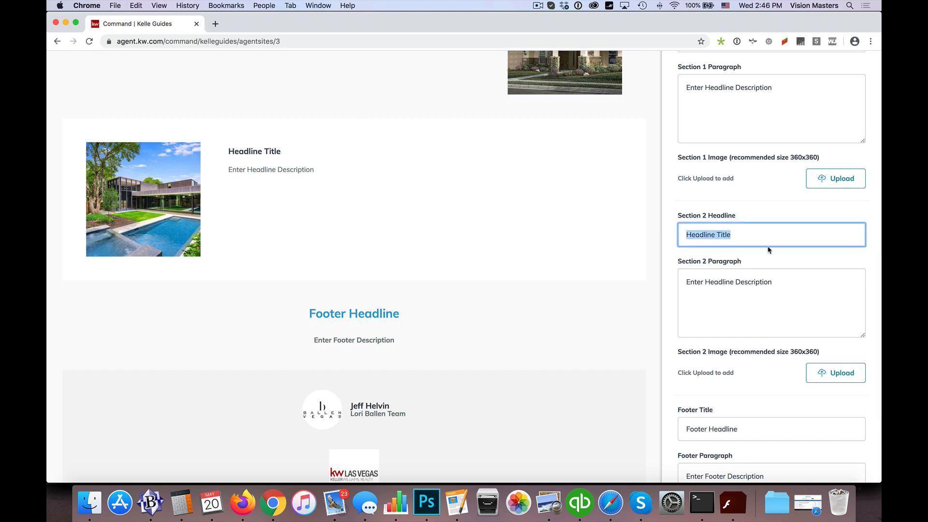
{"action": "left_click", "coordinate": [770, 303]}
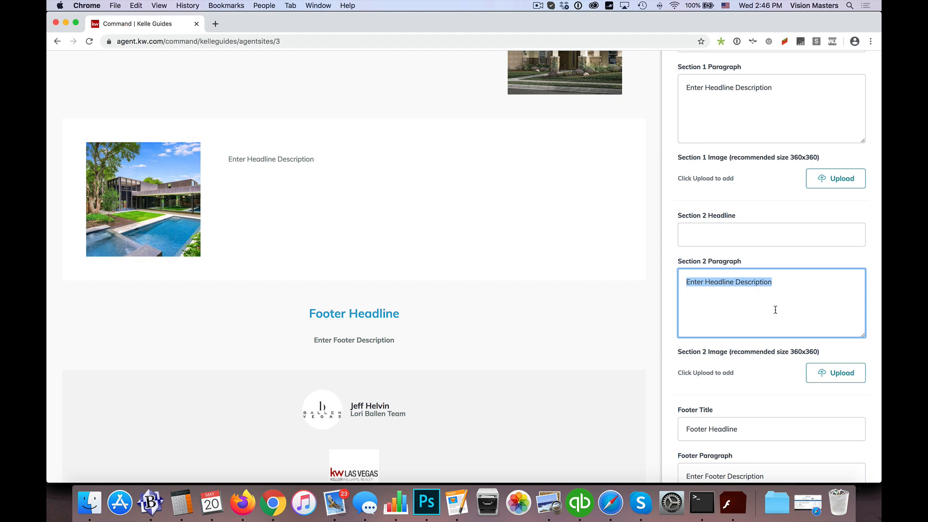
{"action": "scroll", "scroll_direction": "down", "scroll_amount": 3}
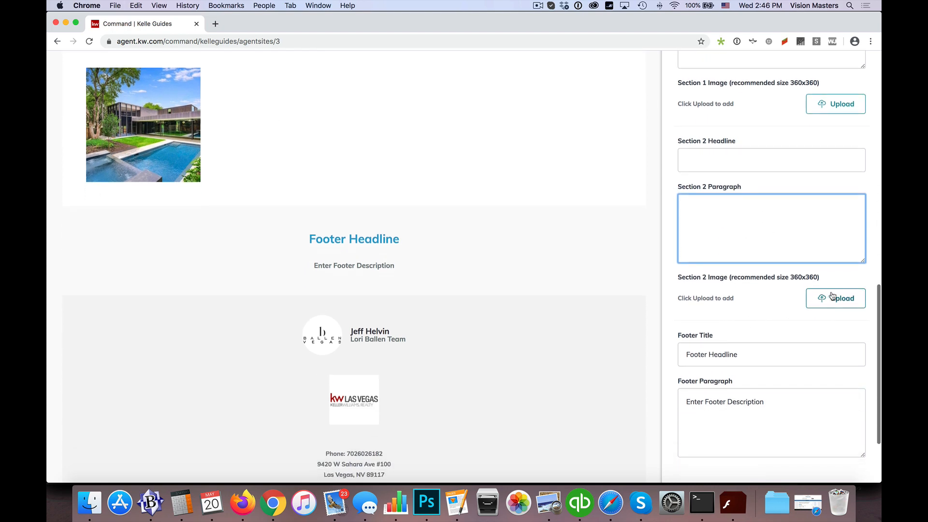
{"action": "mouse_move", "coordinate": [135, 137]}
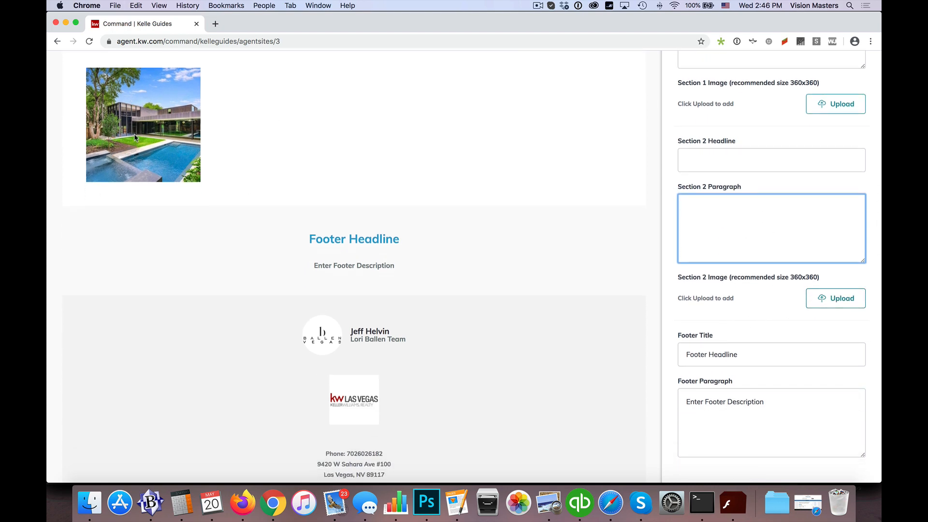
{"action": "scroll", "scroll_direction": "down", "scroll_amount": 3}
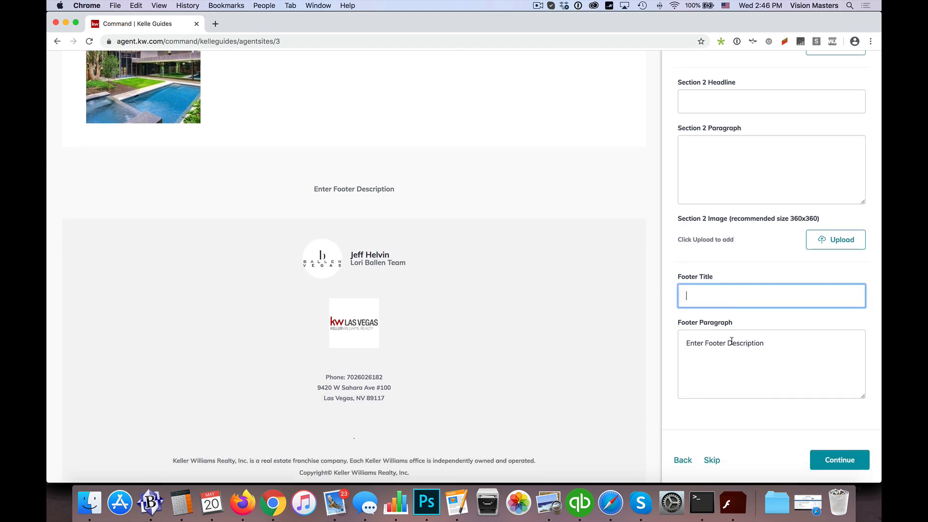
{"action": "left_click", "coordinate": [770, 363]}
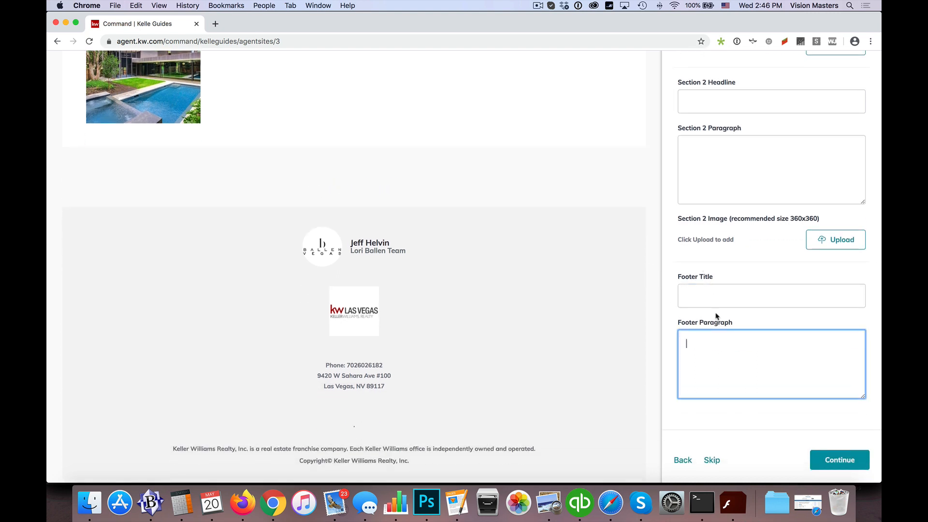
- Save Company Profile and review About Me's title, /about-me slug and SEO description
{"action": "left_click", "coordinate": [838, 459]}
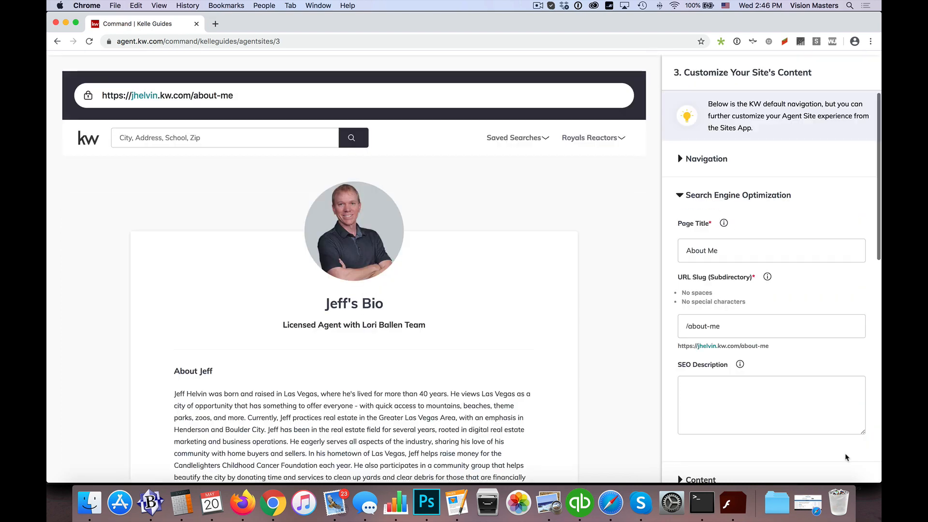
{"action": "mouse_move", "coordinate": [759, 216]}
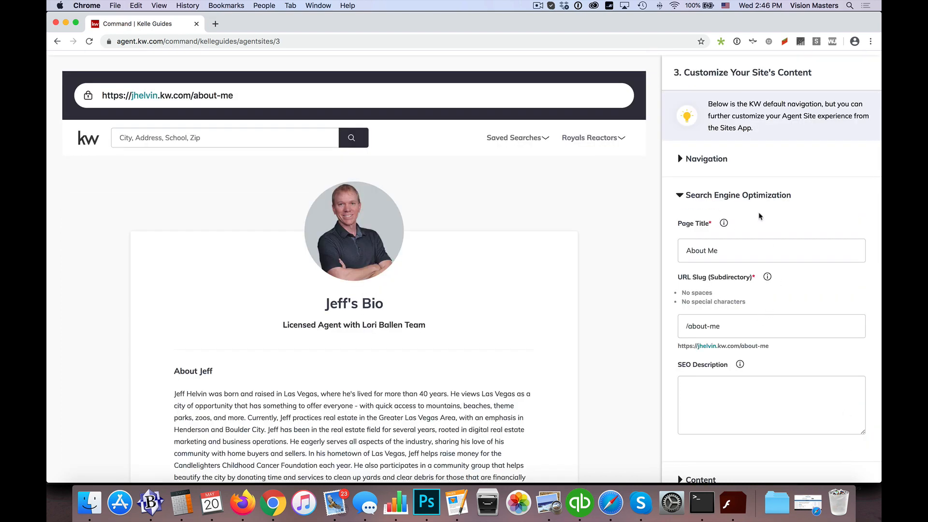
{"action": "scroll", "scroll_direction": "down", "scroll_amount": 3}
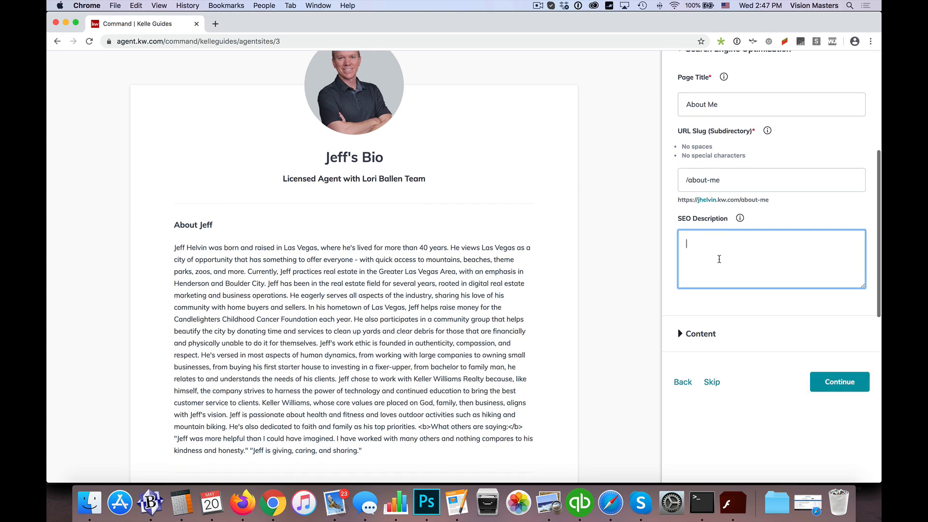
{"action": "mouse_move", "coordinate": [744, 275]}
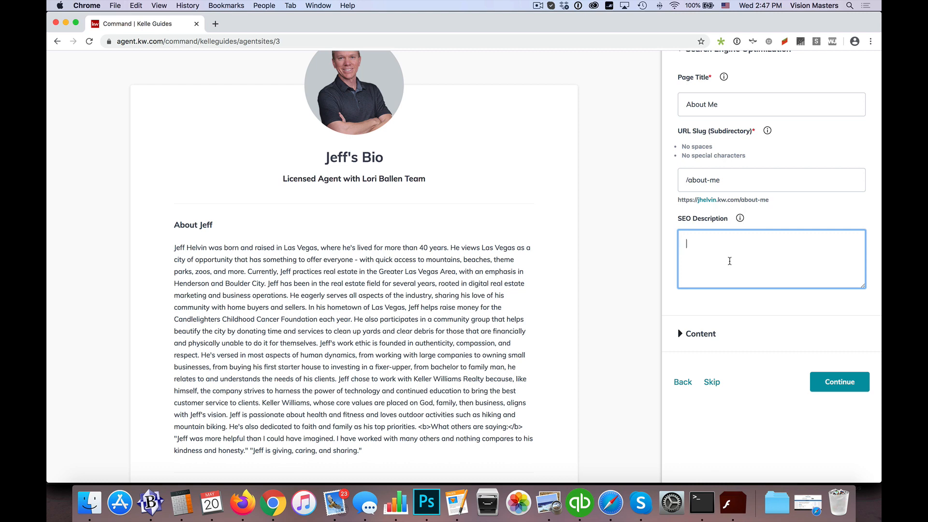
{"action": "scroll", "scroll_direction": "down", "scroll_amount": 3}
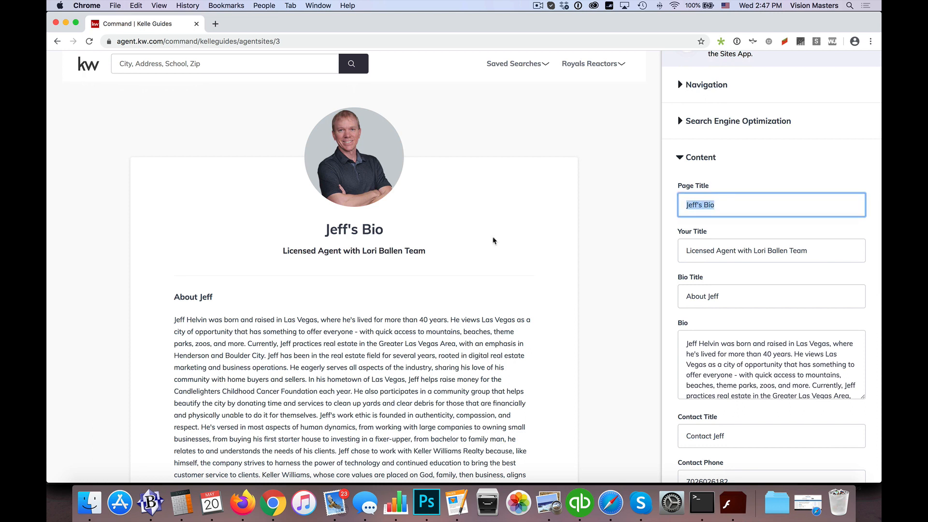
- Review Jeff's Bio fields and preview without changes, then continue to Contact Us
{"action": "left_click", "coordinate": [744, 237]}
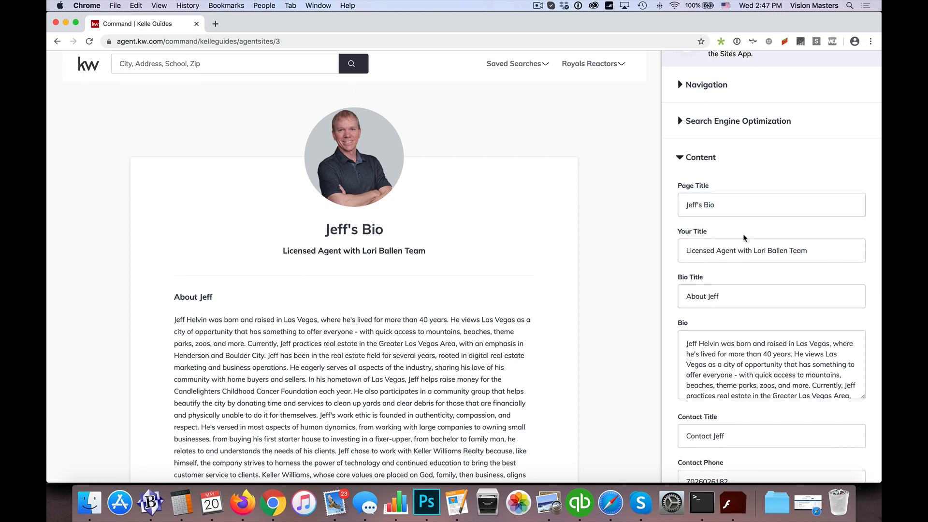
{"action": "mouse_move", "coordinate": [400, 262]}
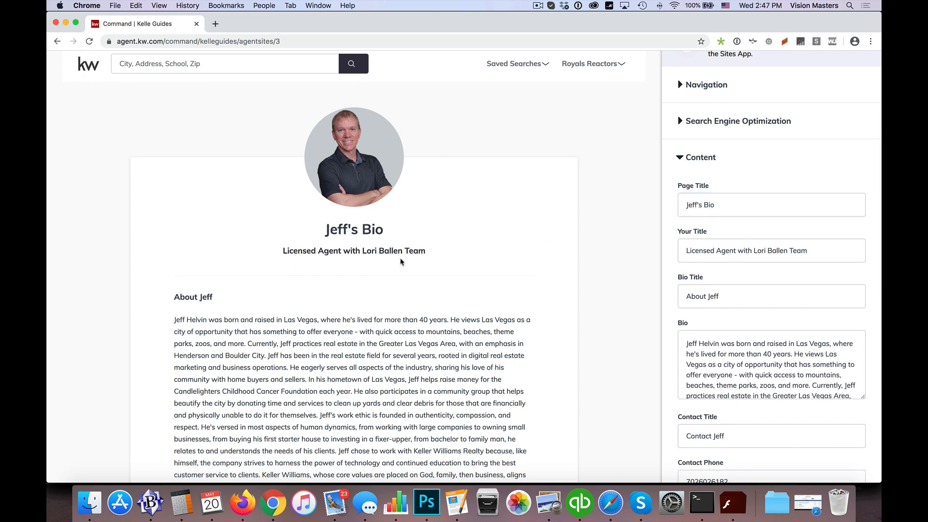
{"action": "scroll", "scroll_direction": "down", "scroll_amount": 3}
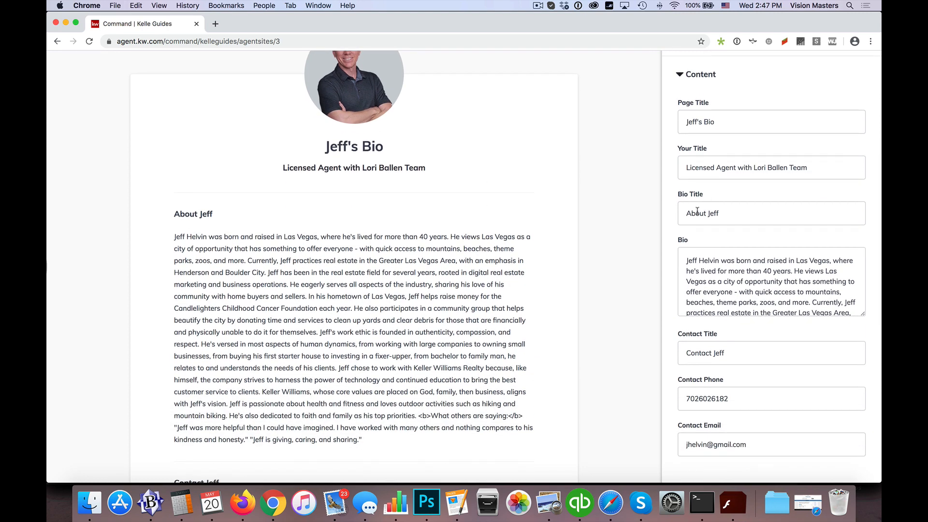
{"action": "scroll", "scroll_direction": "down", "scroll_amount": 3}
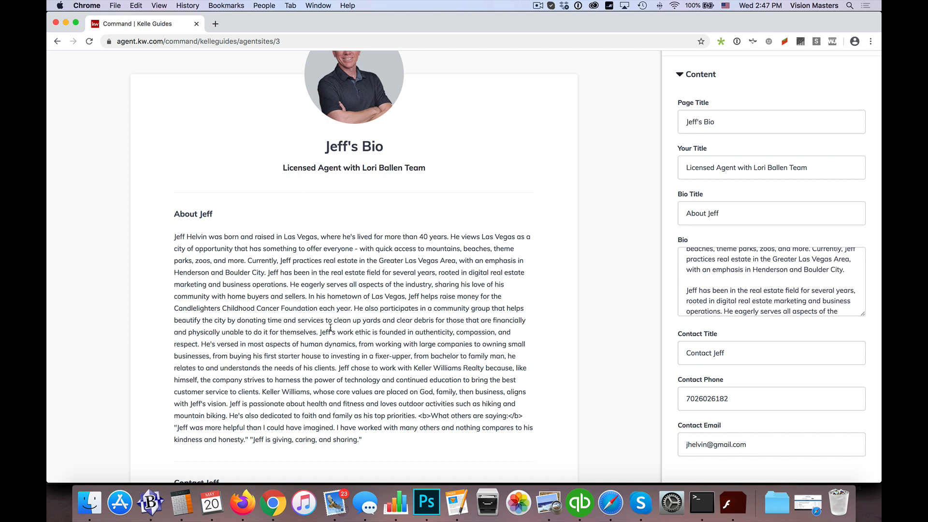
{"action": "mouse_move", "coordinate": [687, 261]}
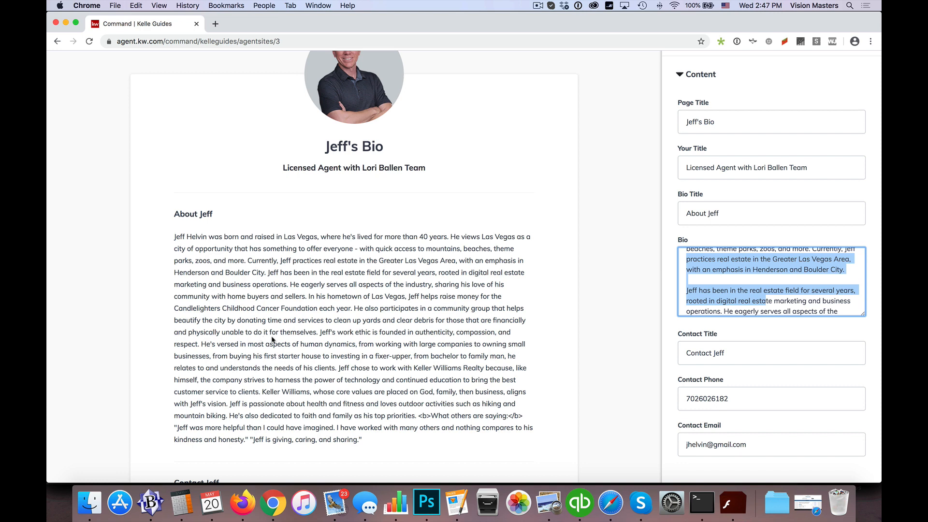
{"action": "left_click", "coordinate": [716, 281]}
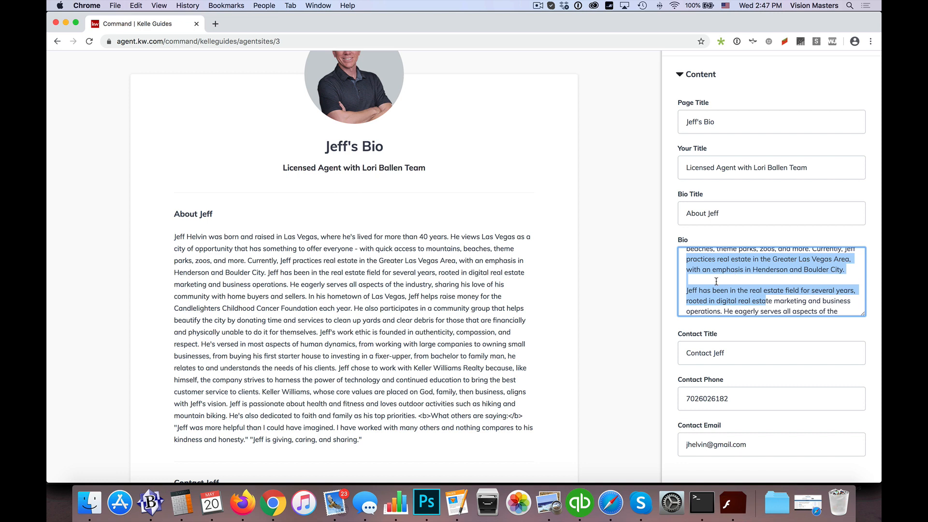
{"action": "scroll", "scroll_direction": "down", "scroll_amount": 3}
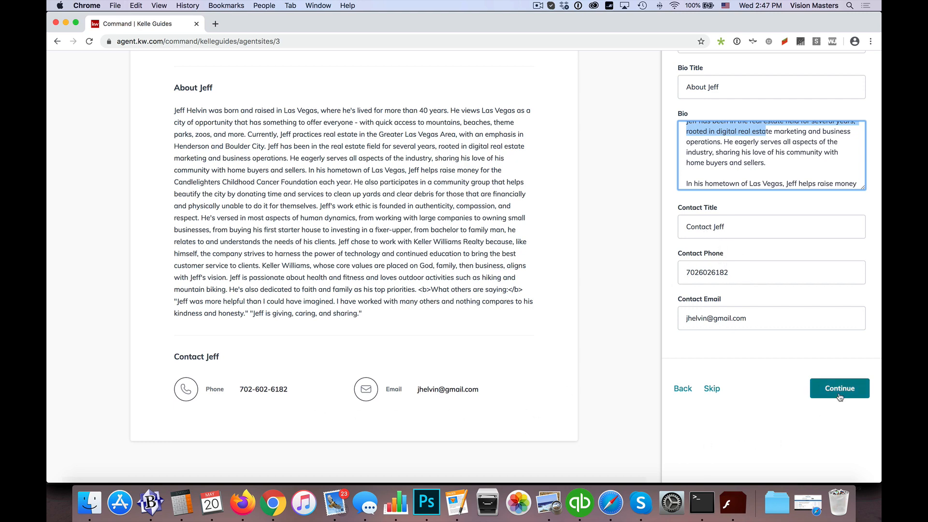
{"action": "left_click", "coordinate": [838, 388]}
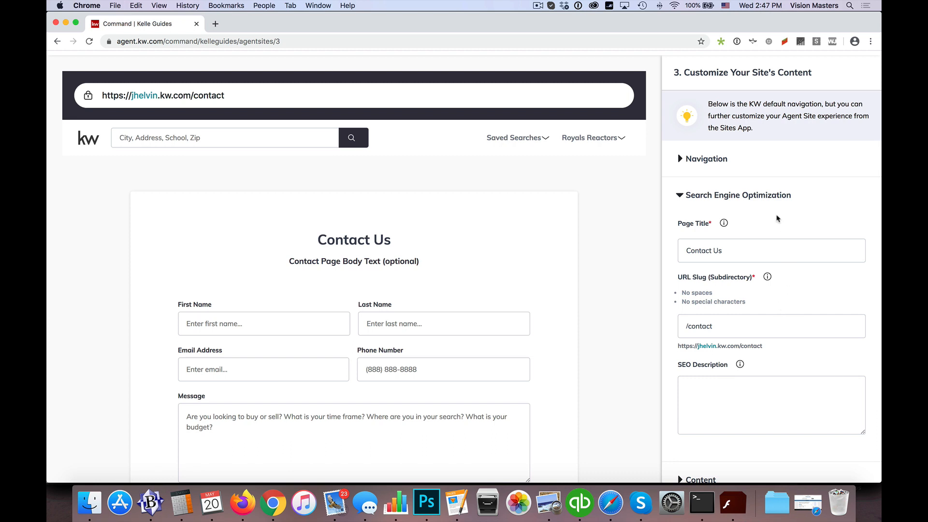
- Scroll to the Contact Us header, intro paragraph, message hint, phone and email fields
{"action": "scroll", "scroll_direction": "down", "scroll_amount": 3}
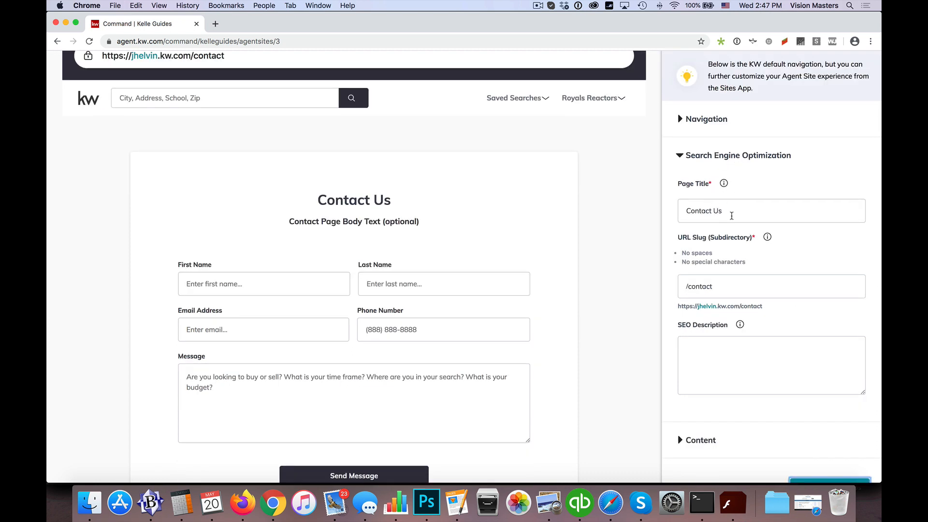
{"action": "scroll", "scroll_direction": "down", "scroll_amount": 3}
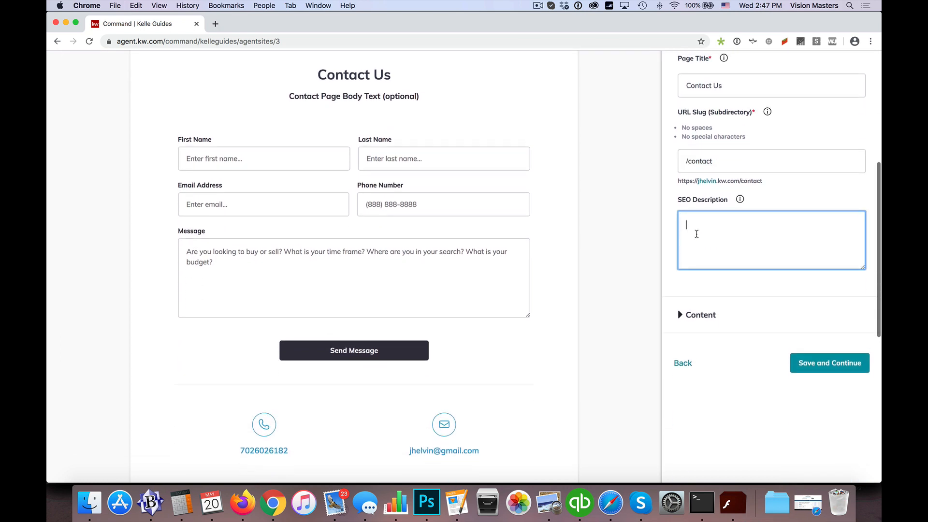
{"action": "scroll", "scroll_direction": "down", "scroll_amount": 3}
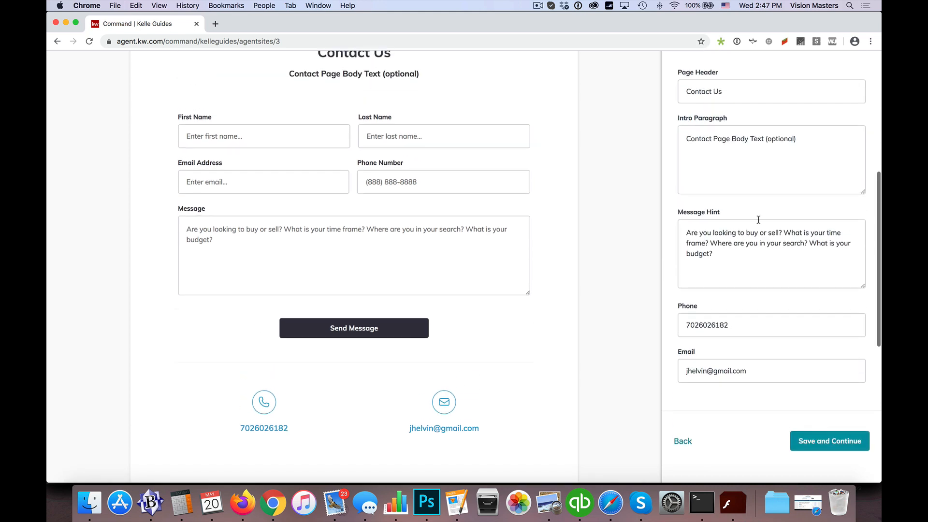
{"action": "scroll", "scroll_direction": "up", "scroll_amount": 3}
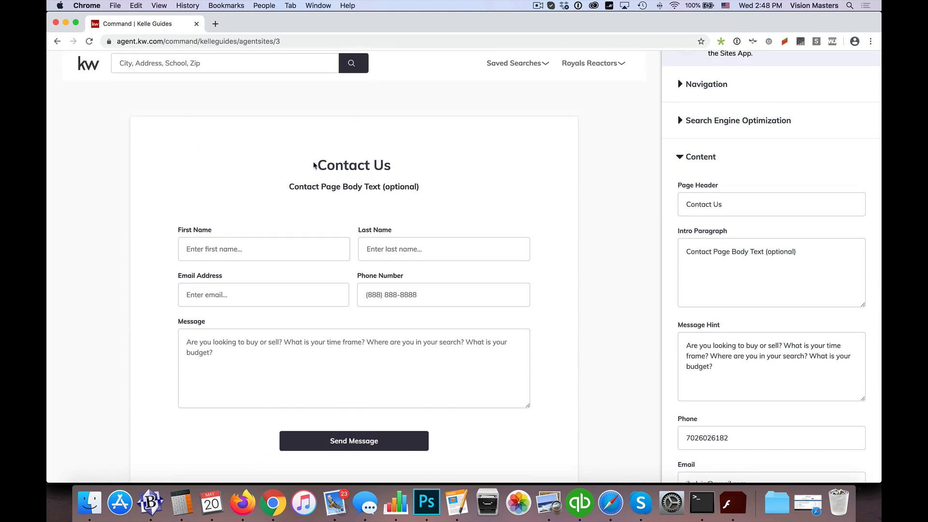
{"action": "mouse_move", "coordinate": [609, 243]}
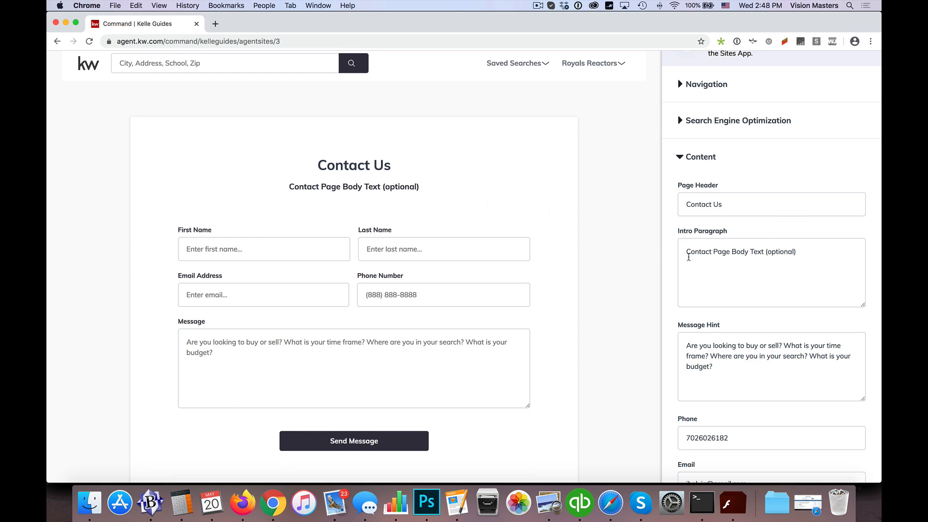
- Clear the Contact Us intro paragraph and save the page, reaching What's Next
{"action": "double_click", "coordinate": [353, 186]}
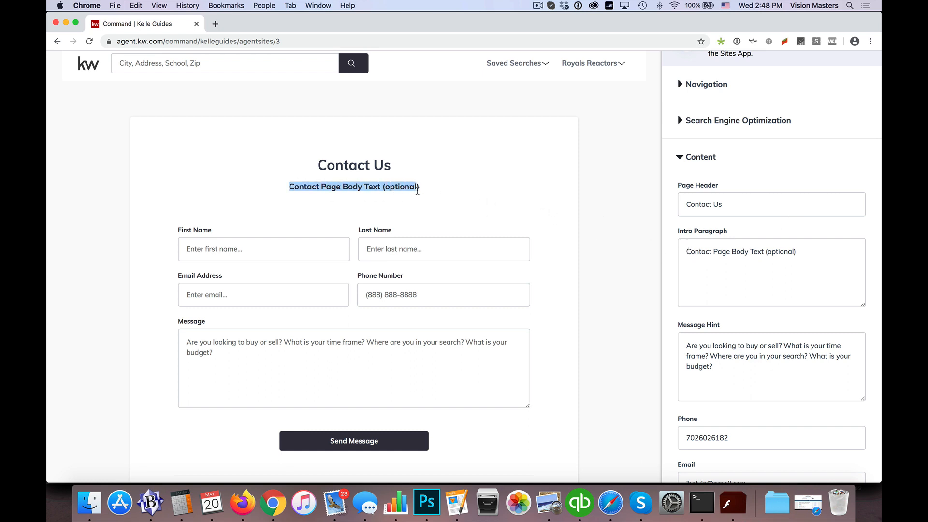
{"action": "mouse_move", "coordinate": [422, 204]}
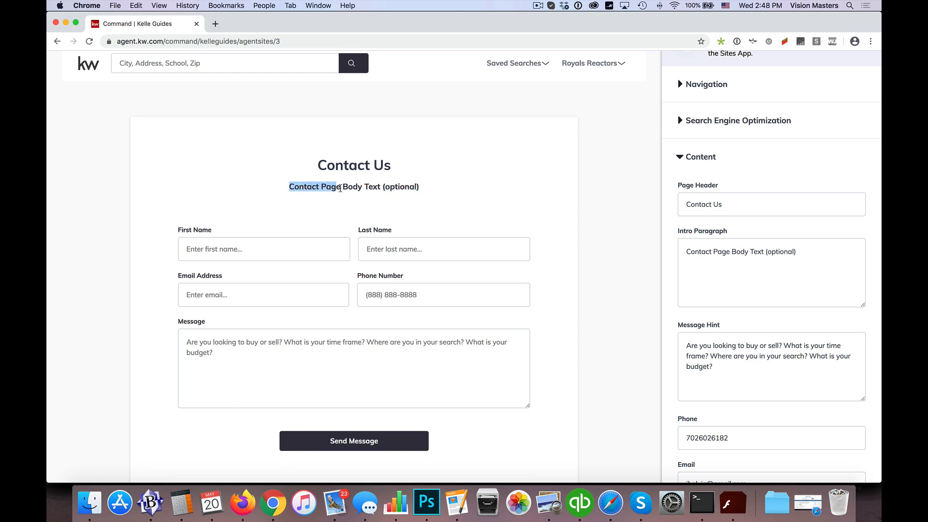
{"action": "triple_click", "coordinate": [353, 187]}
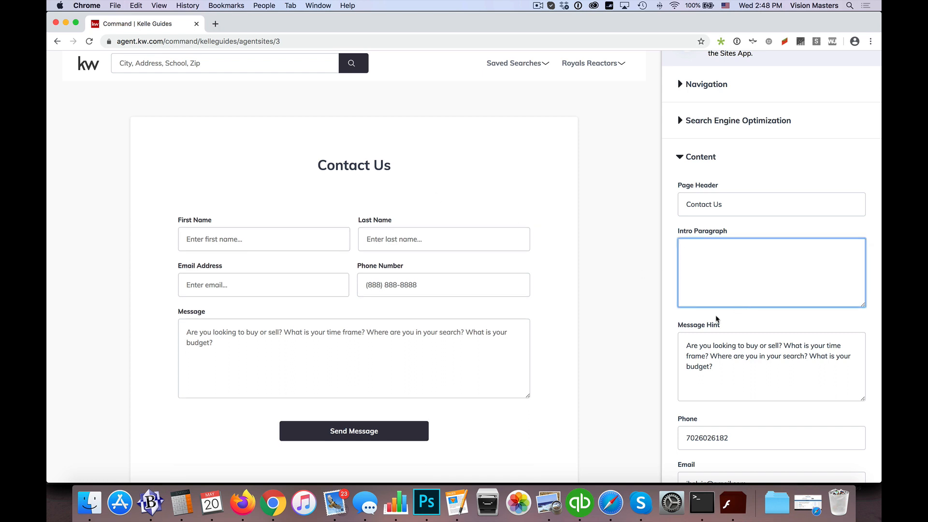
{"action": "scroll", "scroll_direction": "down", "scroll_amount": 3}
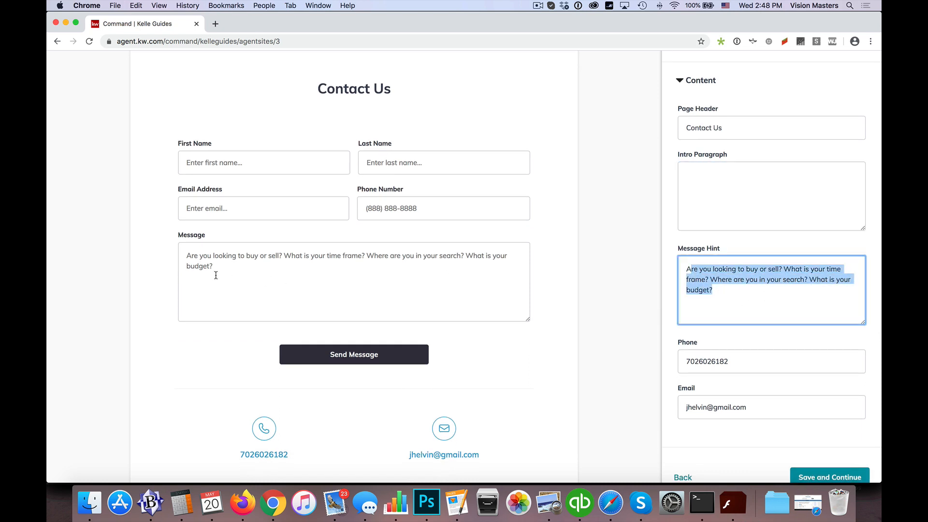
{"action": "mouse_move", "coordinate": [223, 259]}
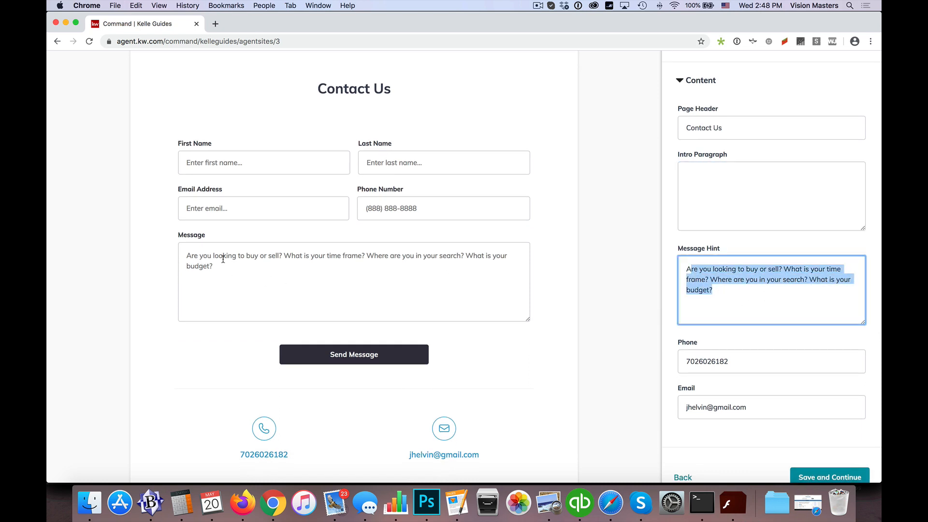
{"action": "type", "text": "sdfasdfasdf"}
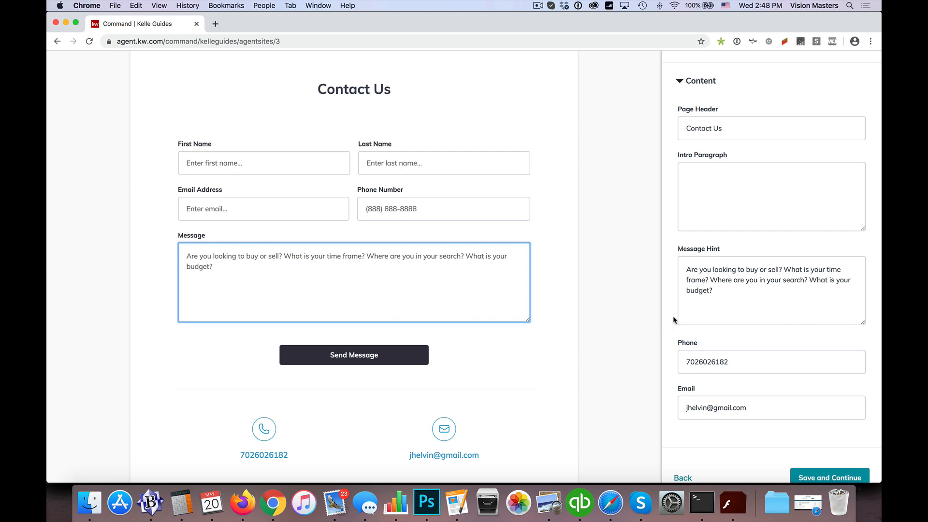
{"action": "scroll", "scroll_direction": "down", "scroll_amount": 3}
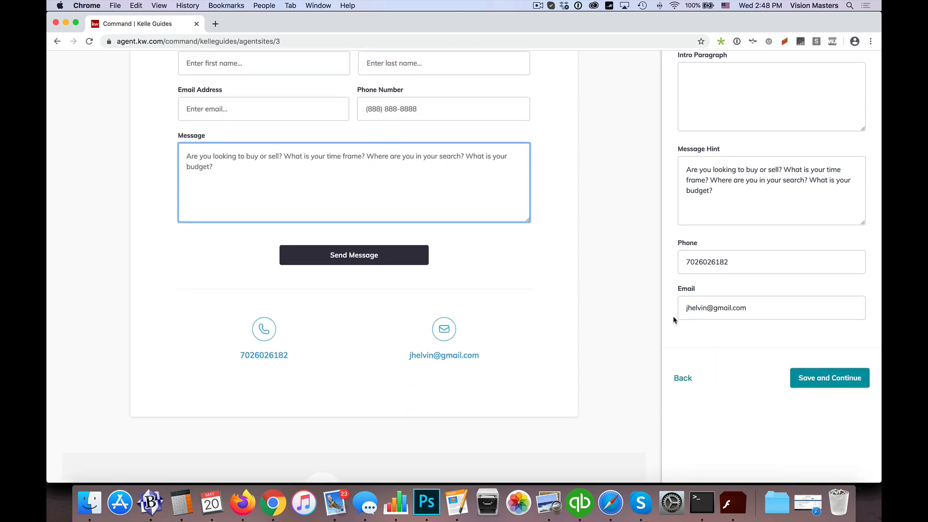
{"action": "left_click", "coordinate": [829, 377]}
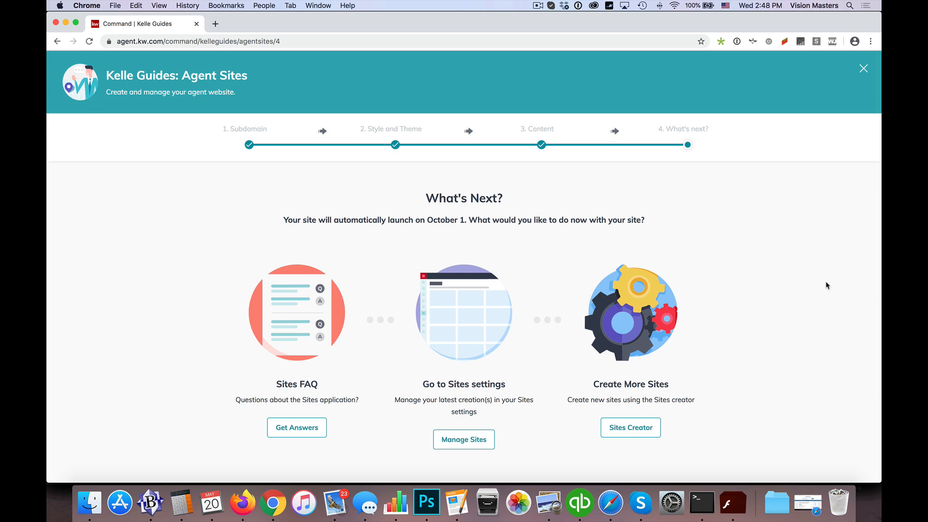
{"action": "mouse_move", "coordinate": [463, 439]}
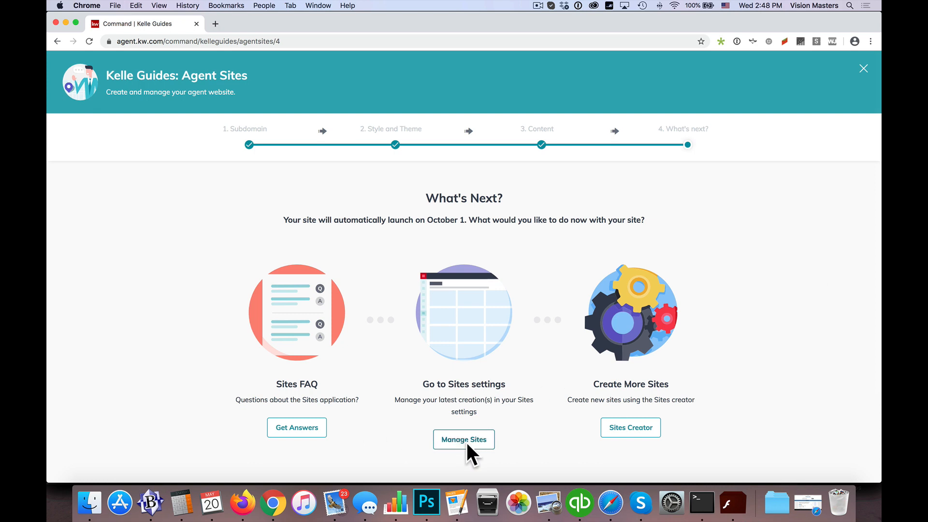
{"action": "mouse_move", "coordinate": [862, 69]}
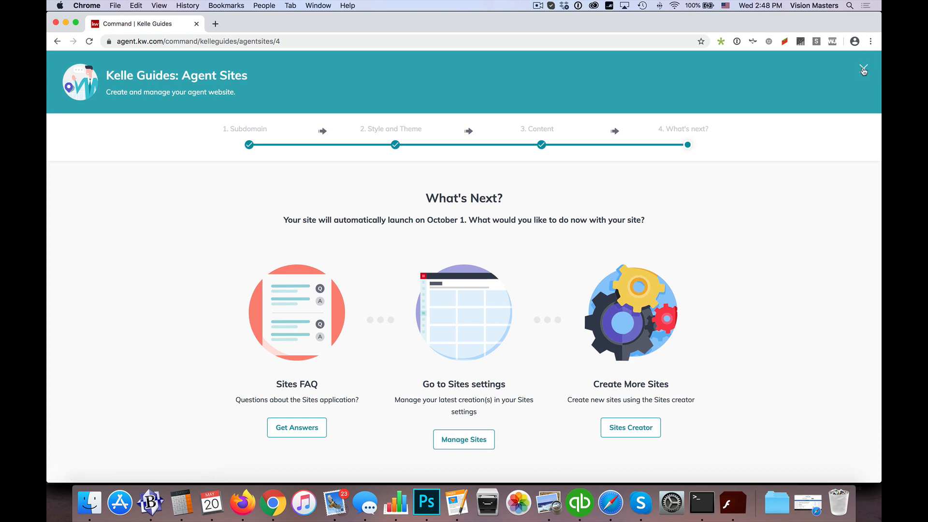
- Close the Agent Sites setup wizard from the What's Next screen
{"action": "left_click", "coordinate": [862, 70]}
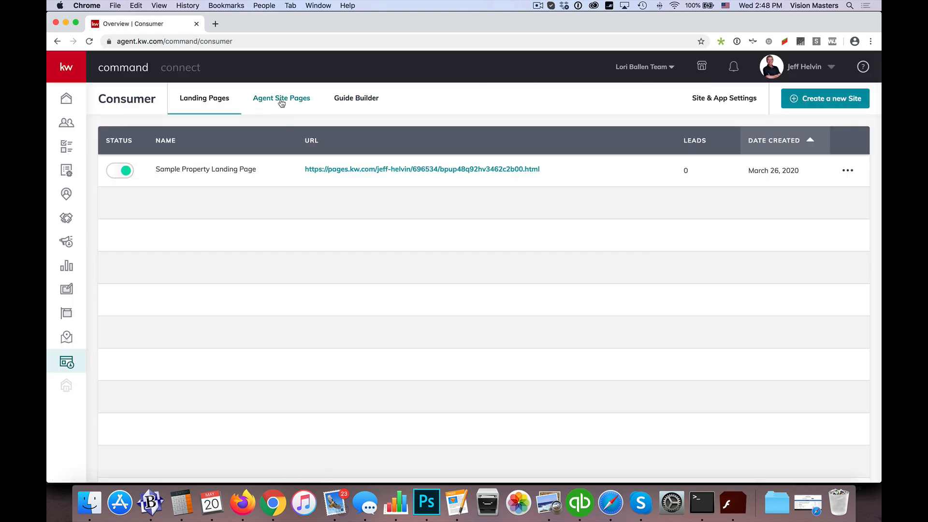
{"action": "mouse_move", "coordinate": [281, 97]}
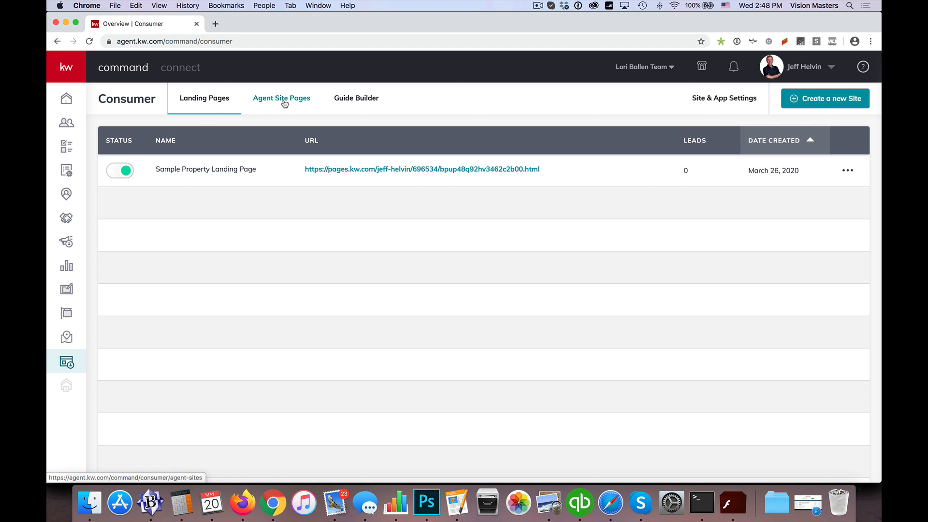
- Check the 696534 contactus and aboutus duplicates, then open jhelvin.kw.com live
{"action": "left_click", "coordinate": [281, 97]}
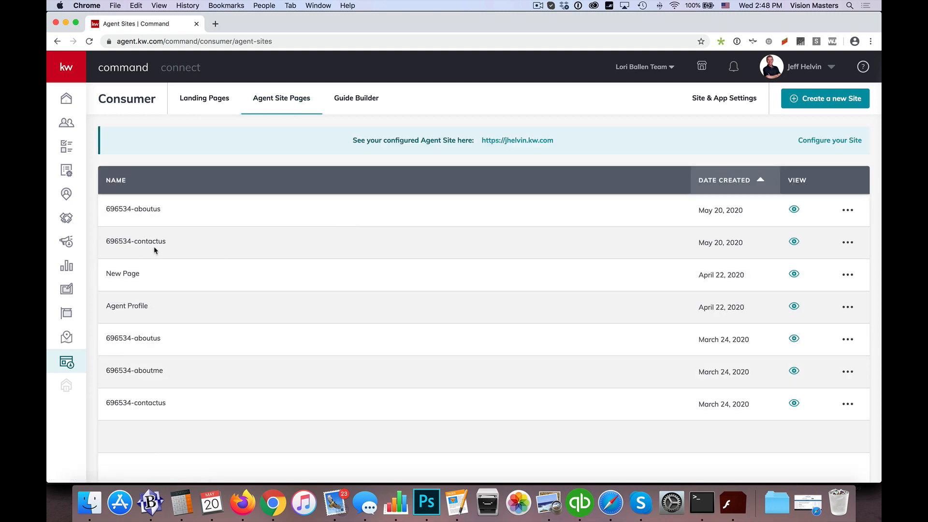
{"action": "double_click", "coordinate": [135, 241]}
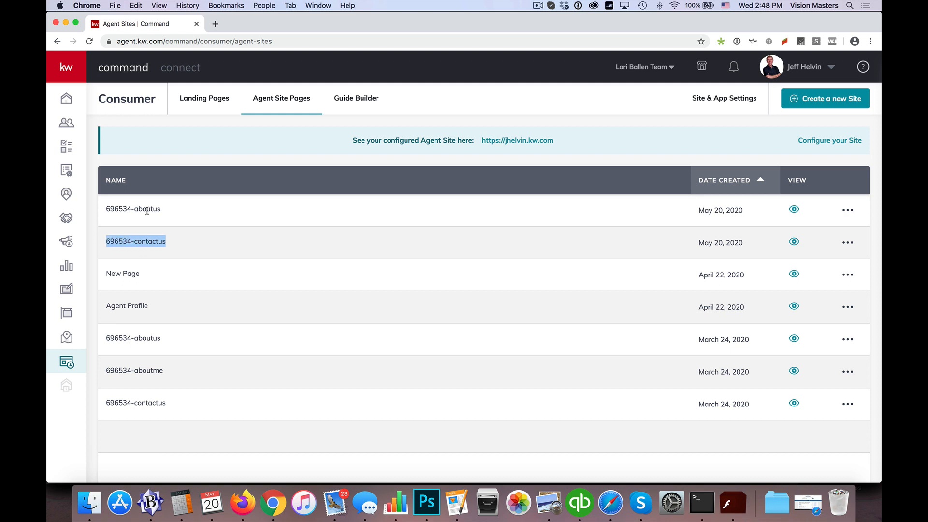
{"action": "double_click", "coordinate": [132, 208]}
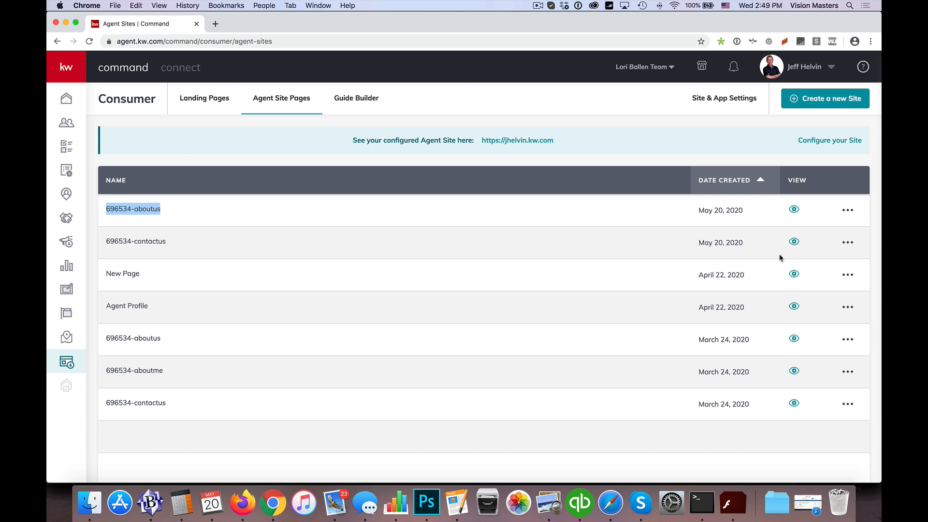
{"action": "mouse_move", "coordinate": [793, 209]}
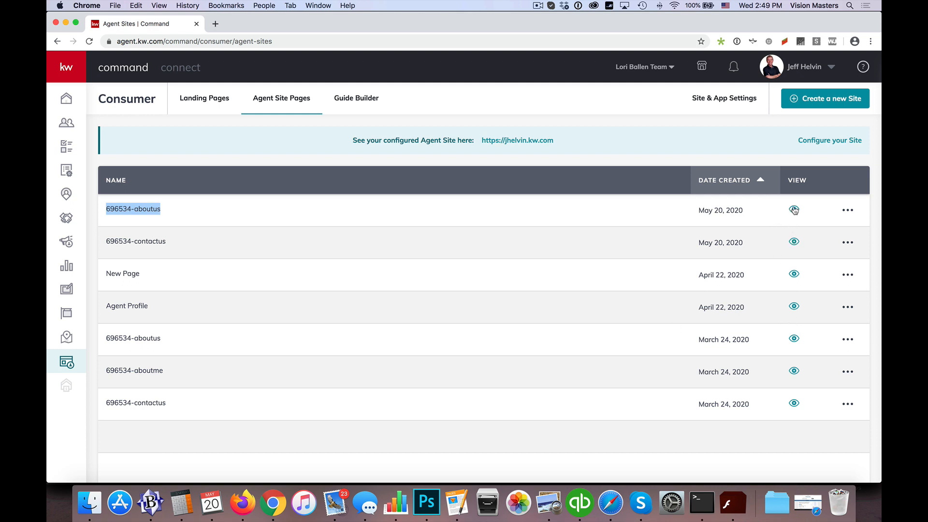
{"action": "mouse_move", "coordinate": [789, 238]}
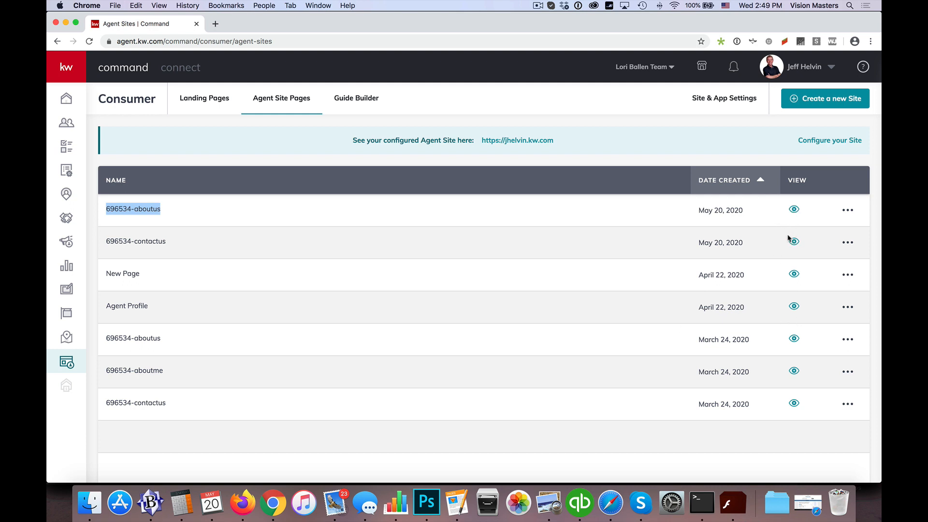
{"action": "mouse_move", "coordinate": [794, 243]}
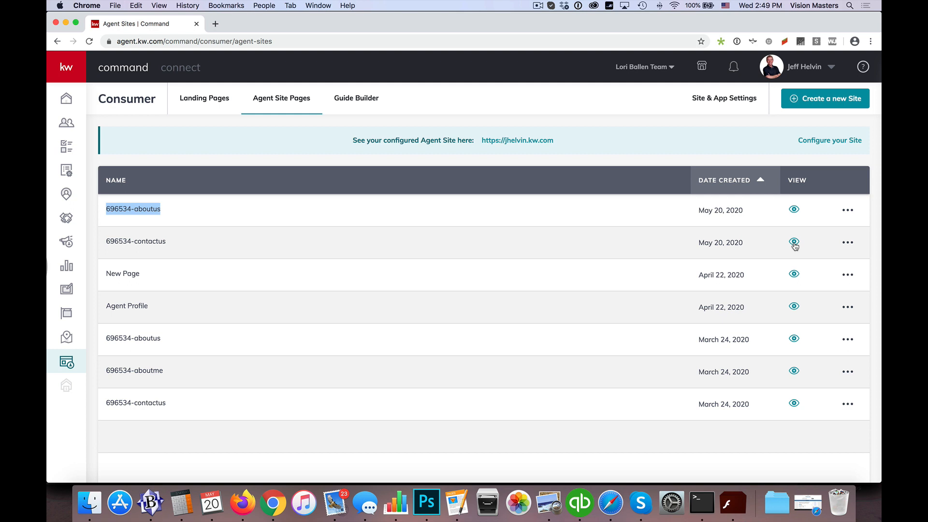
{"action": "mouse_move", "coordinate": [212, 68]}
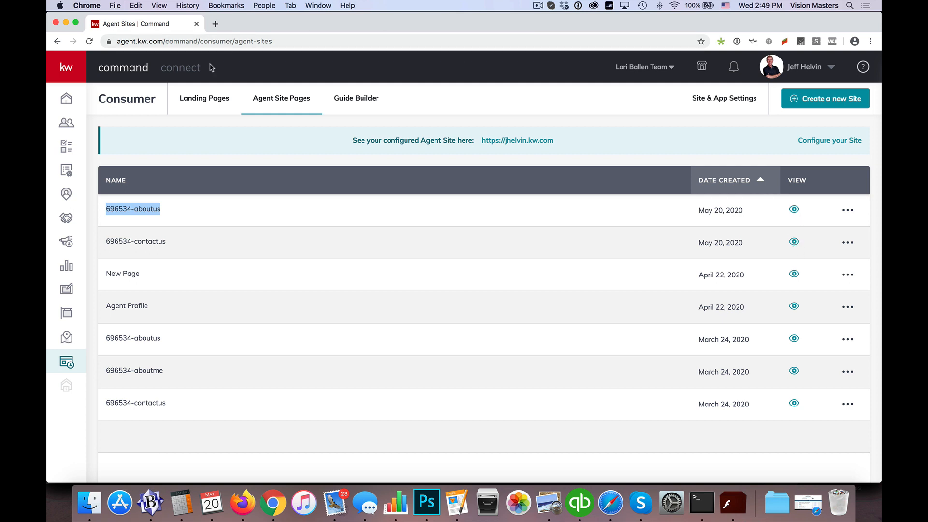
{"action": "mouse_move", "coordinate": [506, 145]}
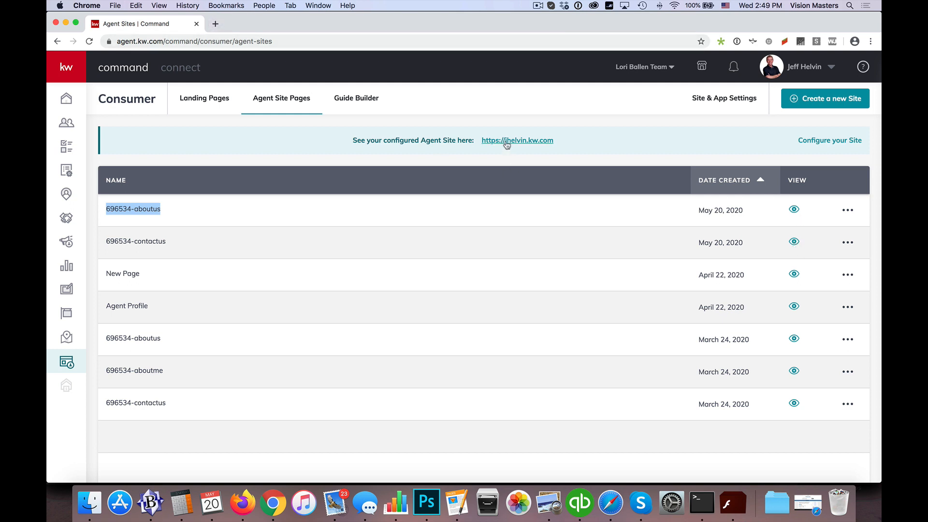
{"action": "left_click", "coordinate": [517, 140]}
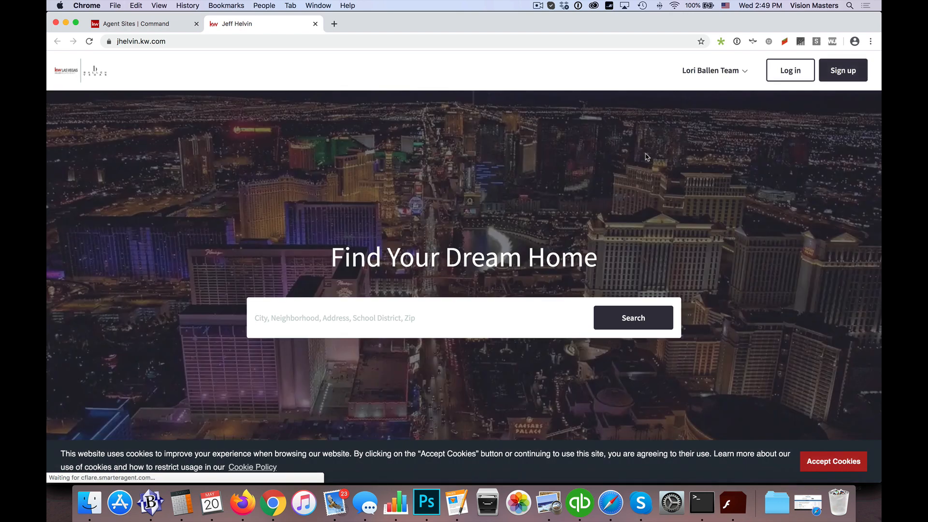
- Visit the live About Ballen Vegas, About Me and Contact pages through the team menu
{"action": "left_click", "coordinate": [710, 70]}
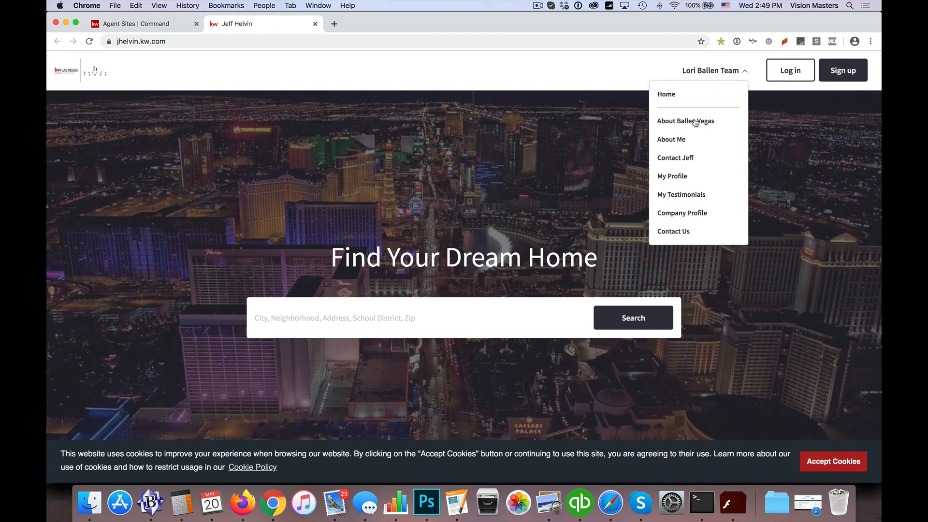
{"action": "mouse_move", "coordinate": [685, 124]}
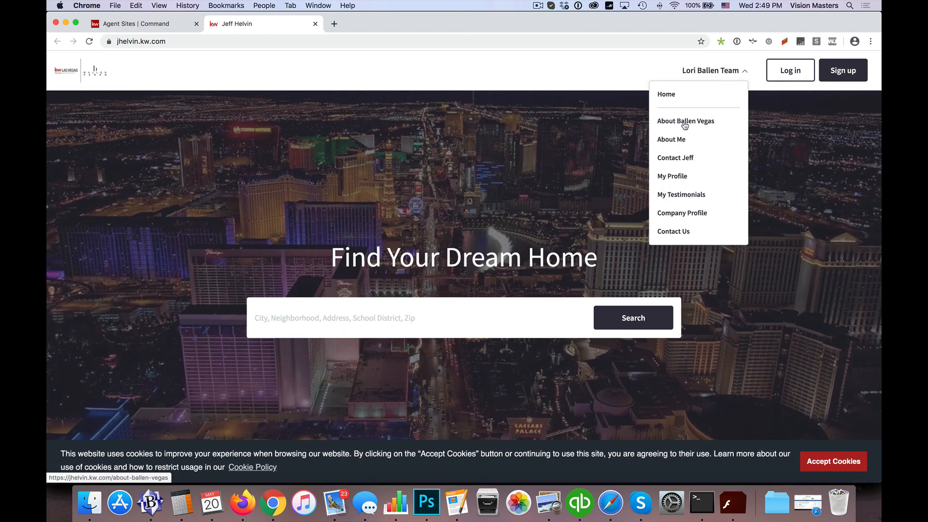
{"action": "mouse_move", "coordinate": [697, 132]}
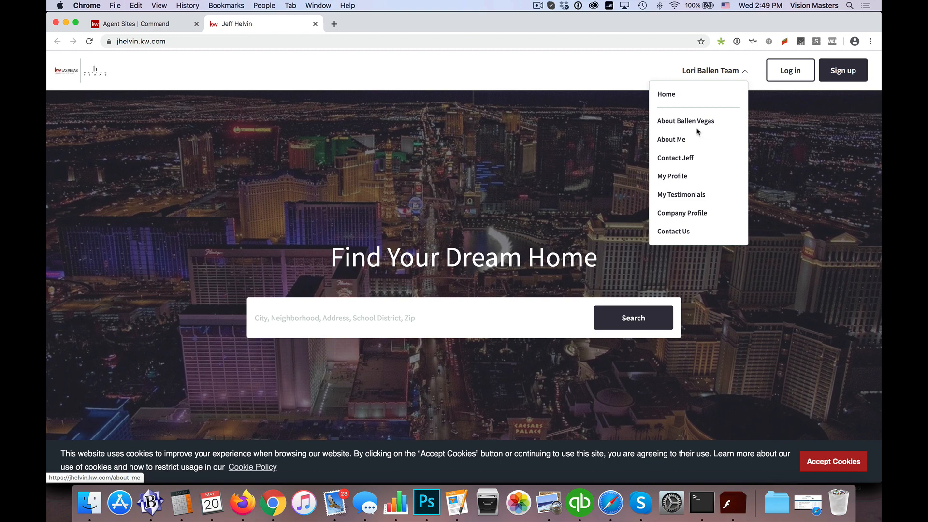
{"action": "mouse_move", "coordinate": [734, 184]}
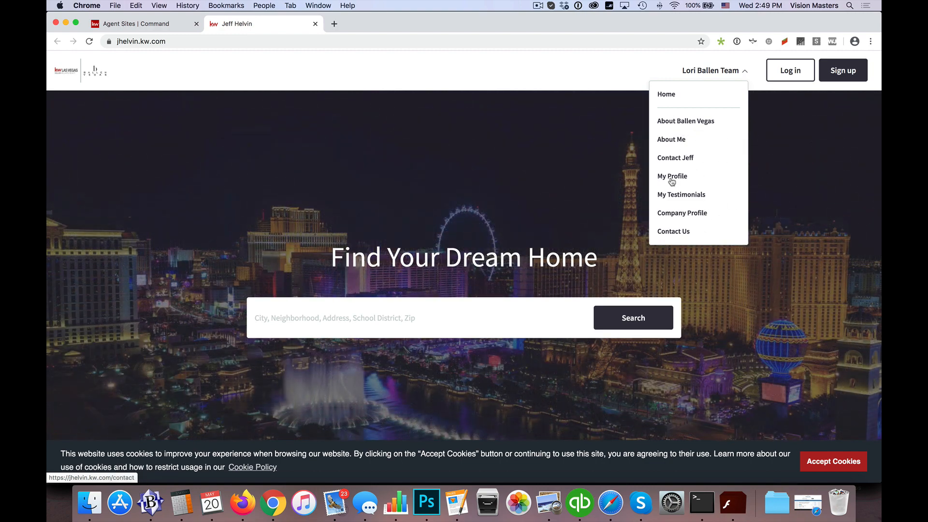
{"action": "mouse_move", "coordinate": [685, 161]}
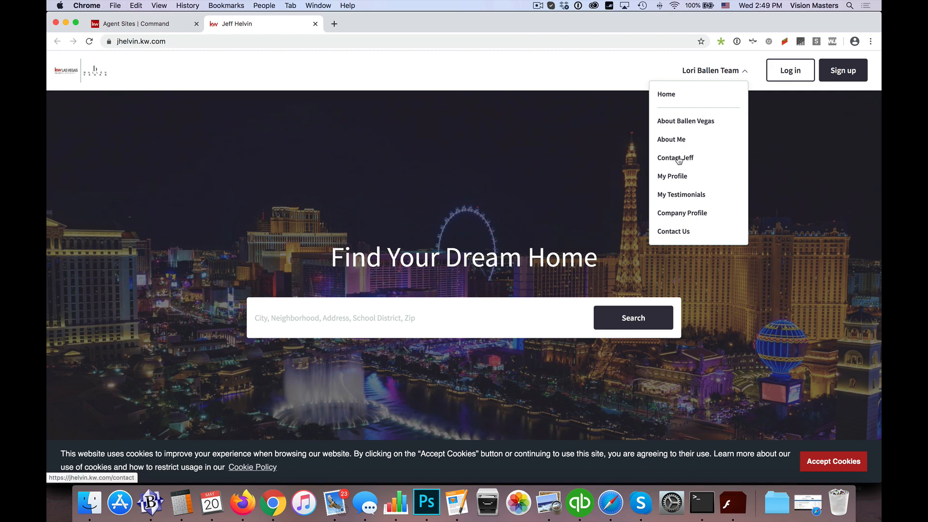
{"action": "mouse_move", "coordinate": [698, 160]}
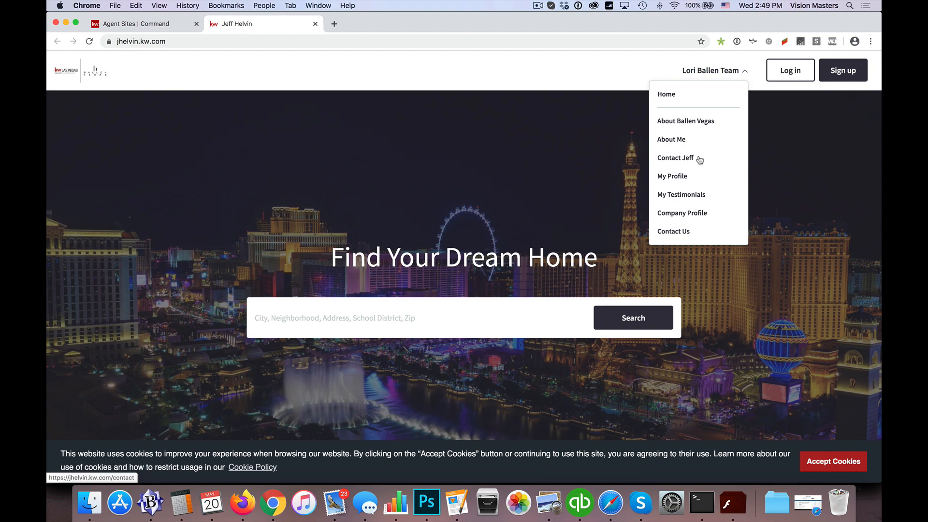
{"action": "mouse_move", "coordinate": [679, 124]}
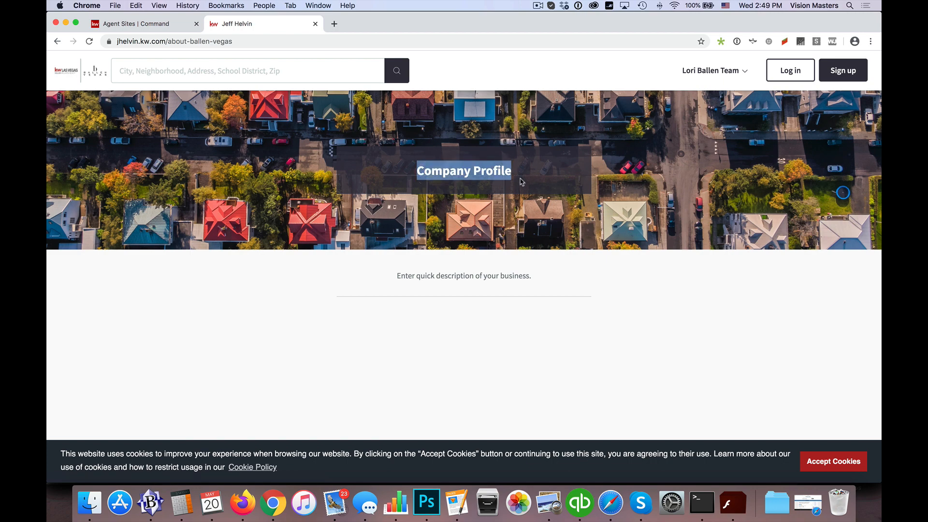
{"action": "mouse_move", "coordinate": [596, 365]}
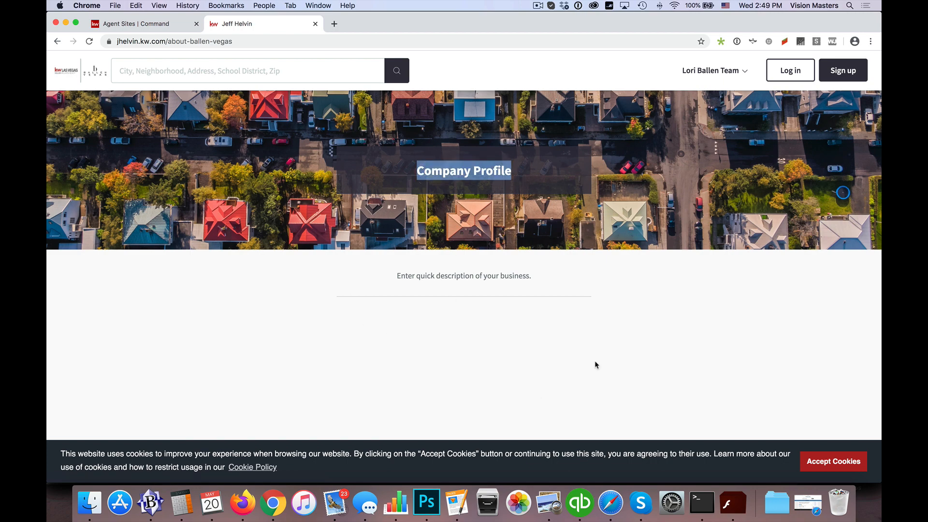
{"action": "mouse_move", "coordinate": [572, 274]}
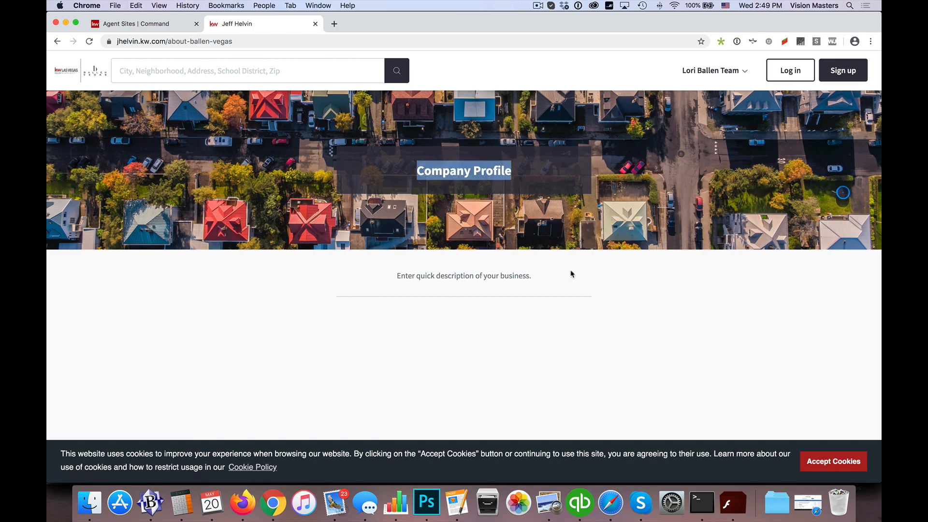
{"action": "left_click", "coordinate": [711, 71]}
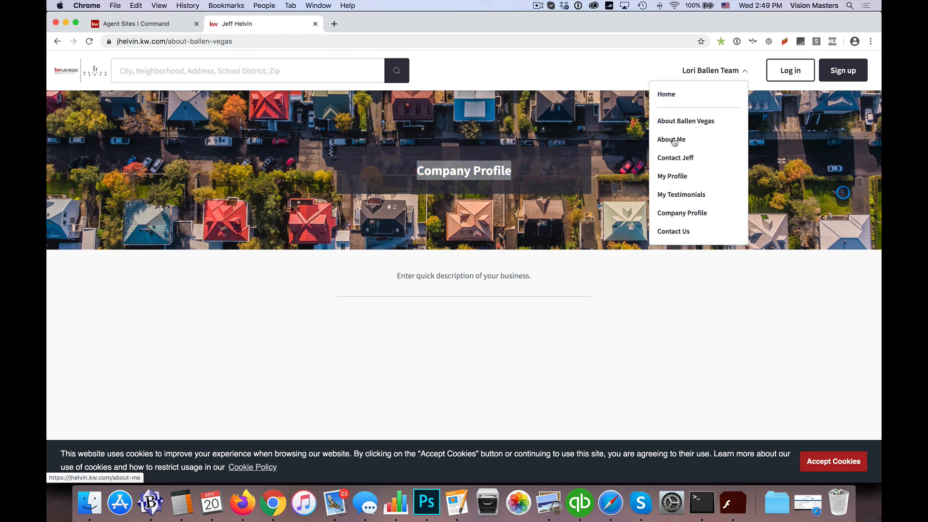
{"action": "left_click", "coordinate": [671, 139]}
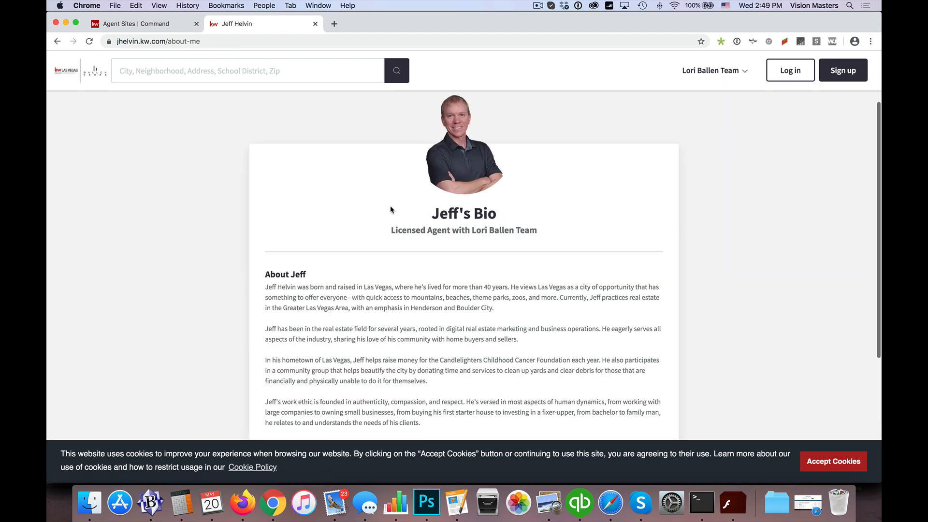
{"action": "scroll", "scroll_direction": "down", "scroll_amount": 3}
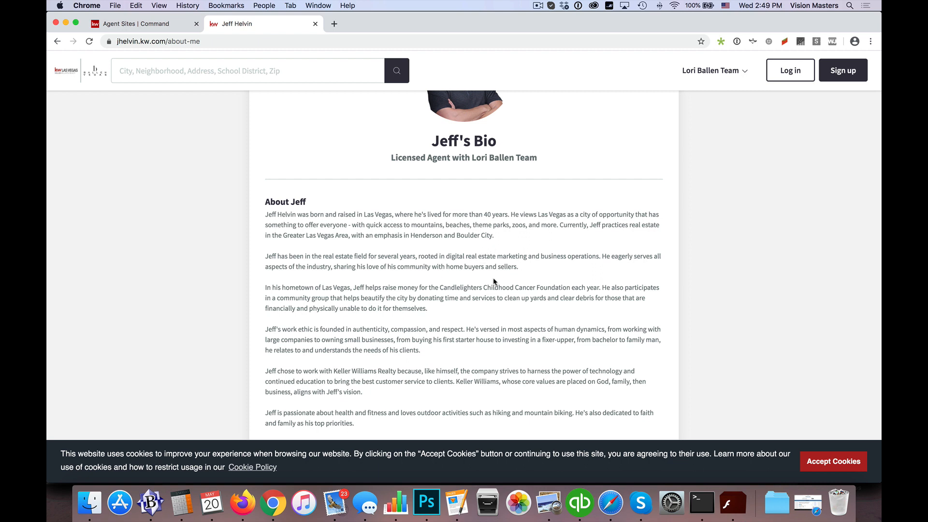
{"action": "mouse_move", "coordinate": [724, 104]}
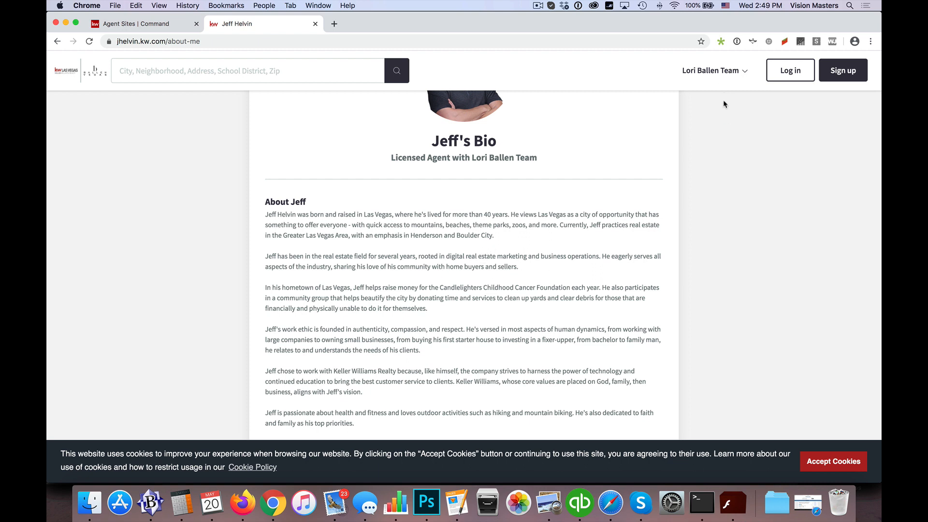
{"action": "left_click", "coordinate": [710, 71]}
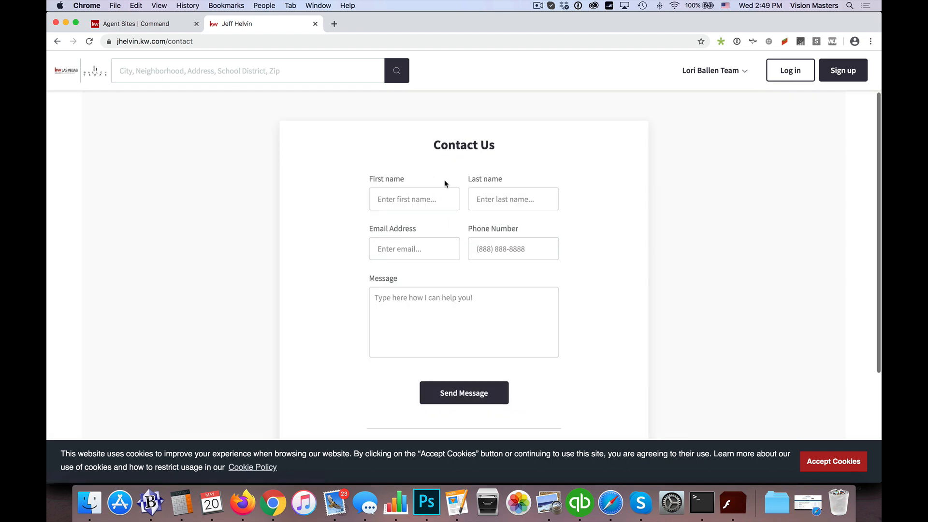
{"action": "left_click", "coordinate": [711, 70]}
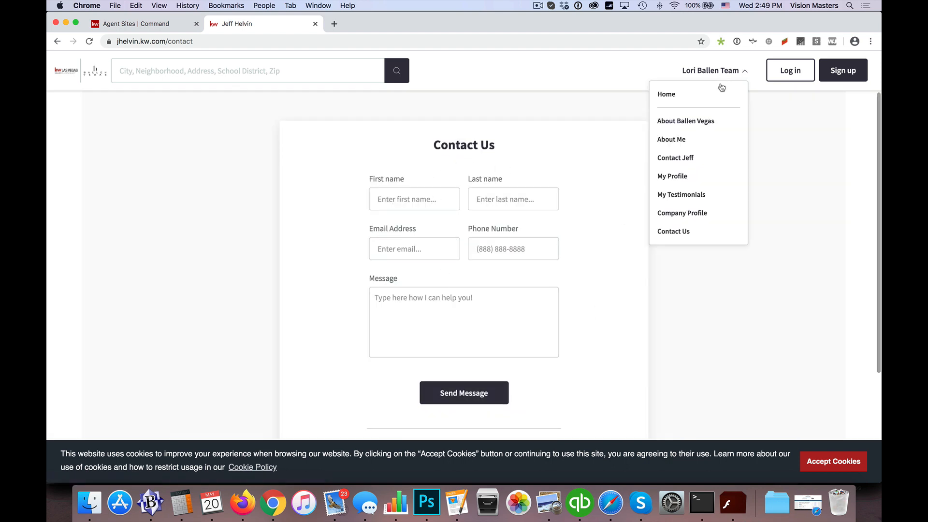
{"action": "left_click", "coordinate": [622, 202]}
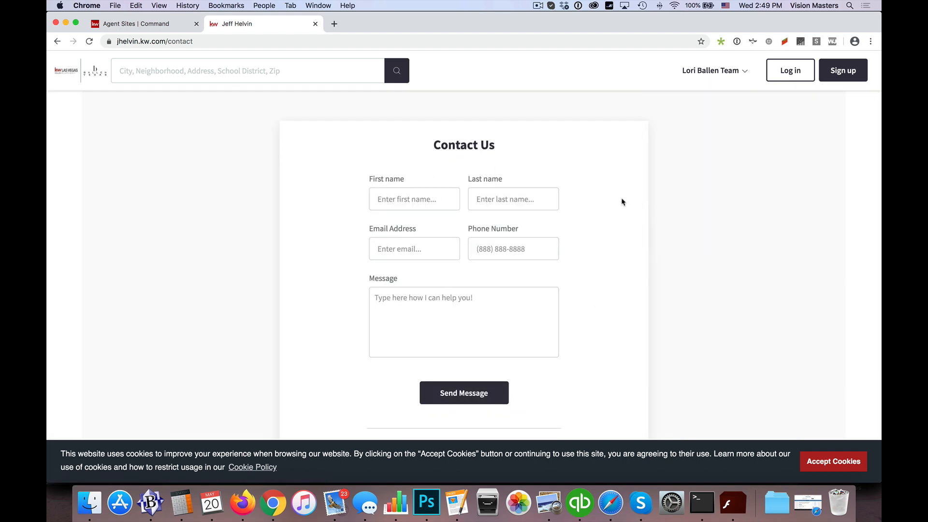
{"action": "mouse_move", "coordinate": [679, 185]}
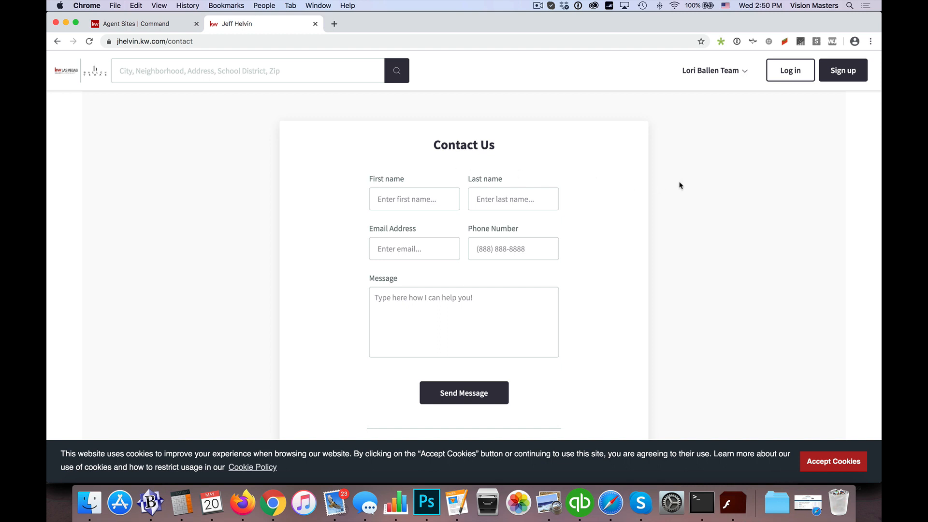
{"action": "mouse_move", "coordinate": [598, 215]}
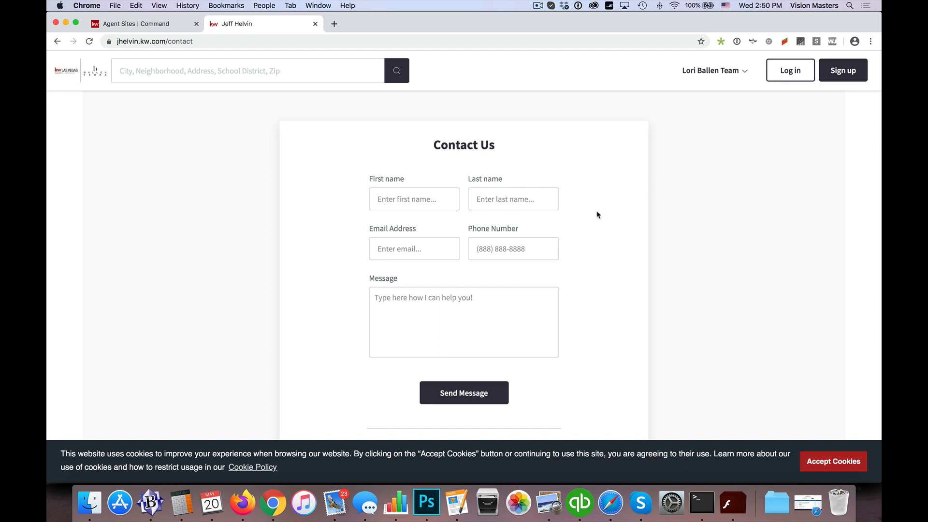
{"action": "mouse_move", "coordinate": [721, 91]}
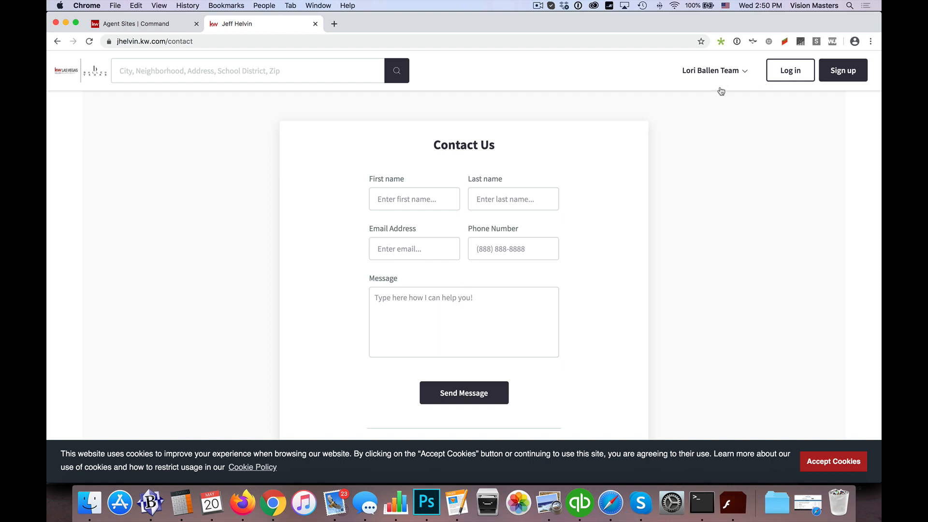
{"action": "mouse_move", "coordinate": [719, 75]}
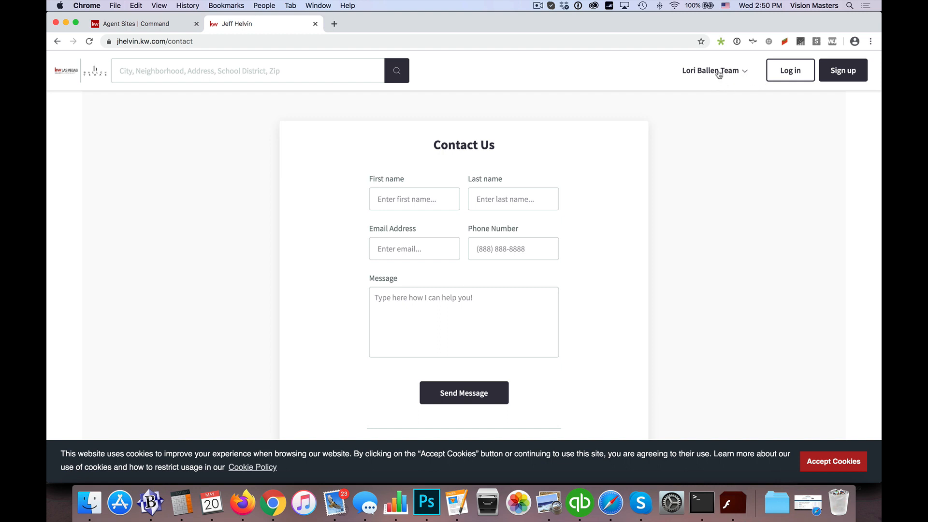
{"action": "mouse_move", "coordinate": [745, 184]}
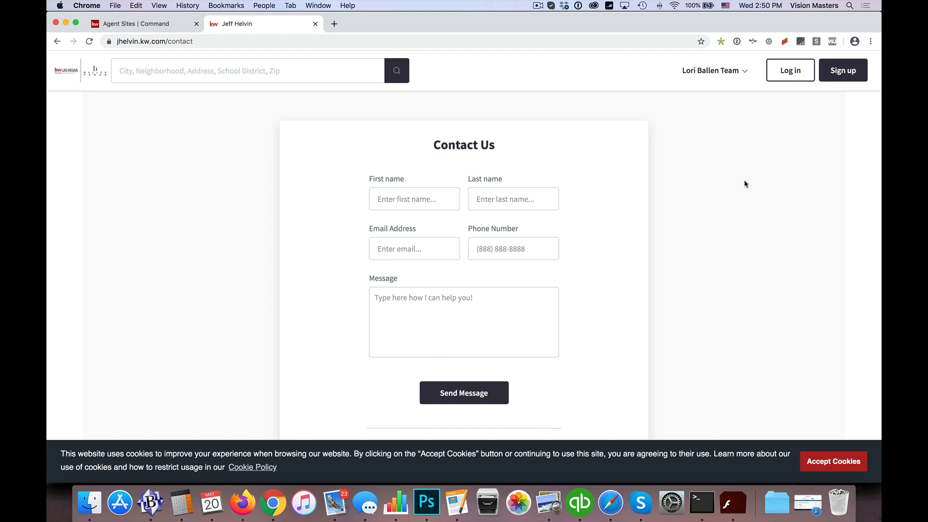
- Select the browser address bar to enter mc605.yourkwoffice.com
{"action": "left_click", "coordinate": [155, 41]}
{"action": "type", "text": "mc605.yourkwoffice.com"}
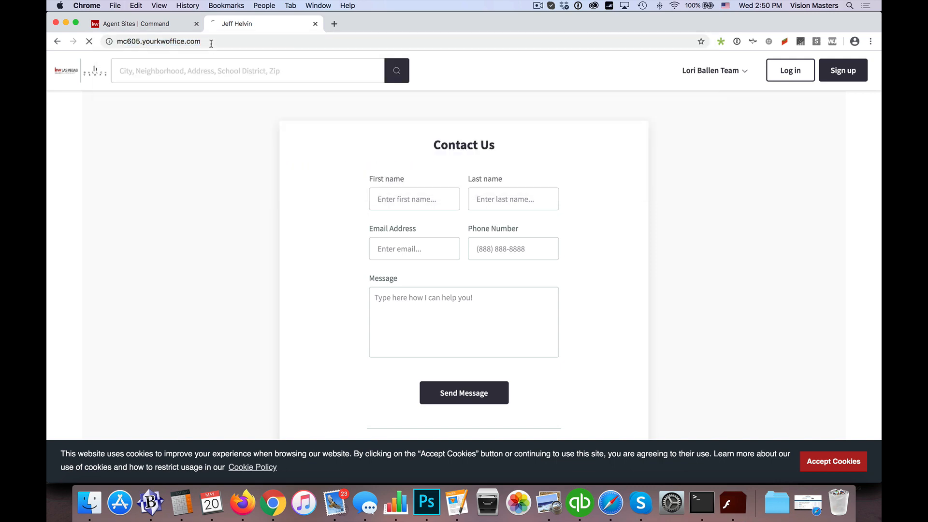
- Load the Keller Williams Las Vegas market center site and scroll through its homepage
{"action": "key", "text": "Return"}
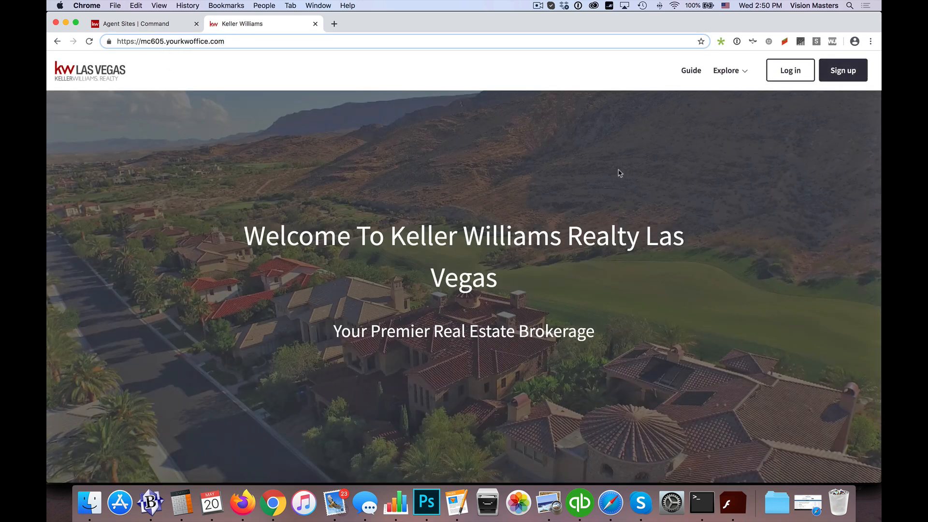
{"action": "scroll", "scroll_direction": "down", "scroll_amount": 3}
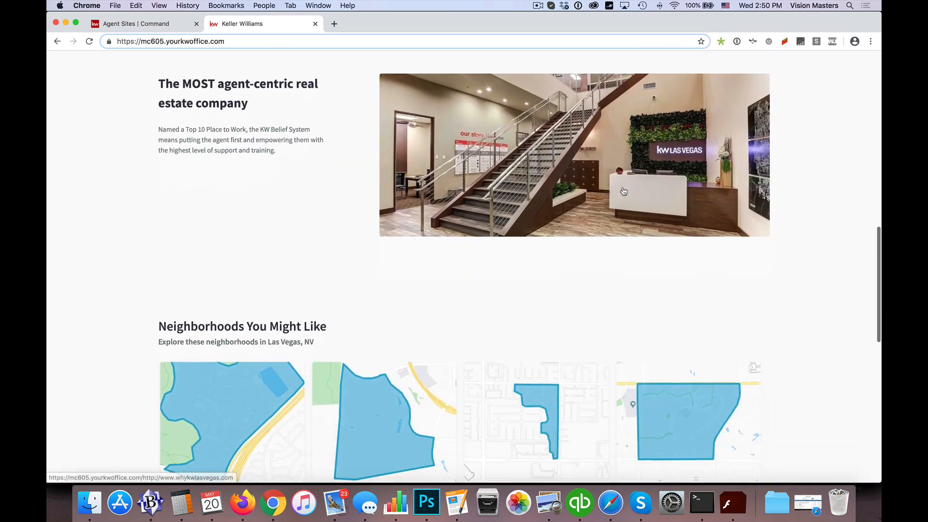
{"action": "scroll", "scroll_direction": "down", "scroll_amount": 3}
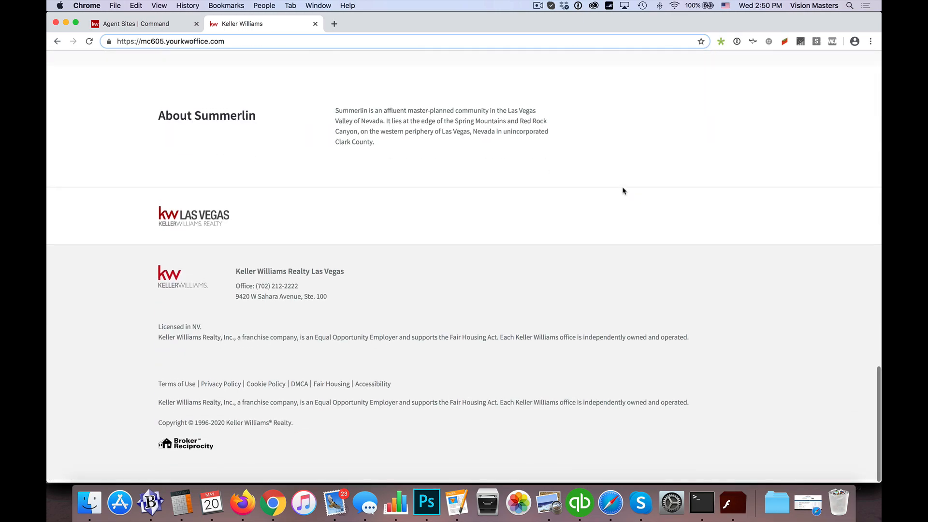
{"action": "scroll", "scroll_direction": "up", "scroll_amount": 3}
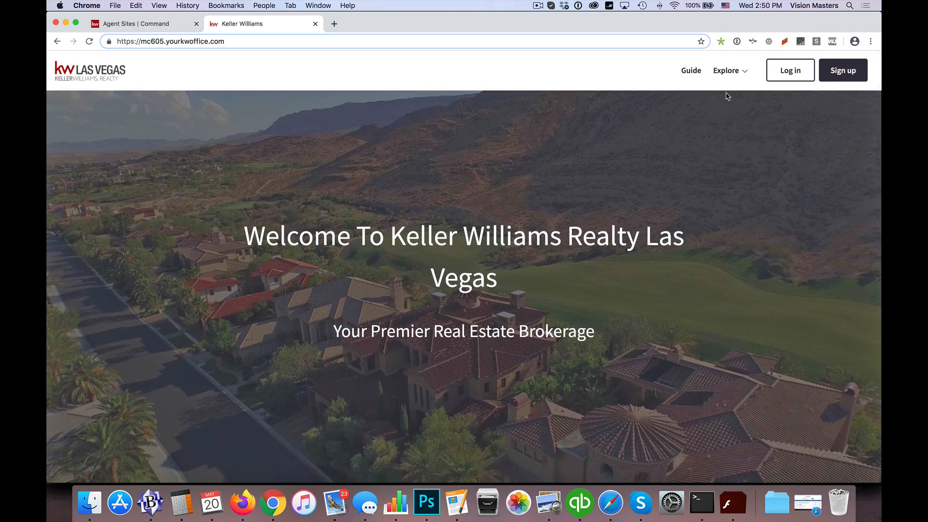
- Go to Explore > Meet Our Agents and browse the 219-agent directory
{"action": "left_click", "coordinate": [727, 71]}
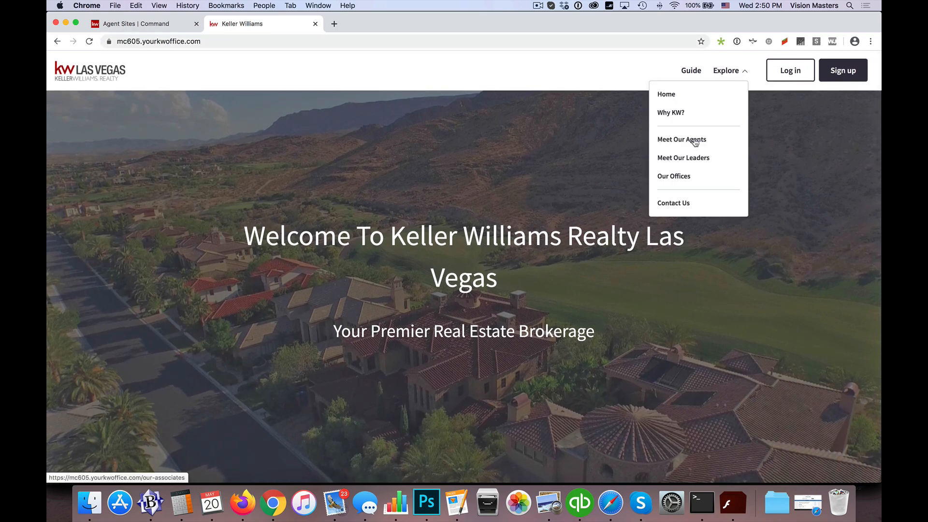
{"action": "left_click", "coordinate": [681, 140]}
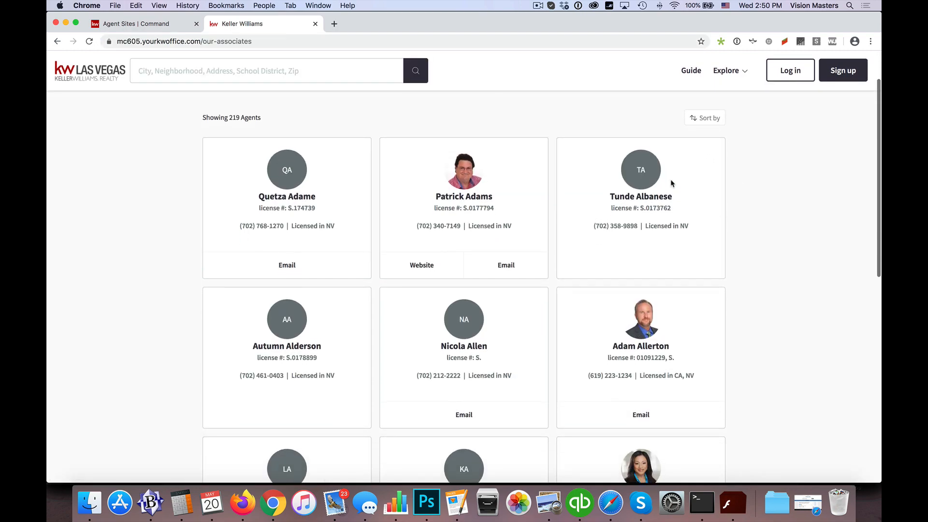
{"action": "scroll", "scroll_direction": "down", "scroll_amount": 3}
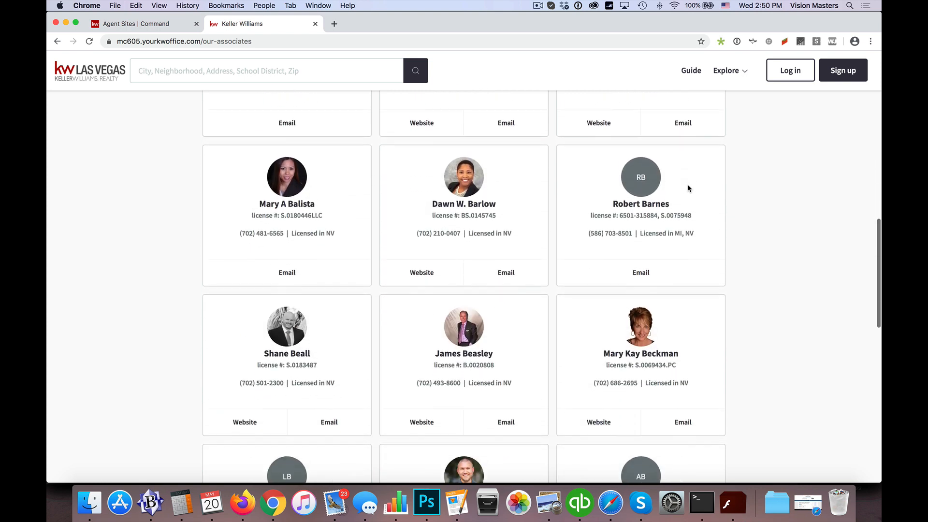
{"action": "scroll", "scroll_direction": "down", "scroll_amount": 3}
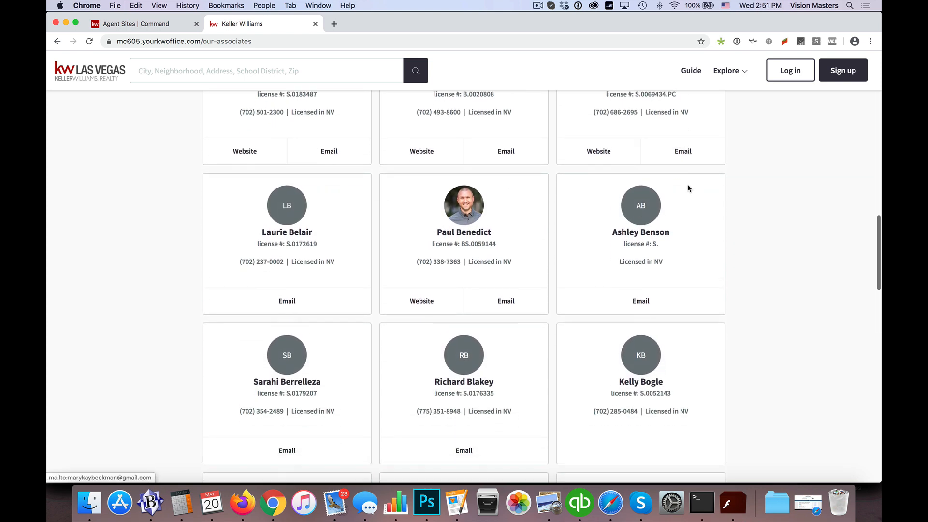
{"action": "scroll", "scroll_direction": "down", "scroll_amount": 3}
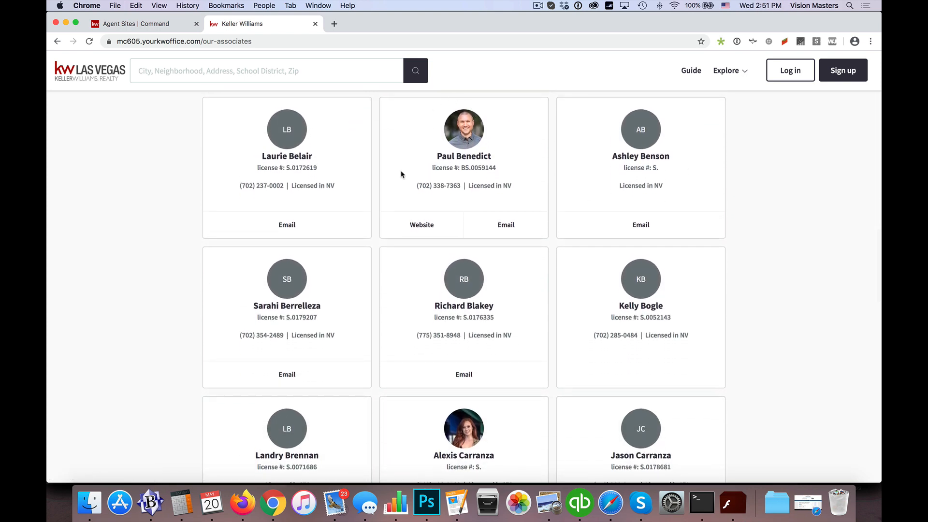
{"action": "mouse_move", "coordinate": [659, 229]}
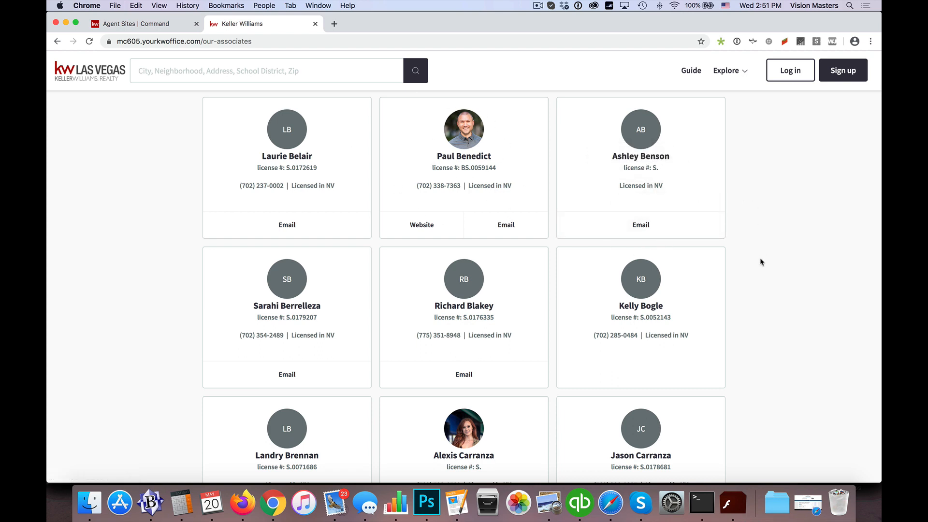
{"action": "scroll", "scroll_direction": "down", "scroll_amount": 3}
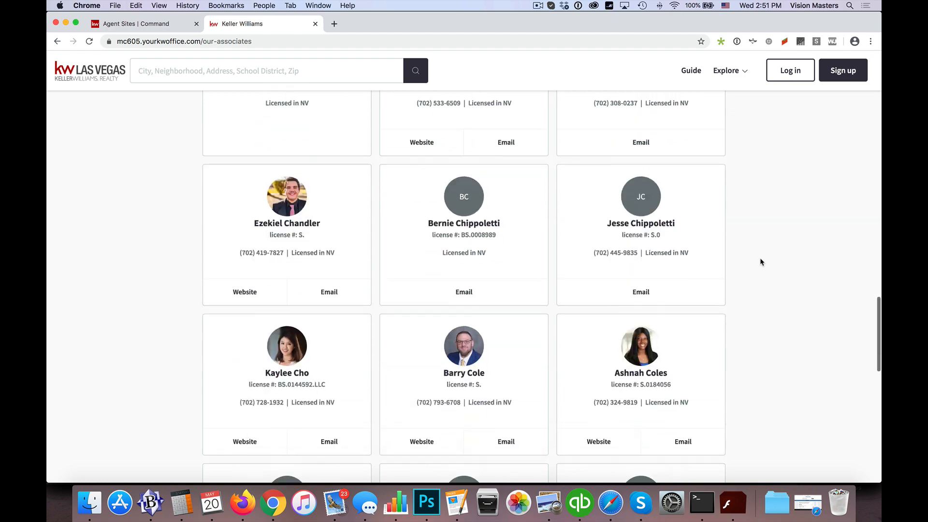
{"action": "scroll", "scroll_direction": "down", "scroll_amount": 3}
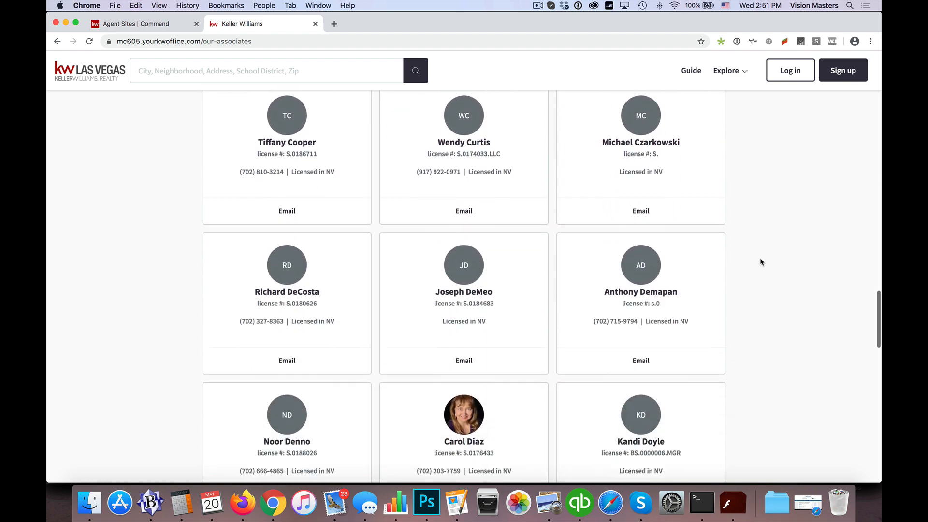
{"action": "scroll", "scroll_direction": "down", "scroll_amount": 3}
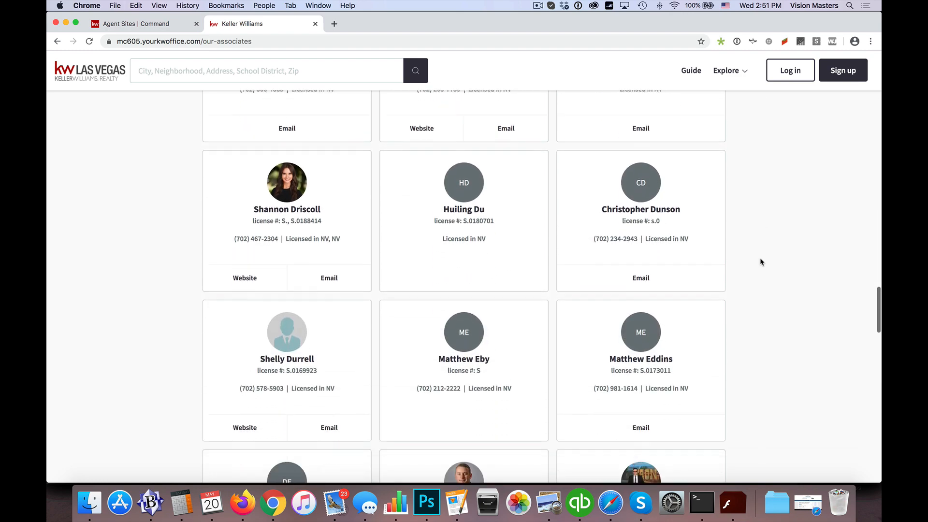
{"action": "scroll", "scroll_direction": "down", "scroll_amount": 3}
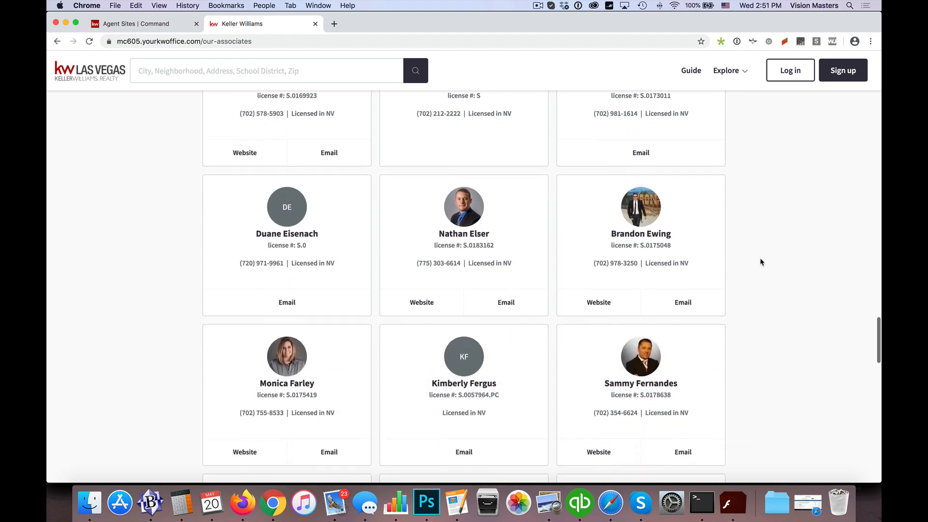
{"action": "scroll", "scroll_direction": "down", "scroll_amount": 3}
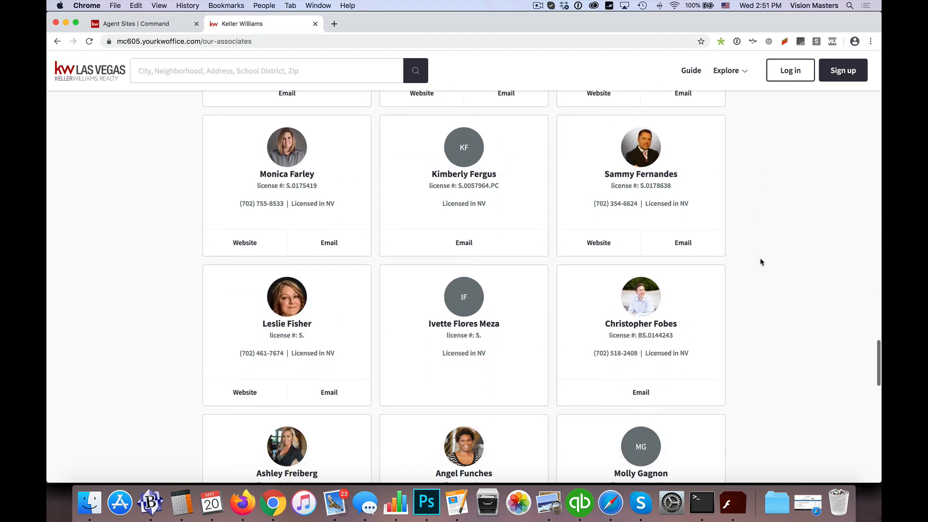
{"action": "scroll", "scroll_direction": "up", "scroll_amount": 3}
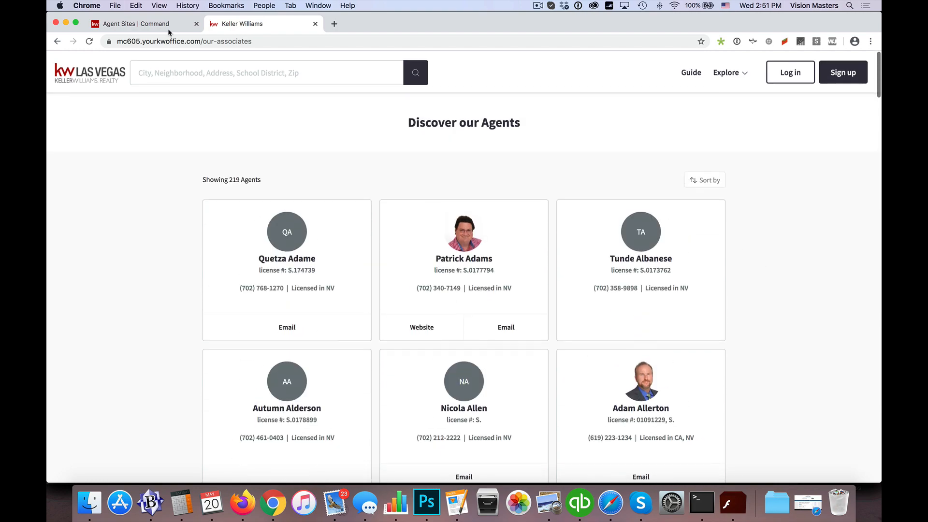
- On the Agent Sites Command tab, delete the May 20 696534-aboutus page
{"action": "left_click", "coordinate": [315, 24]}
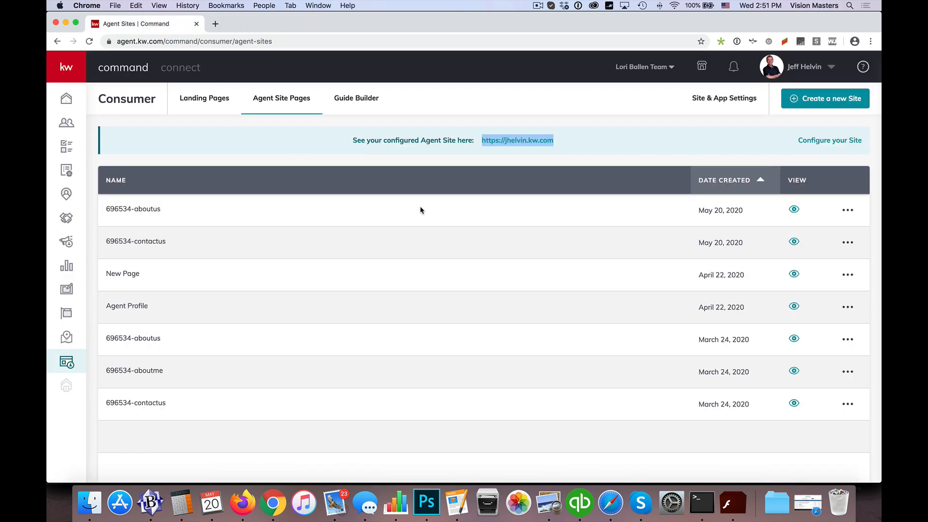
{"action": "mouse_move", "coordinate": [337, 144]}
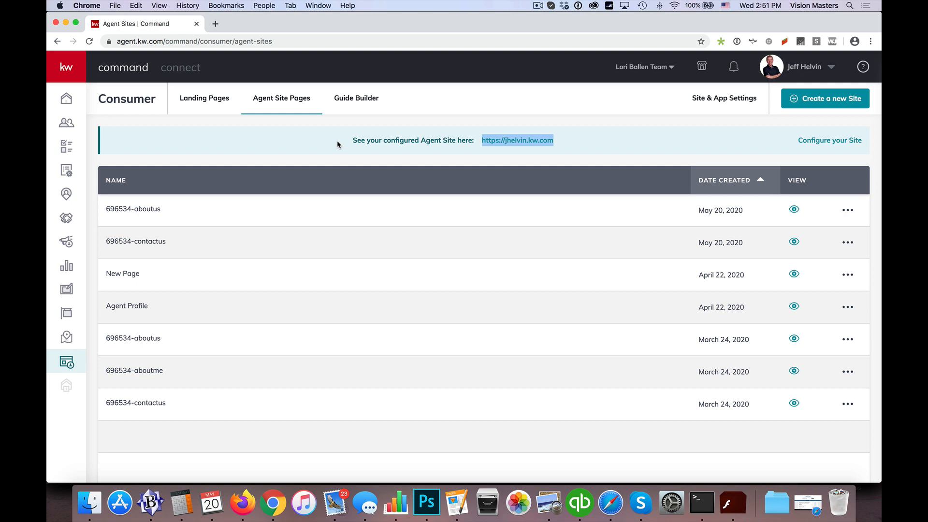
{"action": "left_click", "coordinate": [847, 209]}
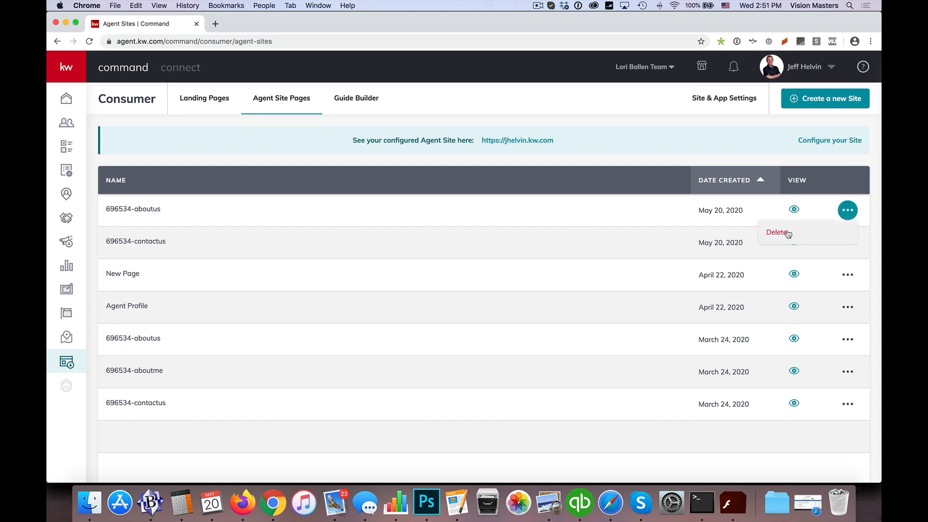
{"action": "left_click", "coordinate": [776, 232]}
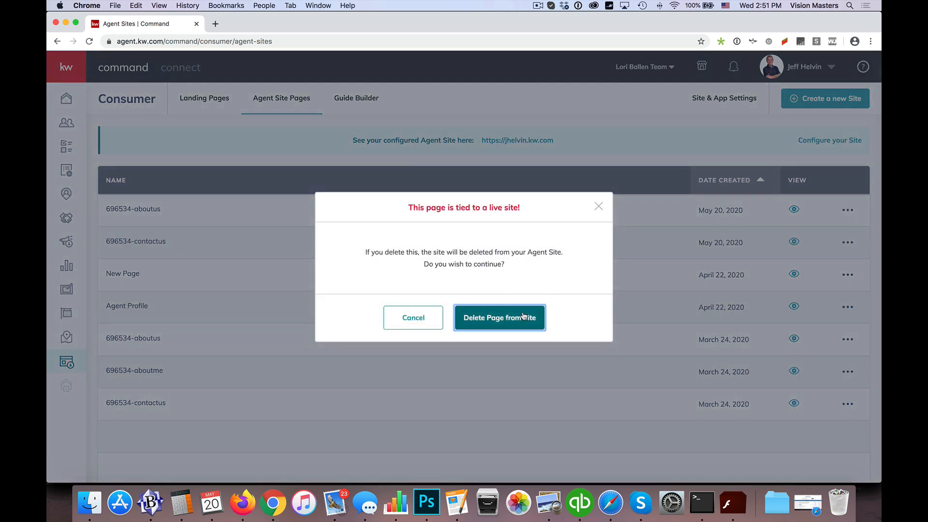
{"action": "left_click", "coordinate": [499, 318]}
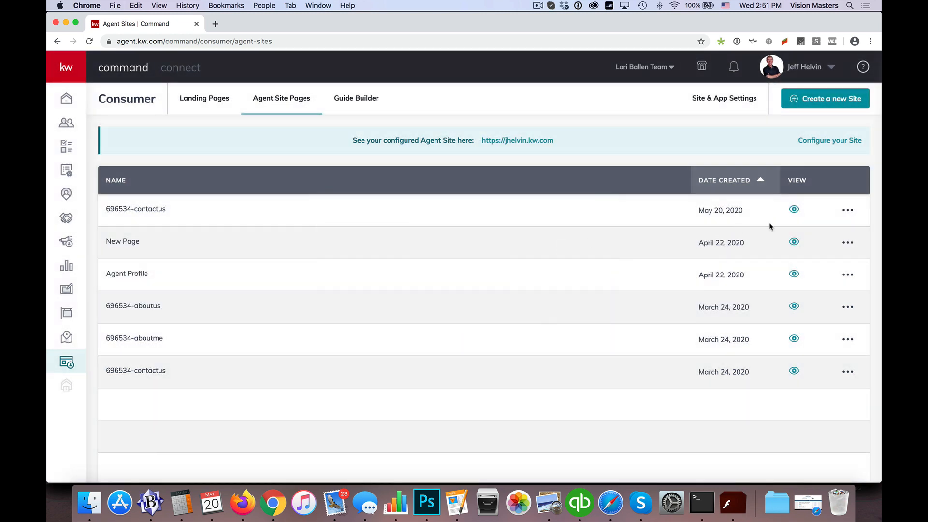
- Delete the May 20 696534-contactus page from the site
{"action": "left_click", "coordinate": [847, 209]}
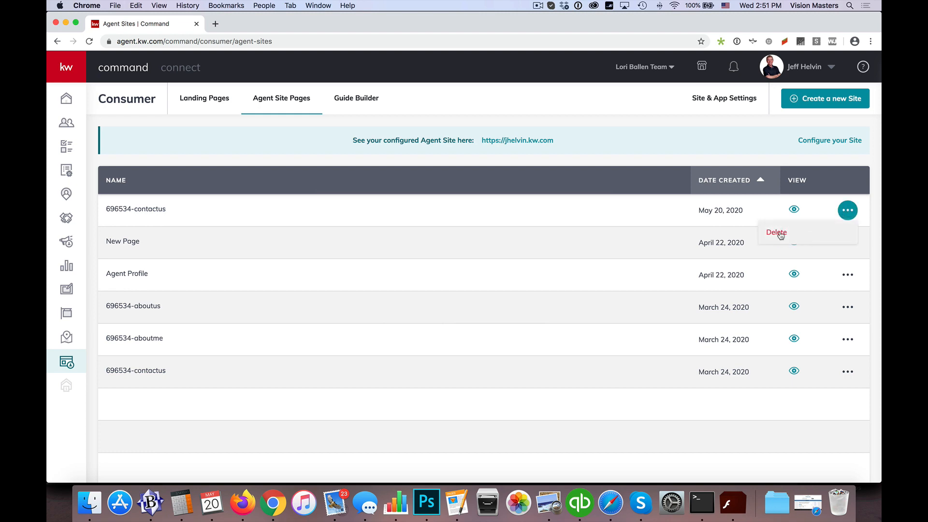
{"action": "left_click", "coordinate": [776, 232]}
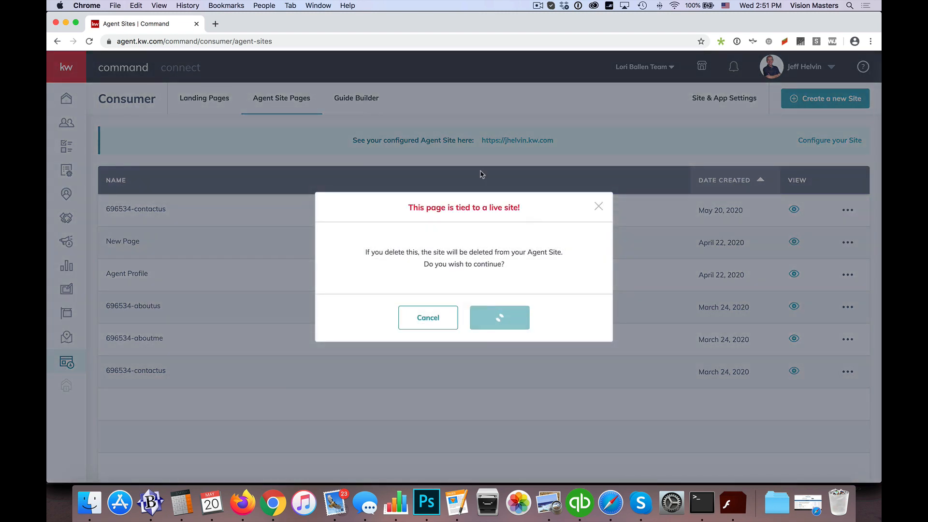
{"action": "left_click", "coordinate": [498, 318]}
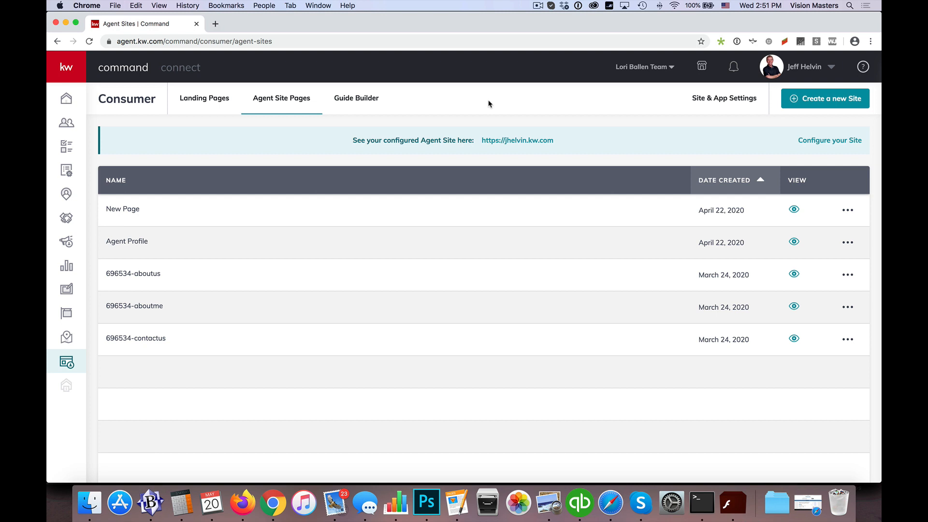